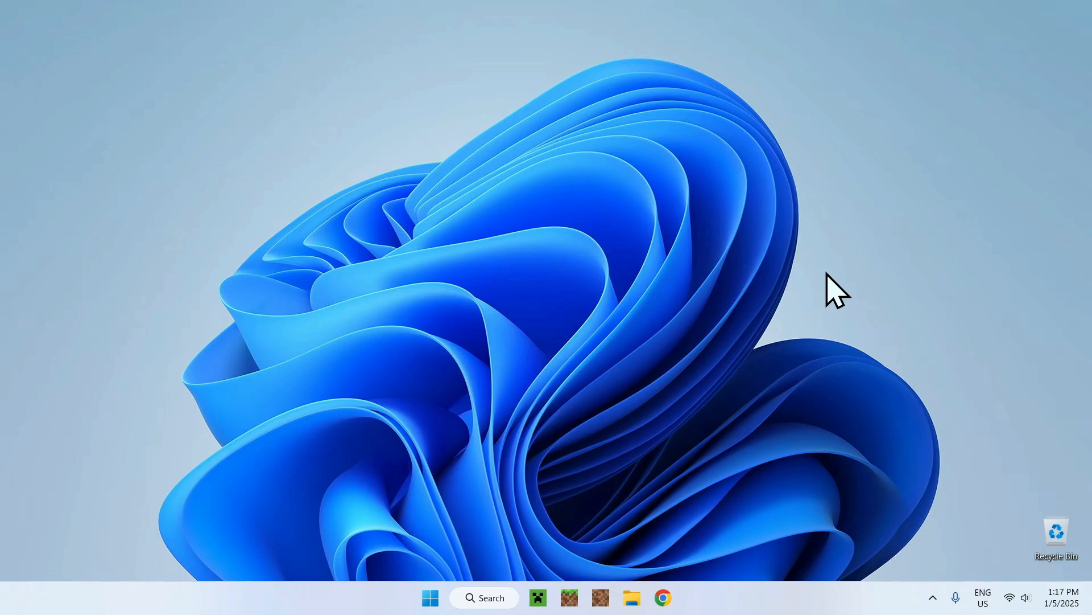
{"action": "mouse_move", "coordinate": [852, 272]}
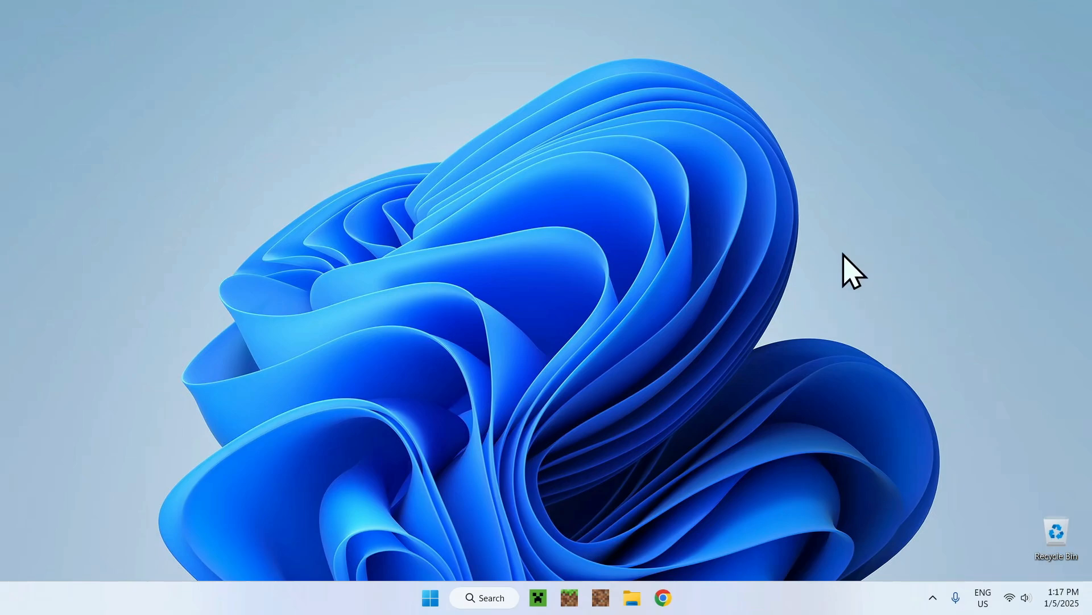
{"action": "mouse_move", "coordinate": [585, 415]}
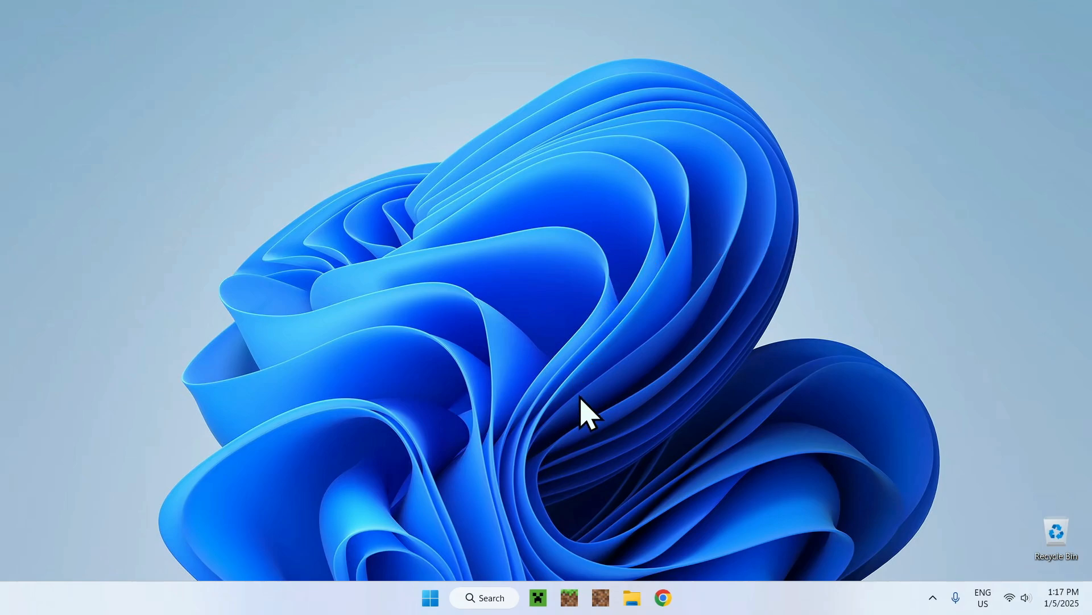
Search Google for Bedrock Samples in Chrome, surfacing Mojang's bedrock-samples GitHub results.
{"action": "left_click", "coordinate": [663, 597]}
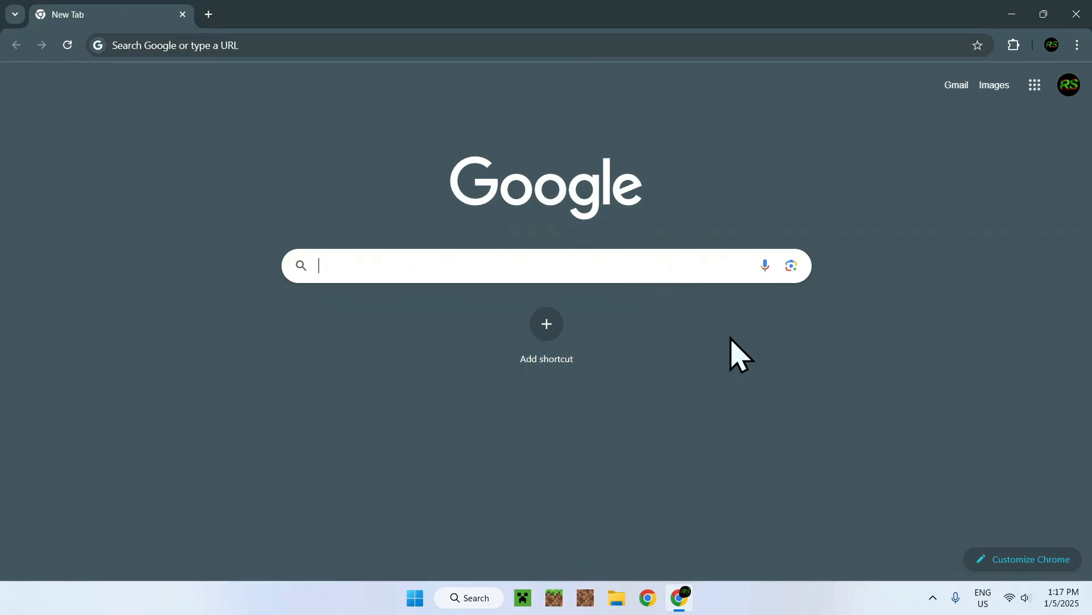
{"action": "type", "text": "Bedrock Samples"}
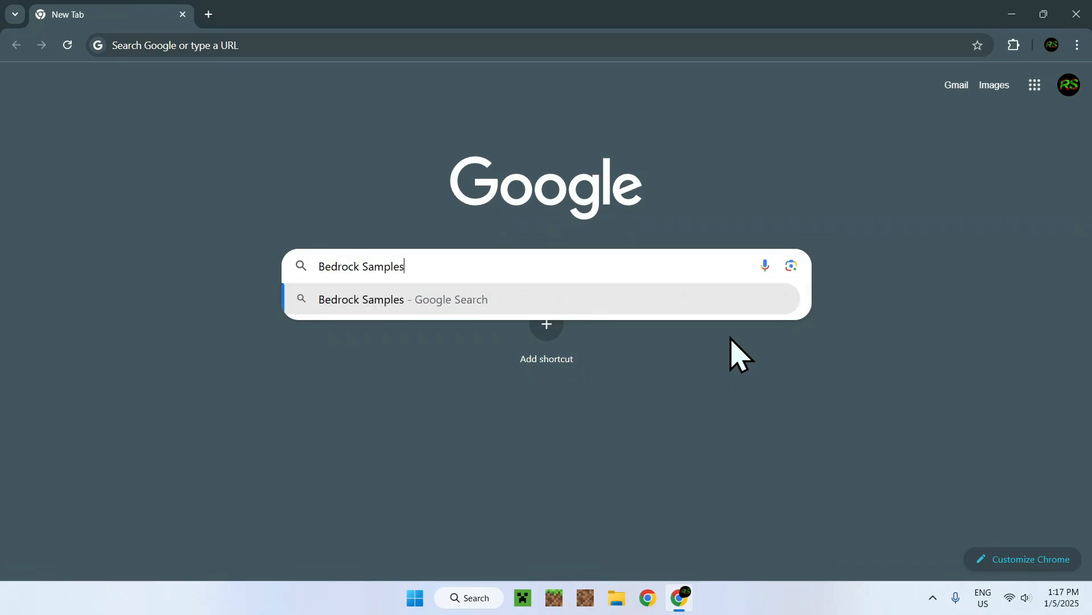
{"action": "key", "text": "Enter"}
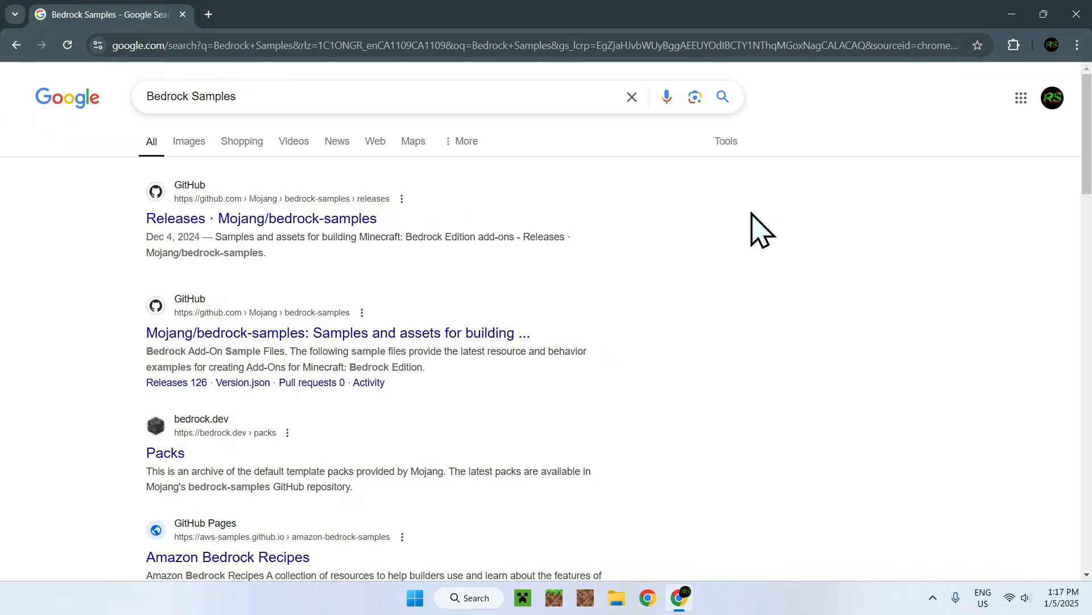
{"action": "mouse_move", "coordinate": [389, 174]}
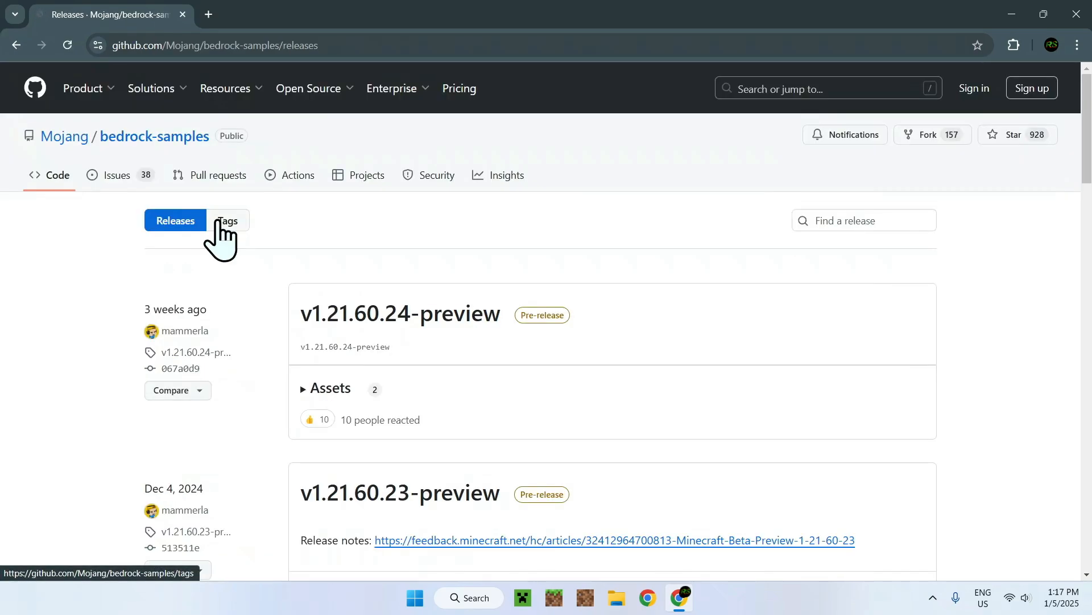
{"action": "mouse_move", "coordinate": [1010, 280]}
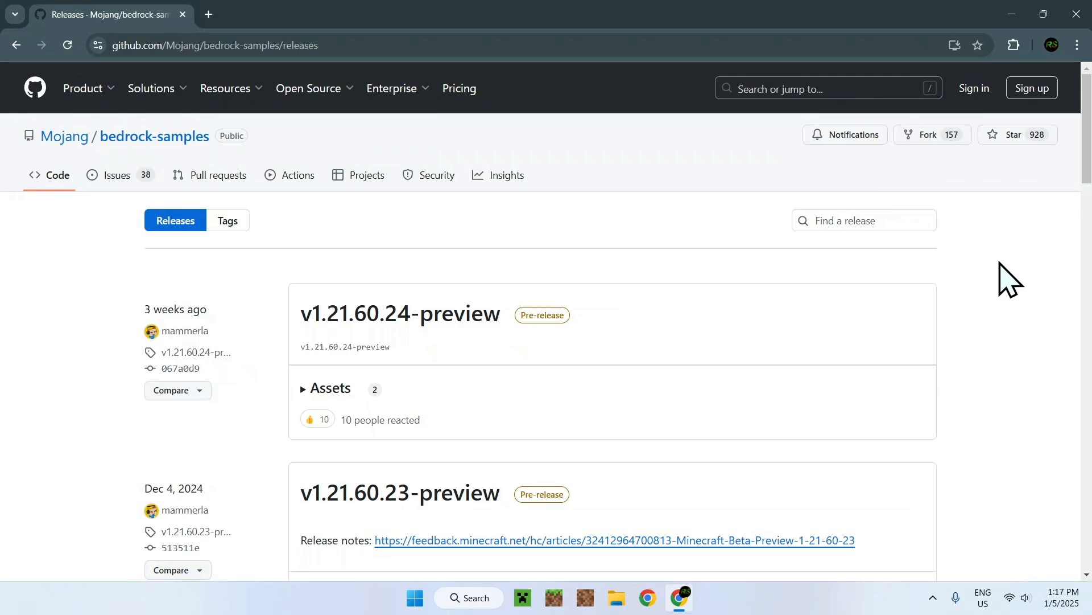
Scroll the bedrock-samples releases page down to the v1.21.50.7 Assets section.
{"action": "scroll", "scroll_direction": "down", "scroll_amount": 3}
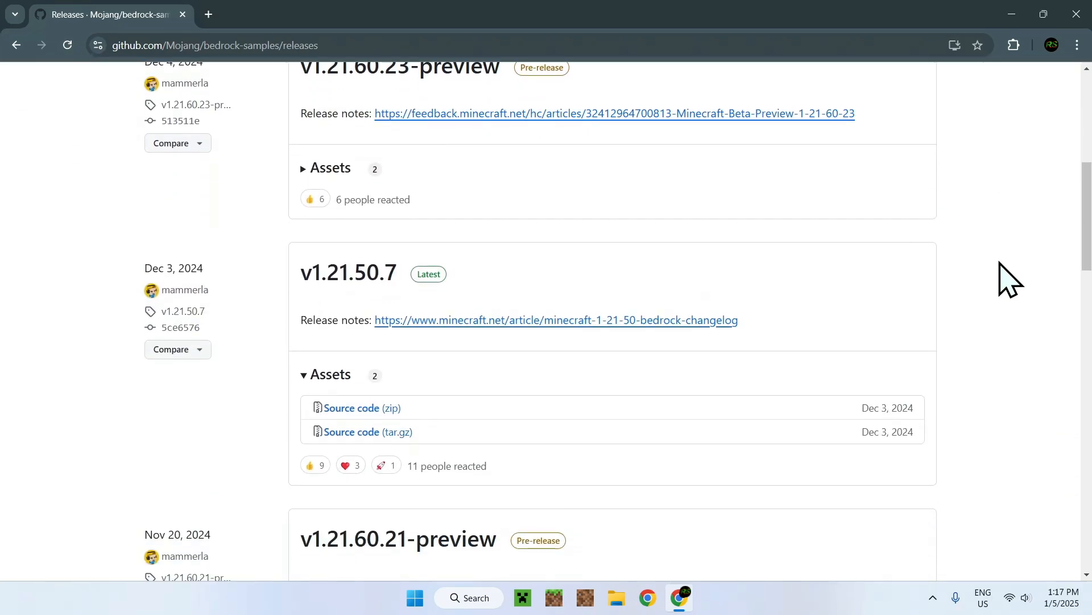
{"action": "scroll", "scroll_direction": "down", "scroll_amount": 3}
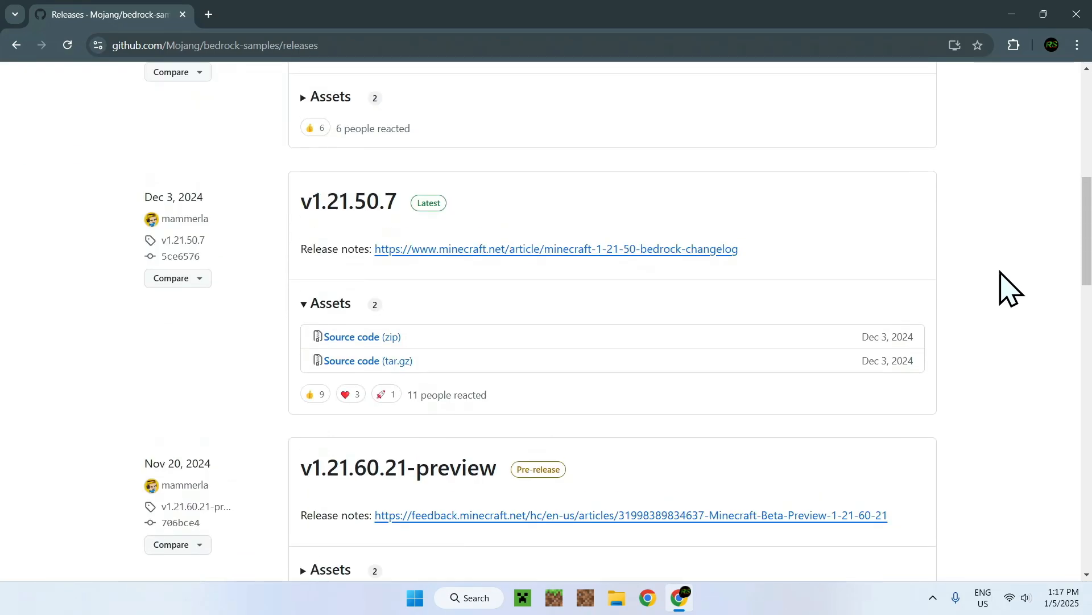
{"action": "mouse_move", "coordinate": [1045, 244]}
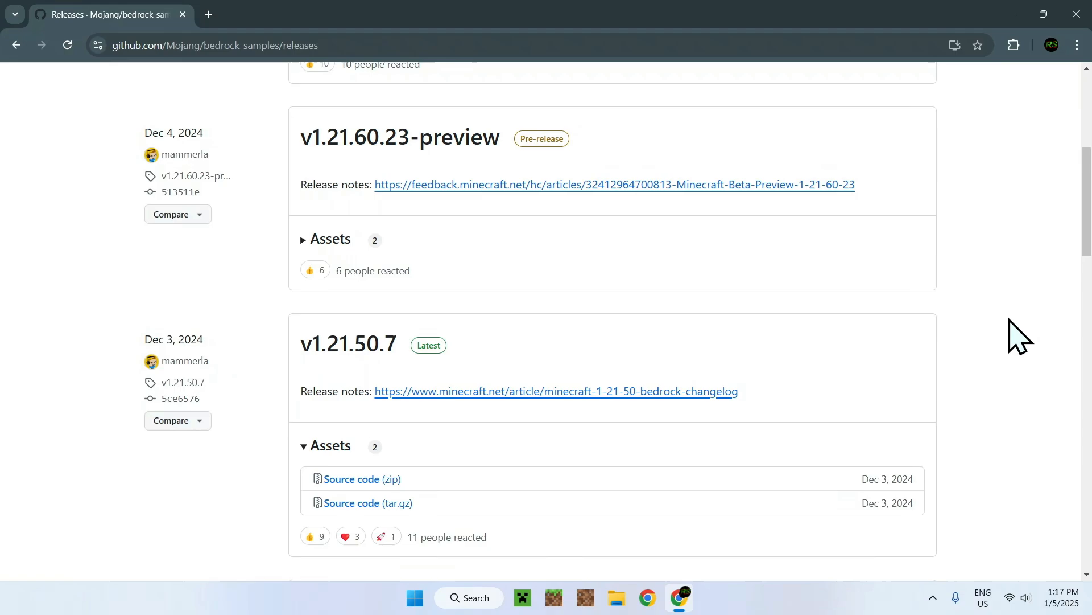
{"action": "mouse_move", "coordinate": [1021, 344]}
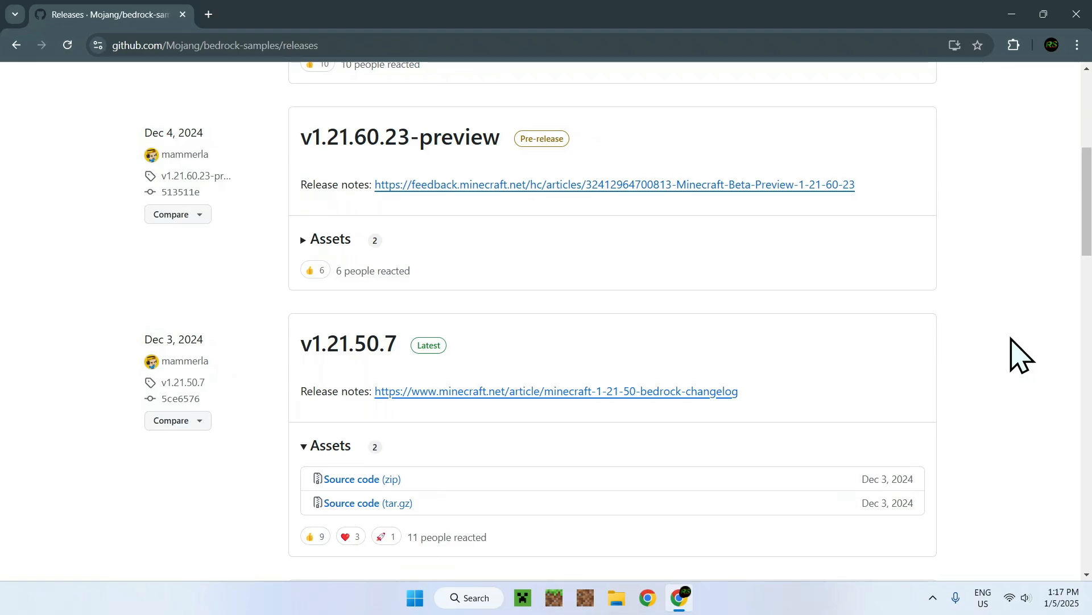
{"action": "mouse_move", "coordinate": [967, 374]}
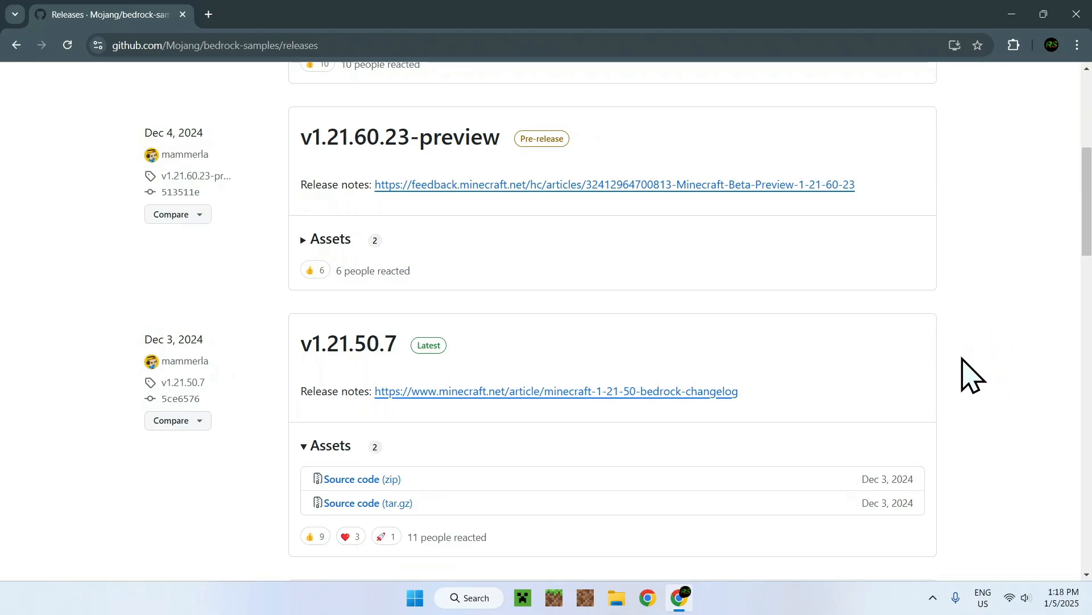
{"action": "mouse_move", "coordinate": [986, 400]}
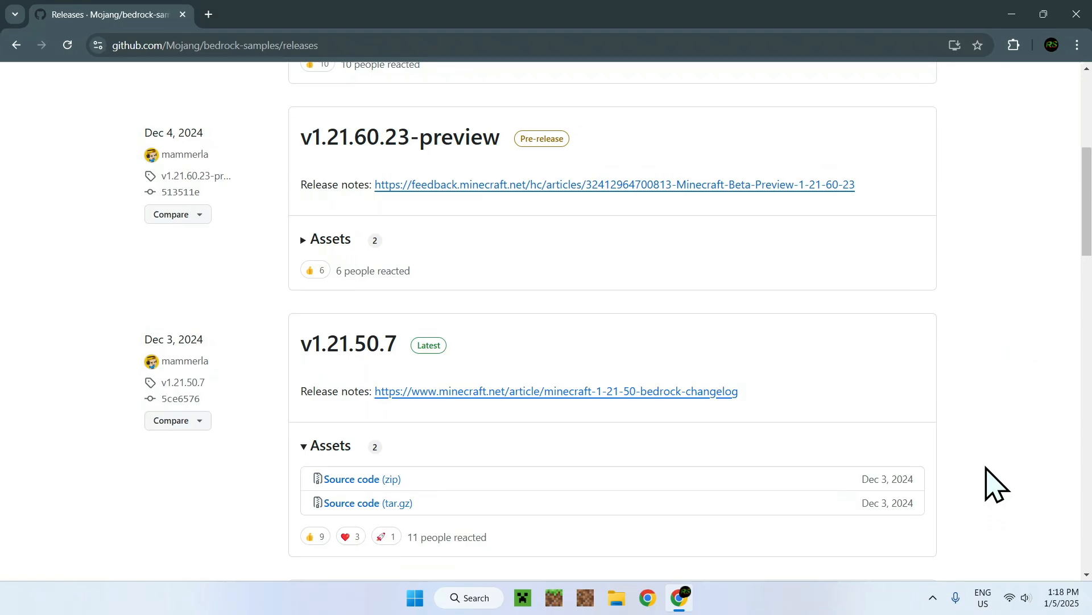
{"action": "mouse_move", "coordinate": [362, 479]}
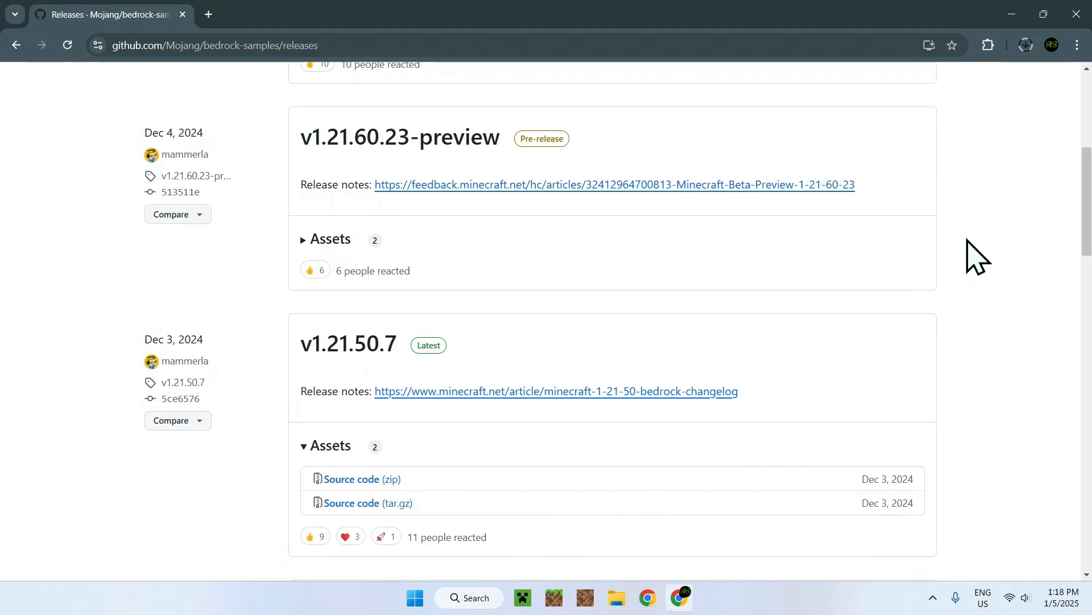
Download bedrock-samples-1.21.50.7 Source code (zip), then close Chrome.
{"action": "left_click", "coordinate": [1026, 46]}
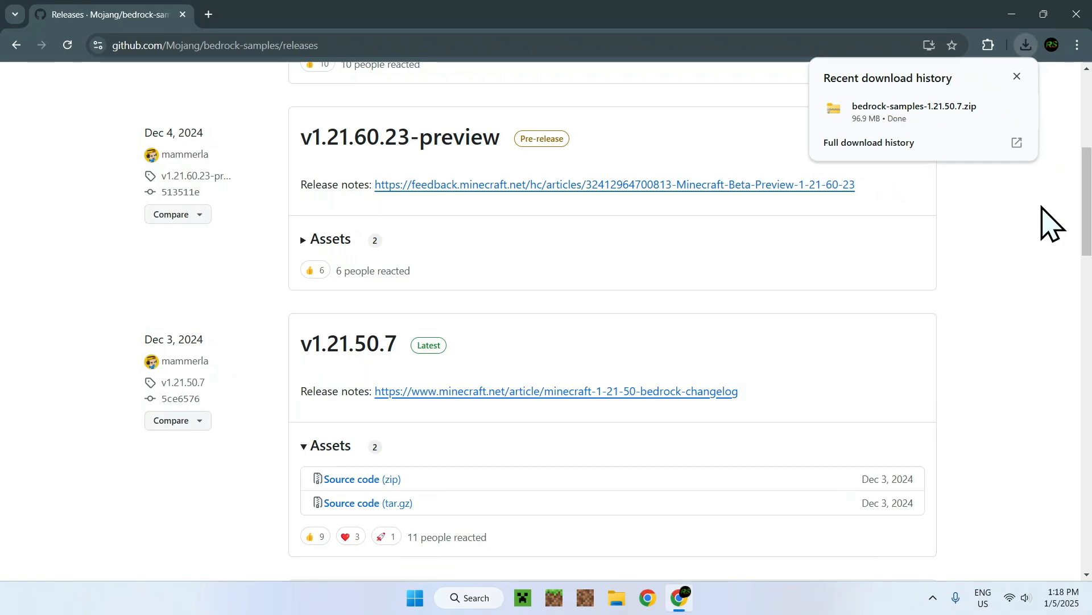
{"action": "mouse_move", "coordinate": [1018, 210]}
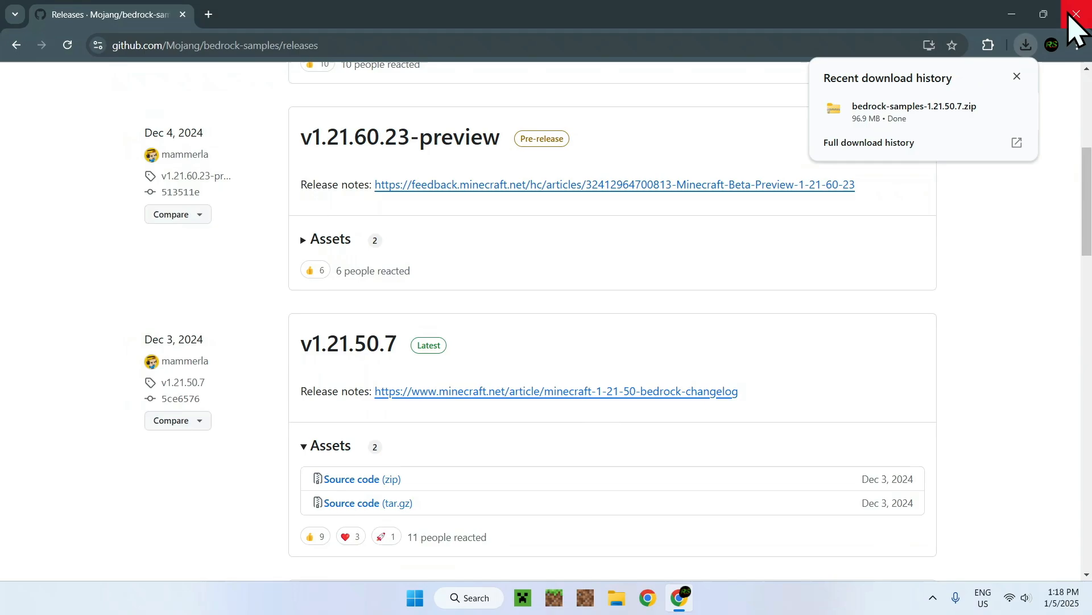
{"action": "left_click", "coordinate": [1076, 13]}
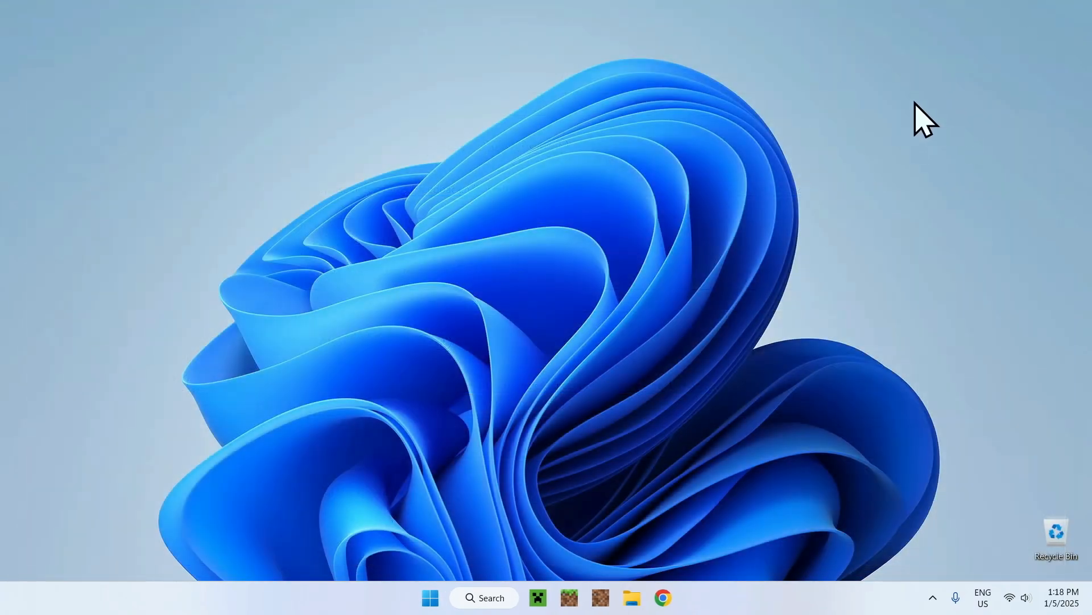
{"action": "mouse_move", "coordinate": [671, 108]}
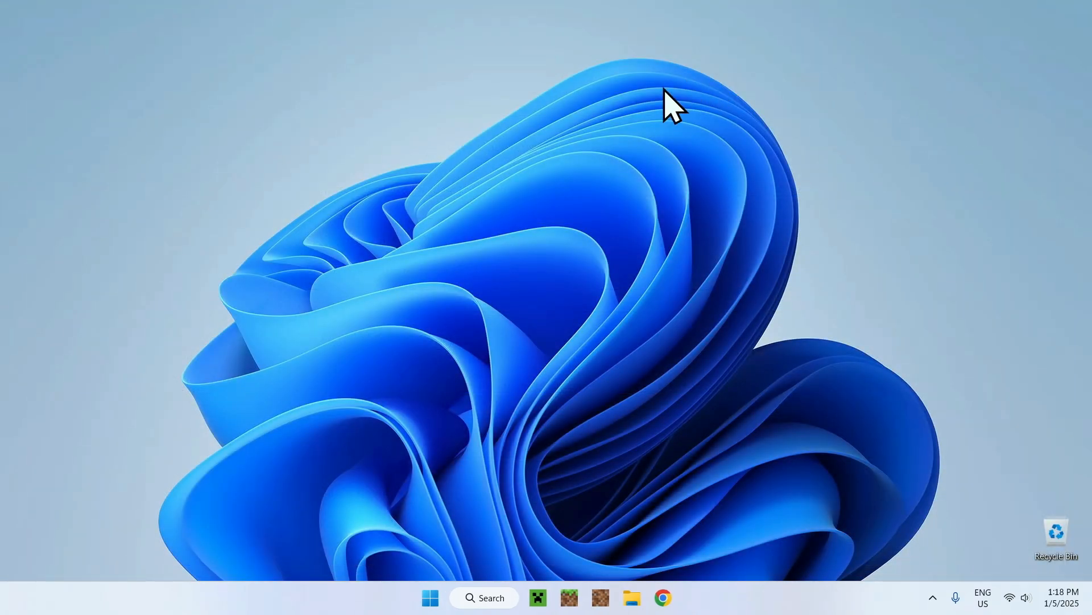
Show the Downloads folder in File Explorer with the bedrock-samples-1.21.50.7.zip archive.
{"action": "left_click", "coordinate": [631, 597]}
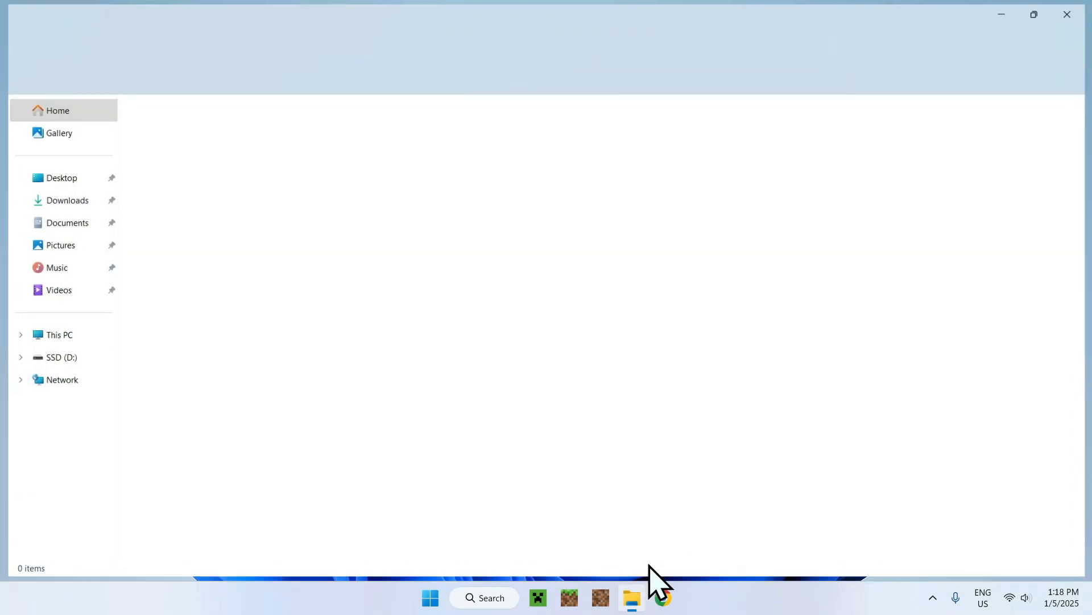
{"action": "left_click", "coordinate": [631, 597]}
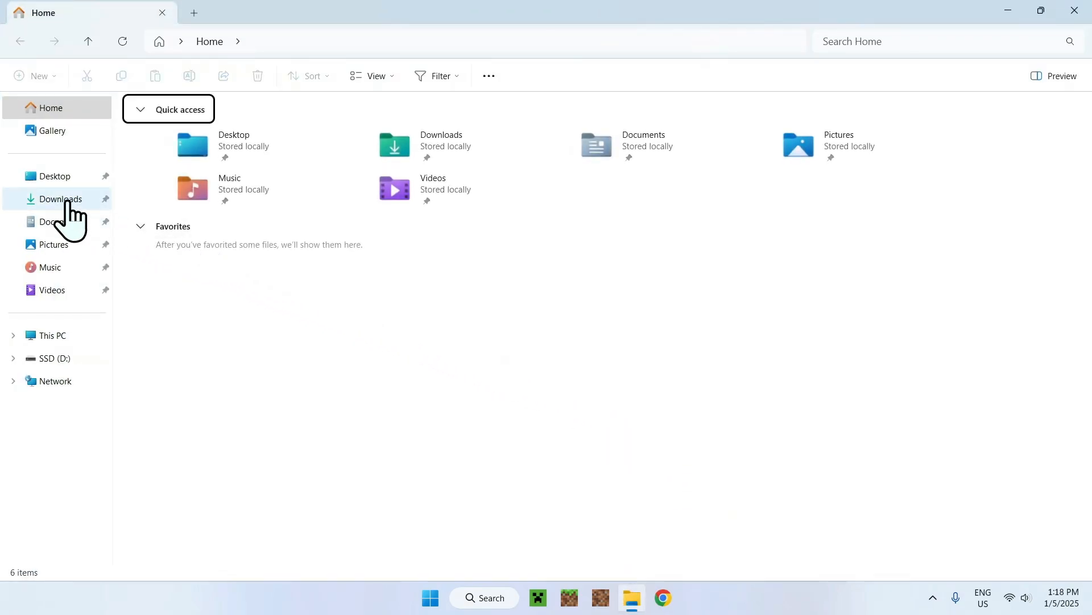
{"action": "left_click", "coordinate": [60, 199]}
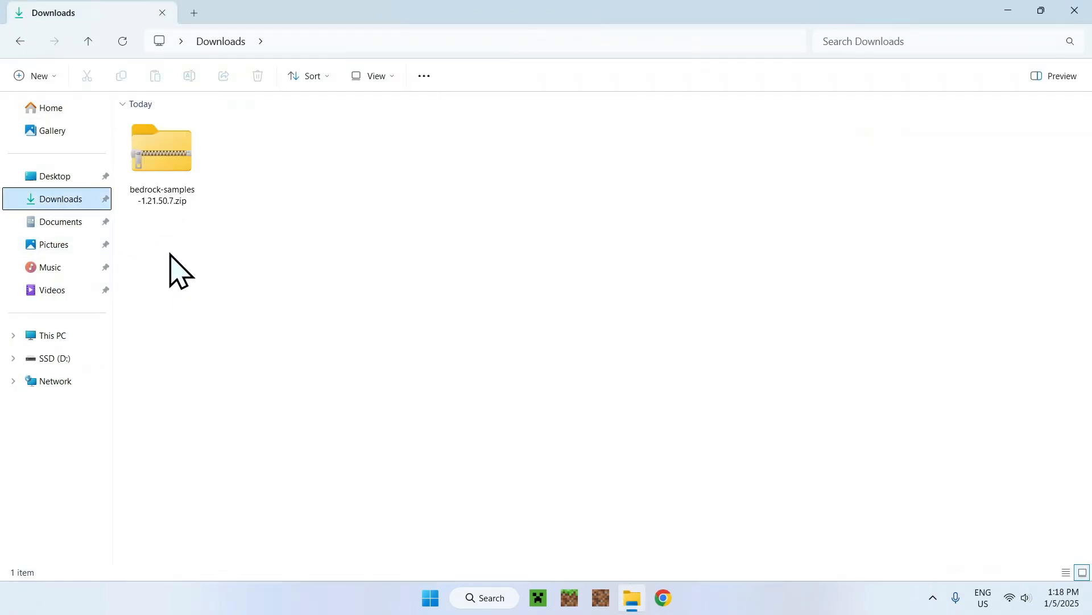
{"action": "mouse_move", "coordinate": [192, 272]}
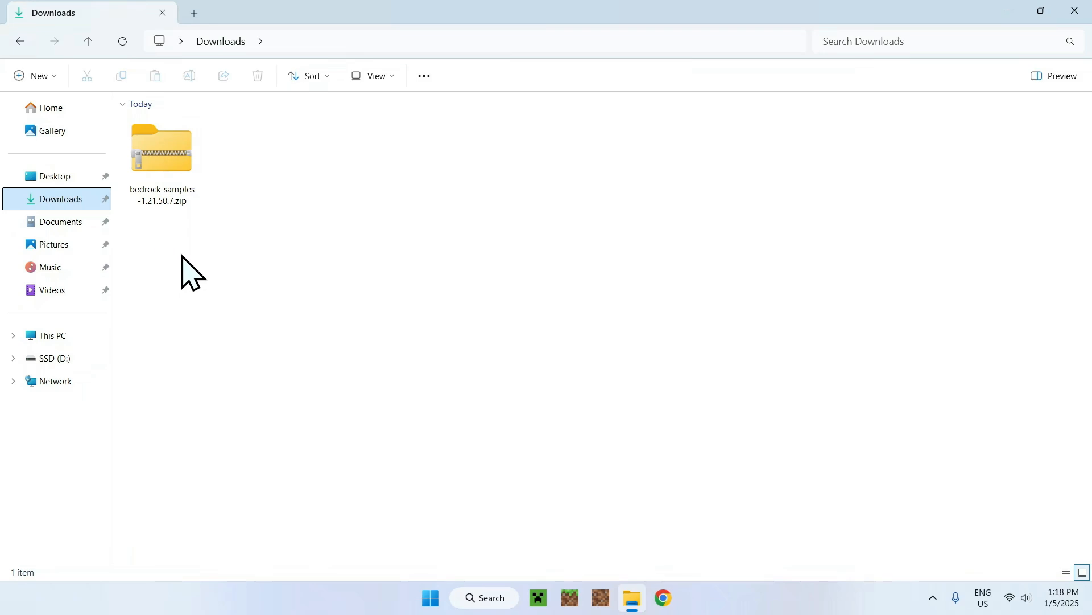
{"action": "mouse_move", "coordinate": [173, 282]}
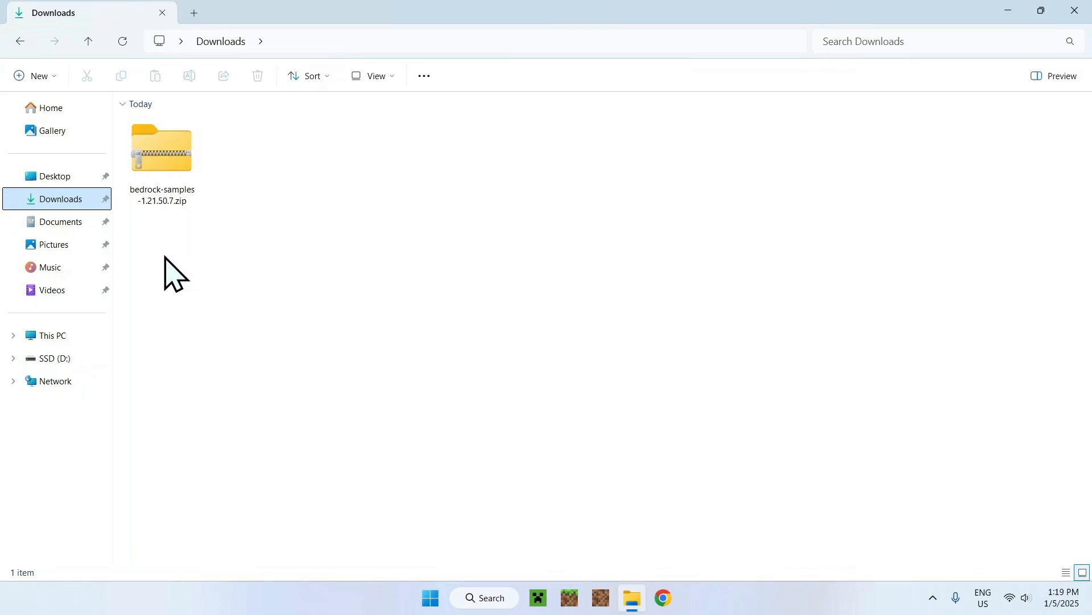
{"action": "mouse_move", "coordinate": [233, 230]}
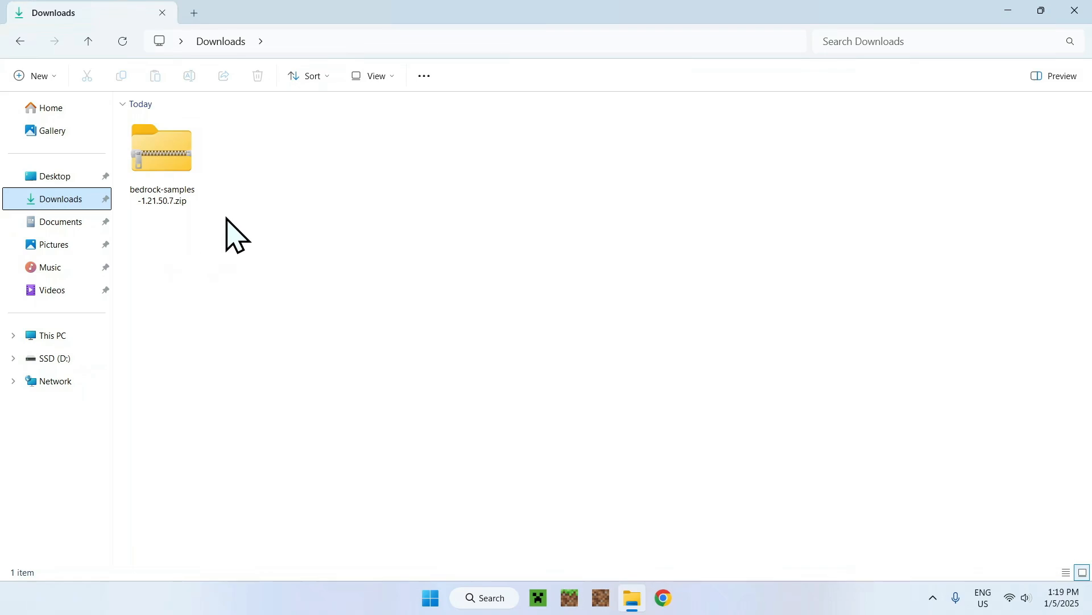
Start Extract All on bedrock-samples-1.21.50.7.zip, targeting a same-named folder in Downloads.
{"action": "right_click", "coordinate": [160, 148]}
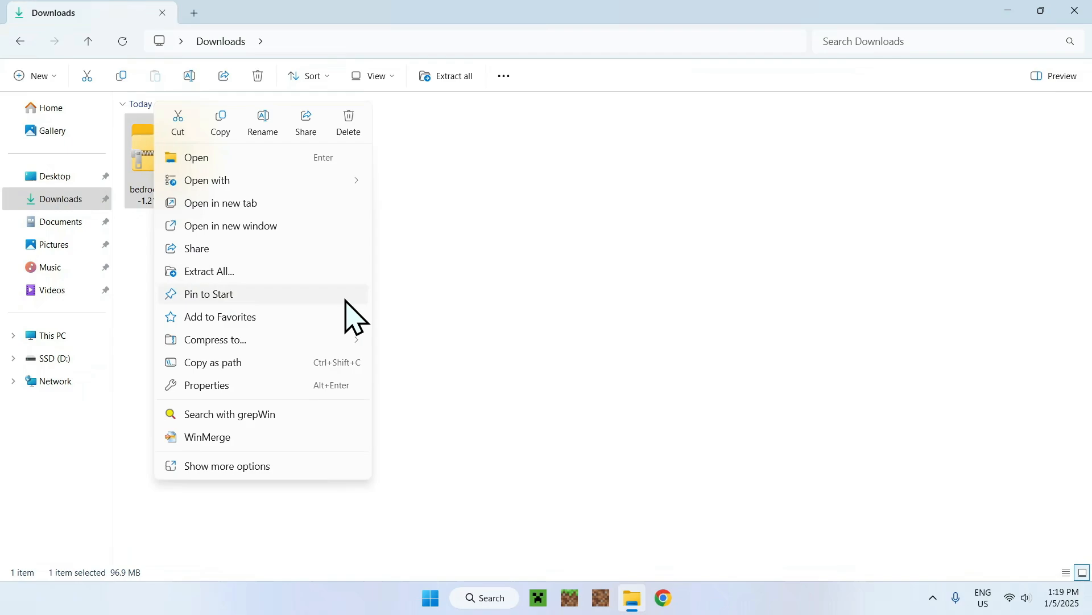
{"action": "mouse_move", "coordinate": [349, 289]}
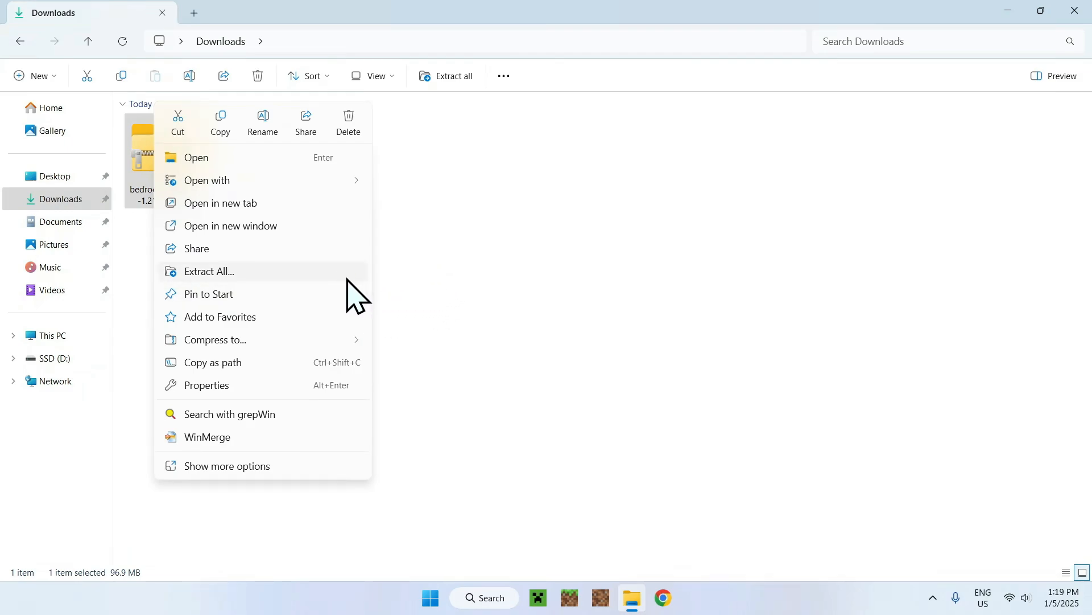
{"action": "mouse_move", "coordinate": [404, 296]}
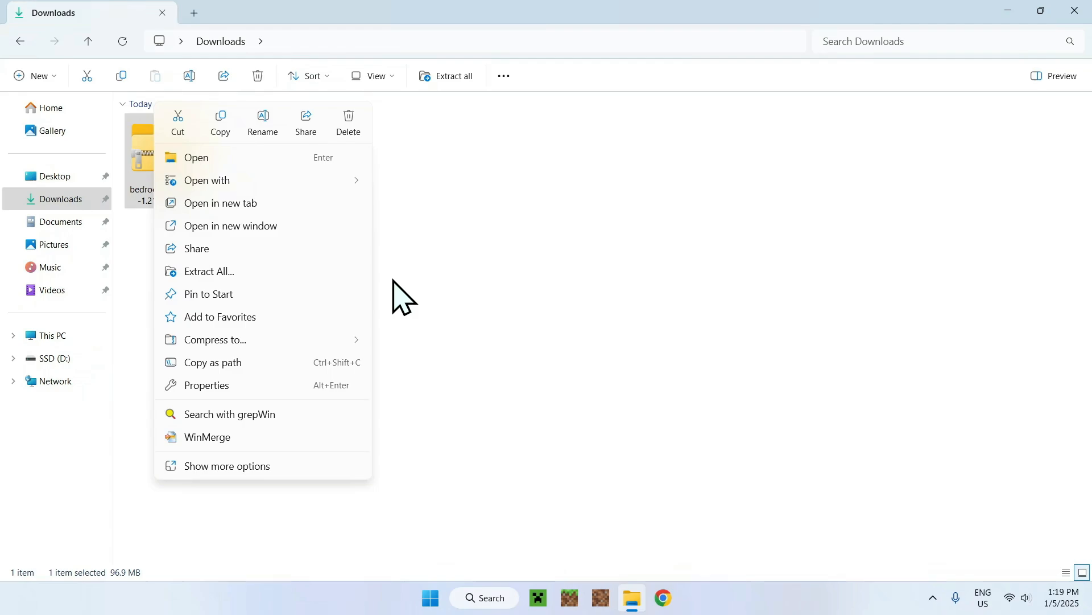
{"action": "mouse_move", "coordinate": [376, 288]}
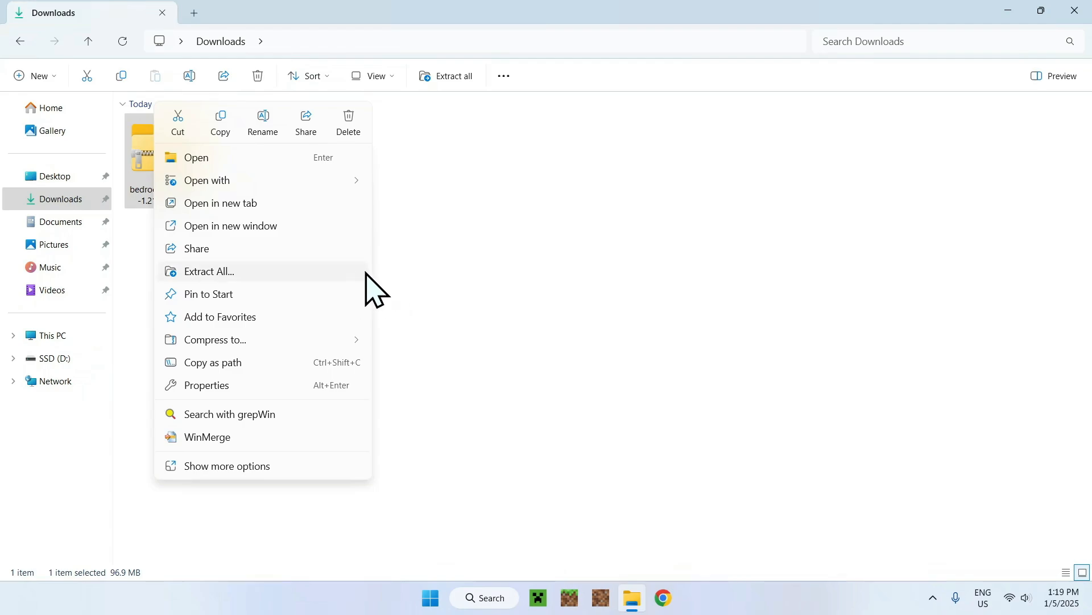
{"action": "mouse_move", "coordinate": [352, 285]}
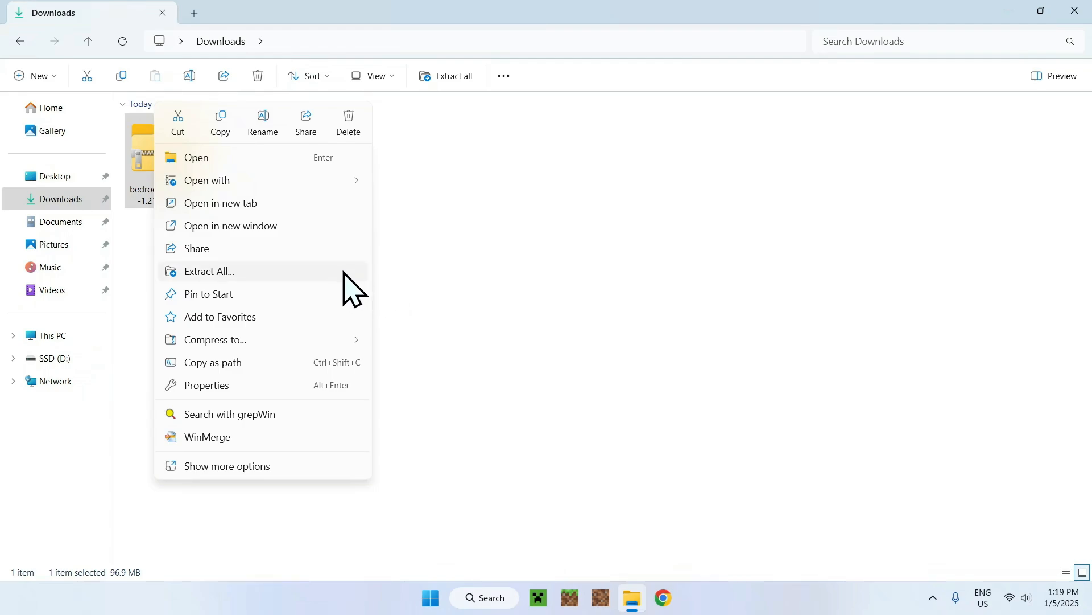
{"action": "left_click", "coordinate": [208, 271]}
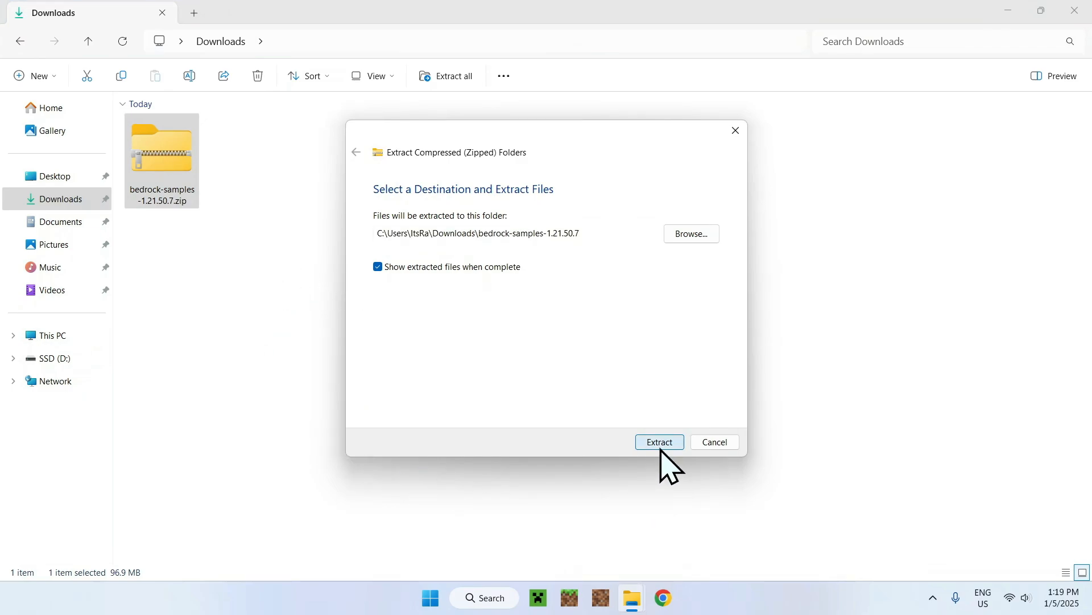
Extract the archive into the bedrock-samples-1.21.50.7 folder in Downloads.
{"action": "left_click", "coordinate": [658, 441]}
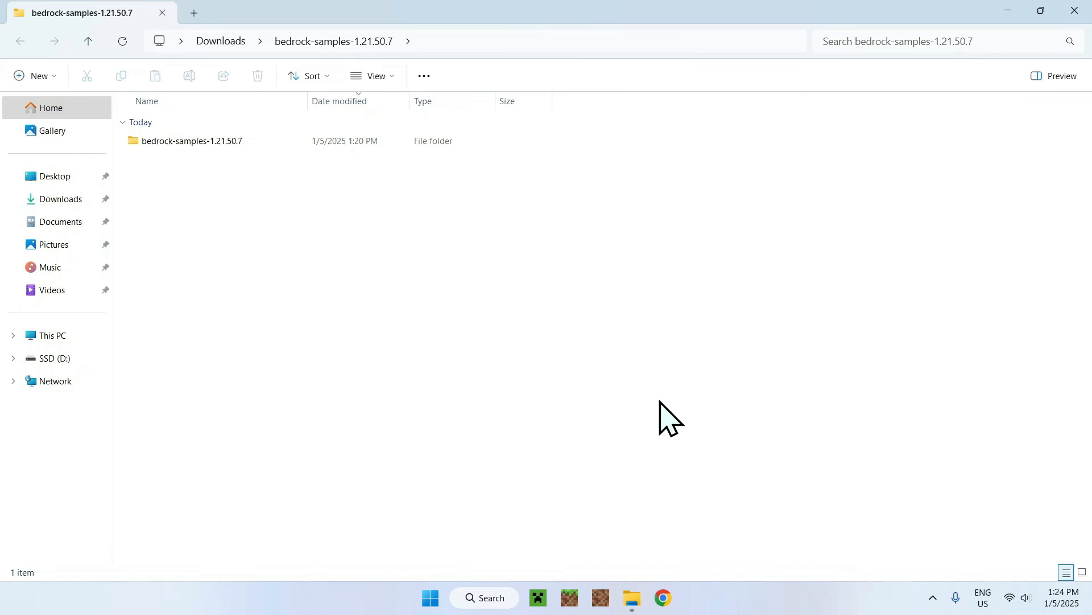
{"action": "mouse_move", "coordinate": [60, 198]}
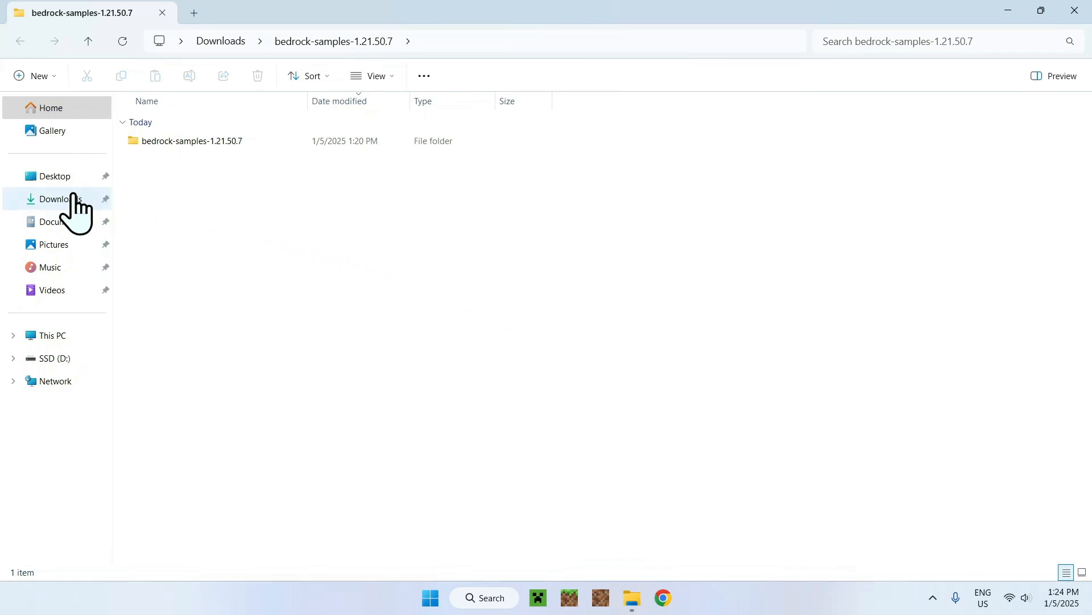
Navigate from Downloads into the inner bedrock-samples-1.21.50.7 folder listing resource_pack and behavior_pack.
{"action": "left_click", "coordinate": [60, 198]}
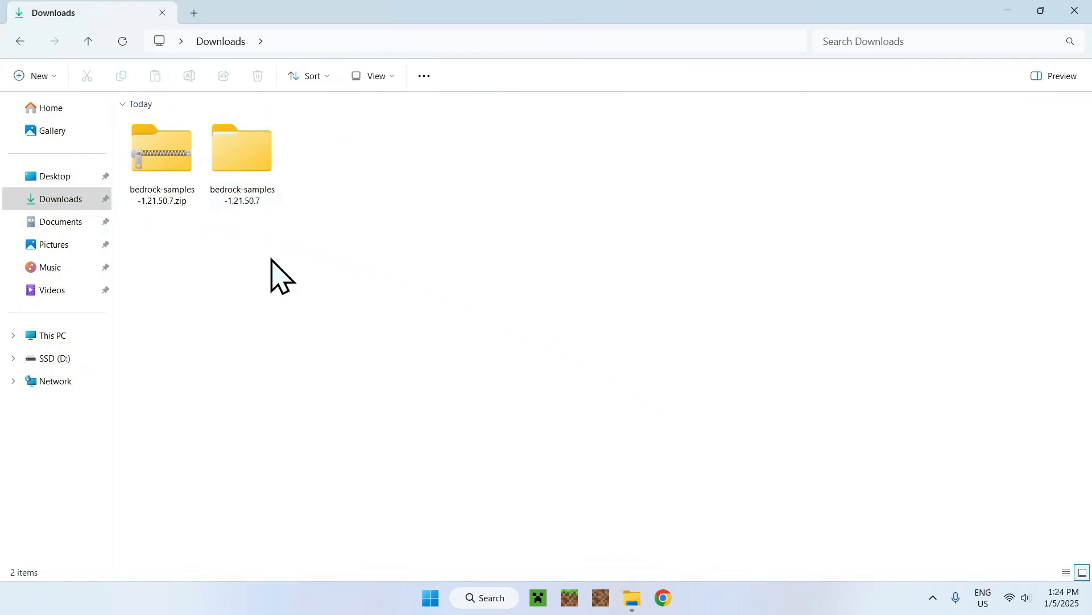
{"action": "mouse_move", "coordinate": [259, 275]}
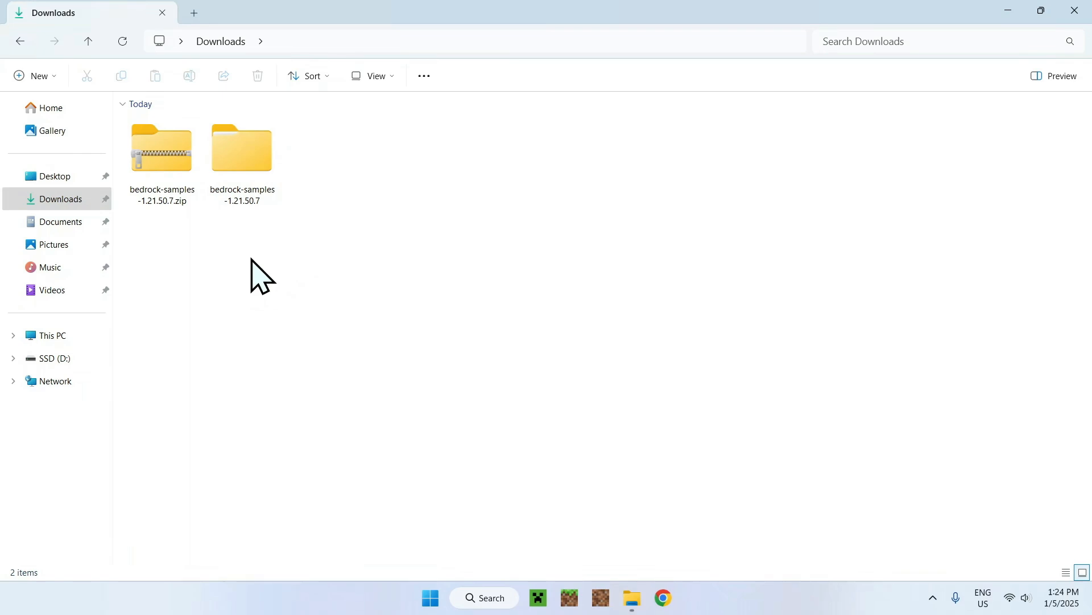
{"action": "left_click", "coordinate": [242, 148]}
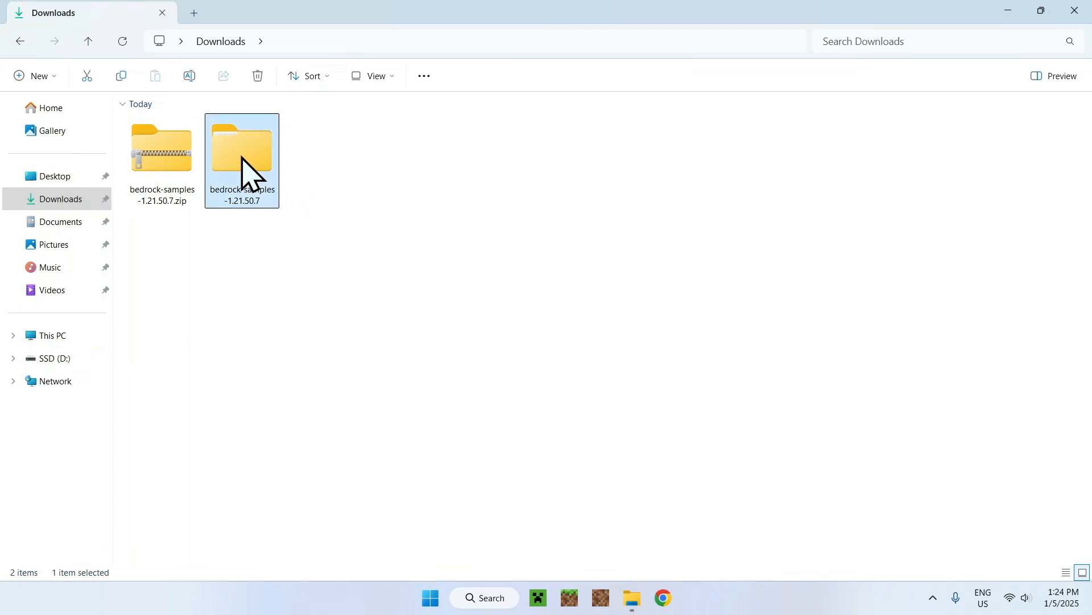
{"action": "double_click", "coordinate": [241, 145]}
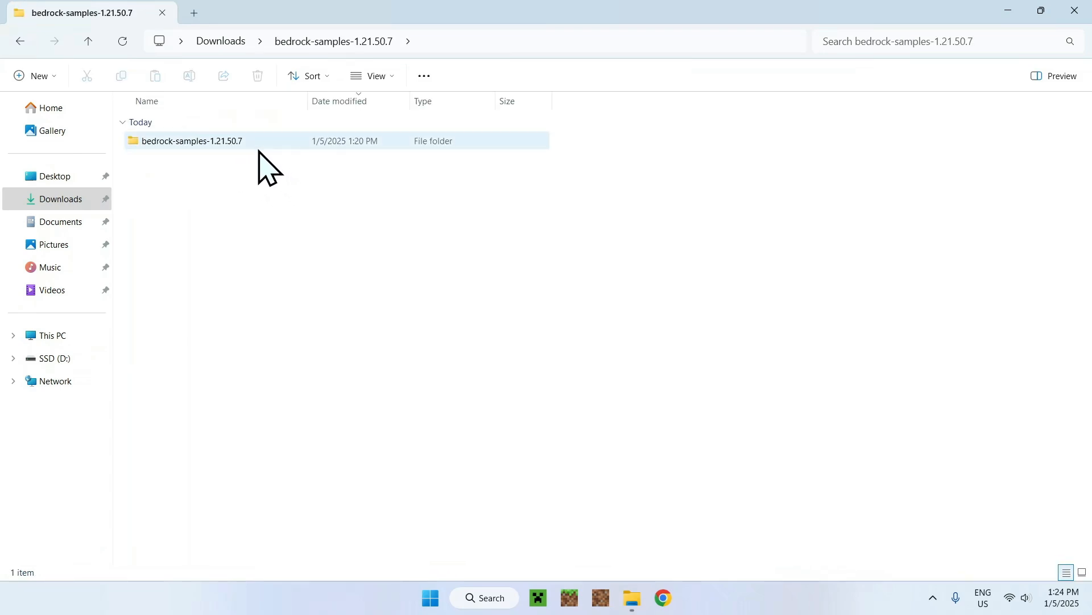
{"action": "double_click", "coordinate": [191, 140]}
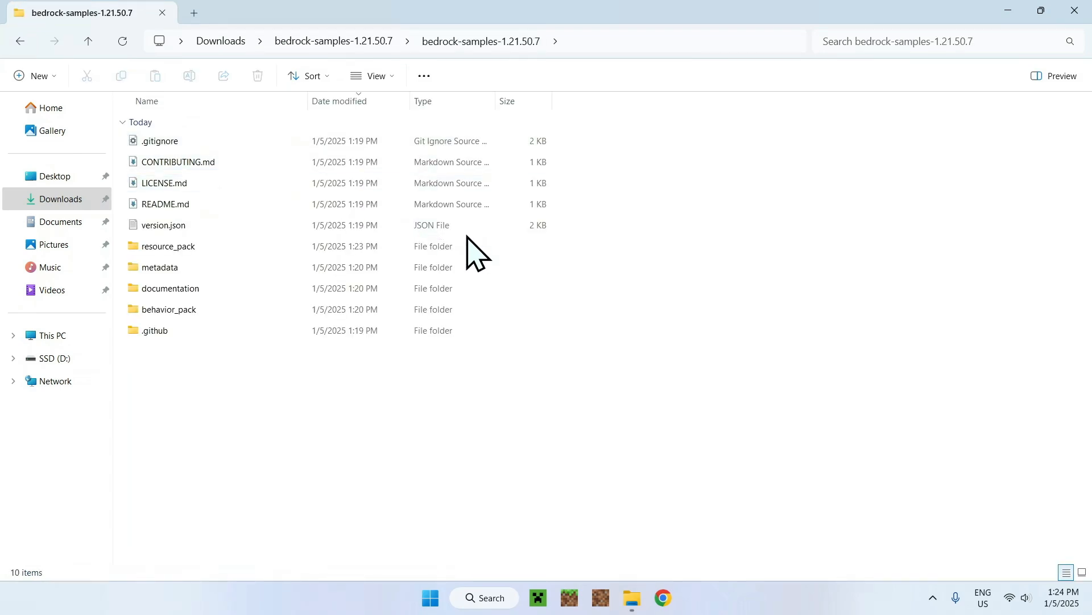
{"action": "mouse_move", "coordinate": [651, 303]}
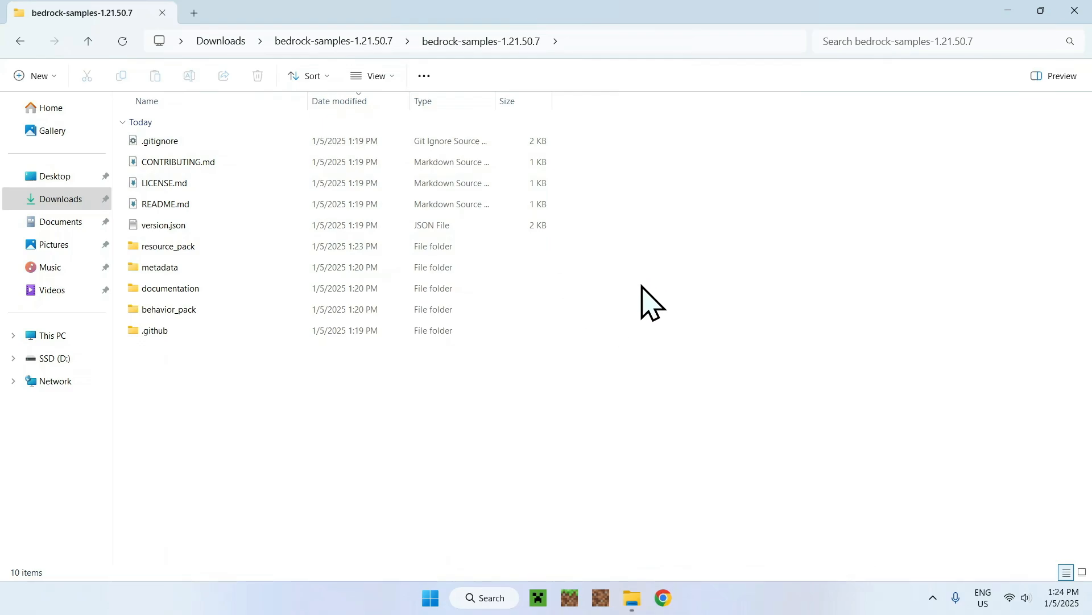
{"action": "mouse_move", "coordinate": [653, 236]}
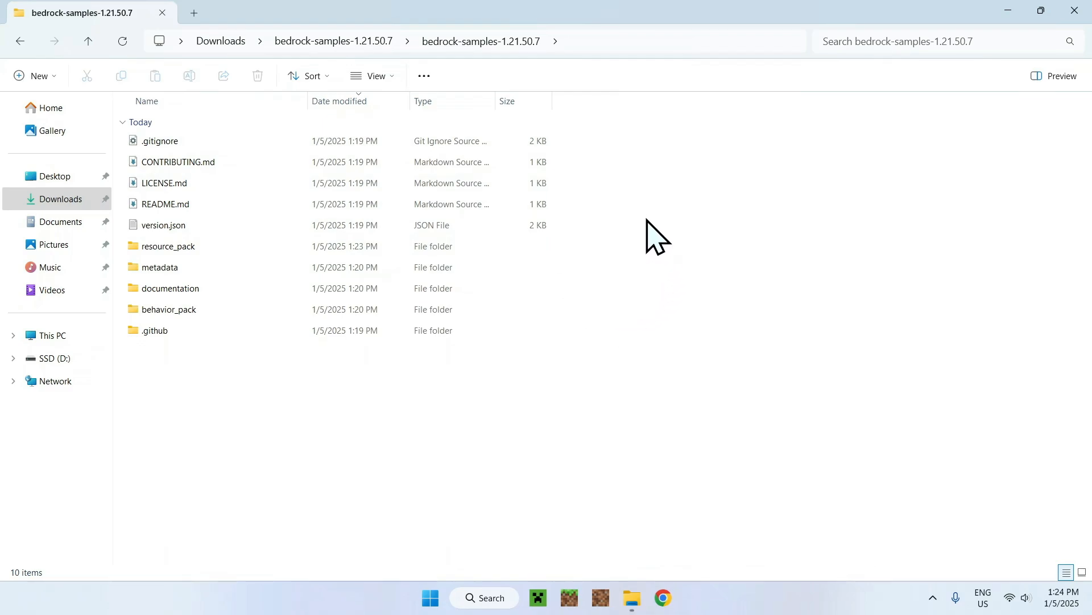
{"action": "mouse_move", "coordinate": [671, 244]}
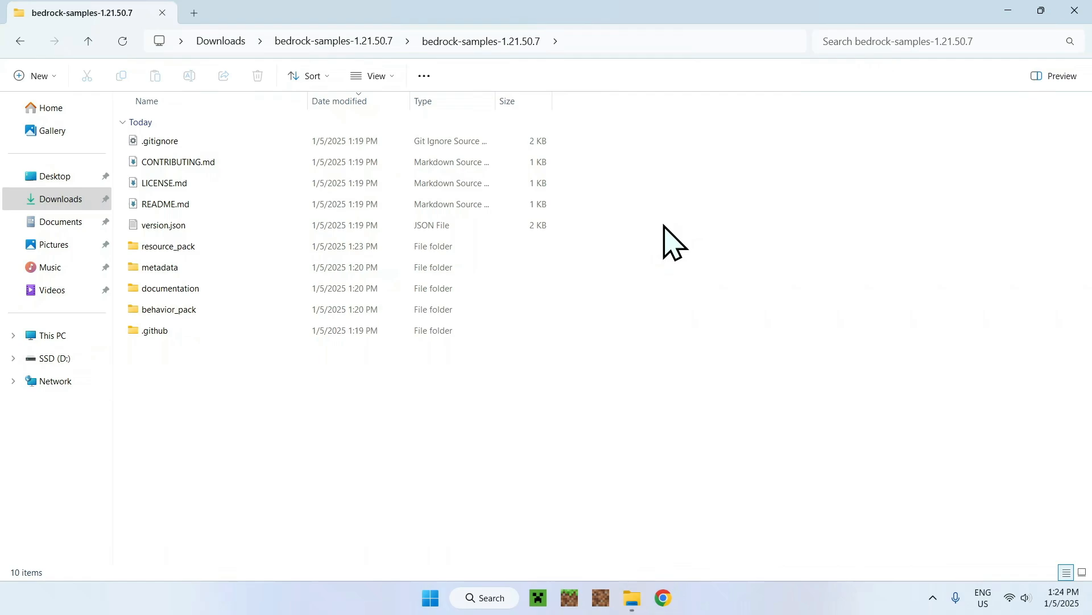
{"action": "mouse_move", "coordinate": [629, 243]}
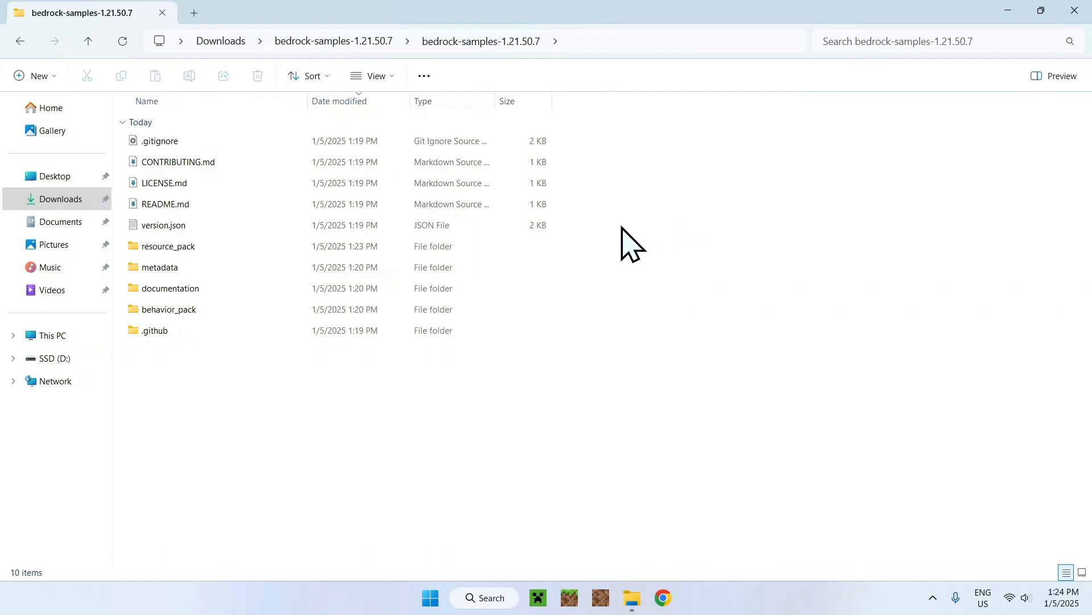
Move the resource_pack folder out to sit directly in Downloads.
{"action": "left_click", "coordinate": [168, 246]}
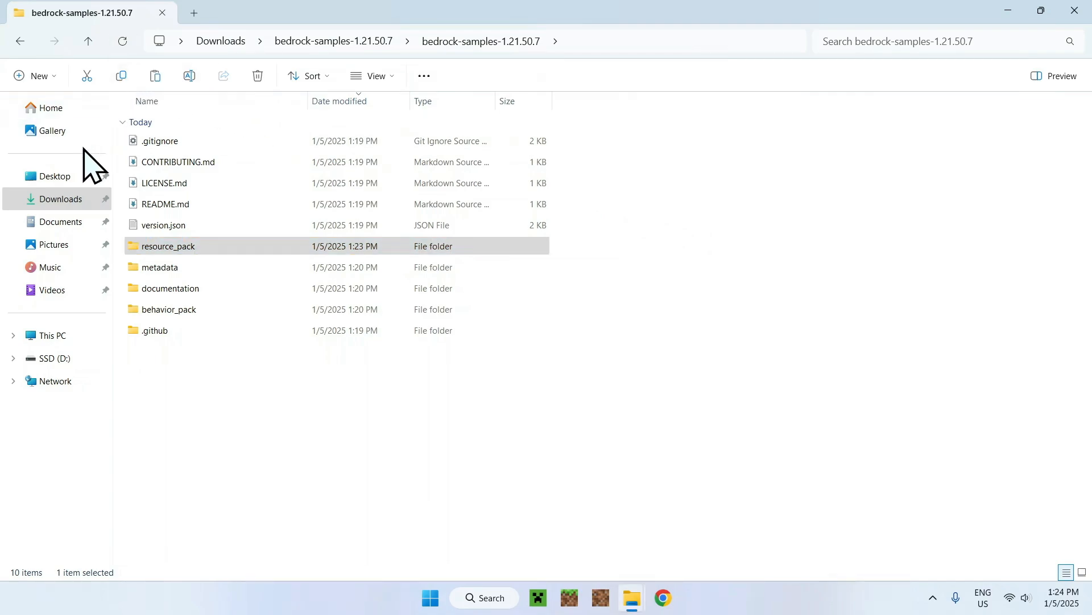
{"action": "left_click", "coordinate": [60, 198]}
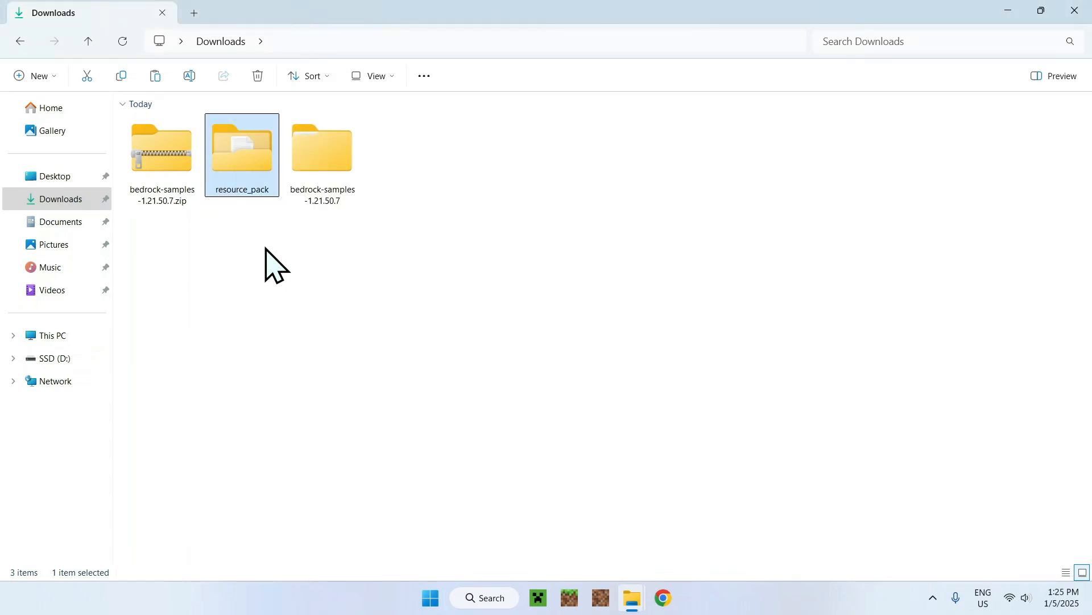
{"action": "mouse_move", "coordinate": [302, 275]}
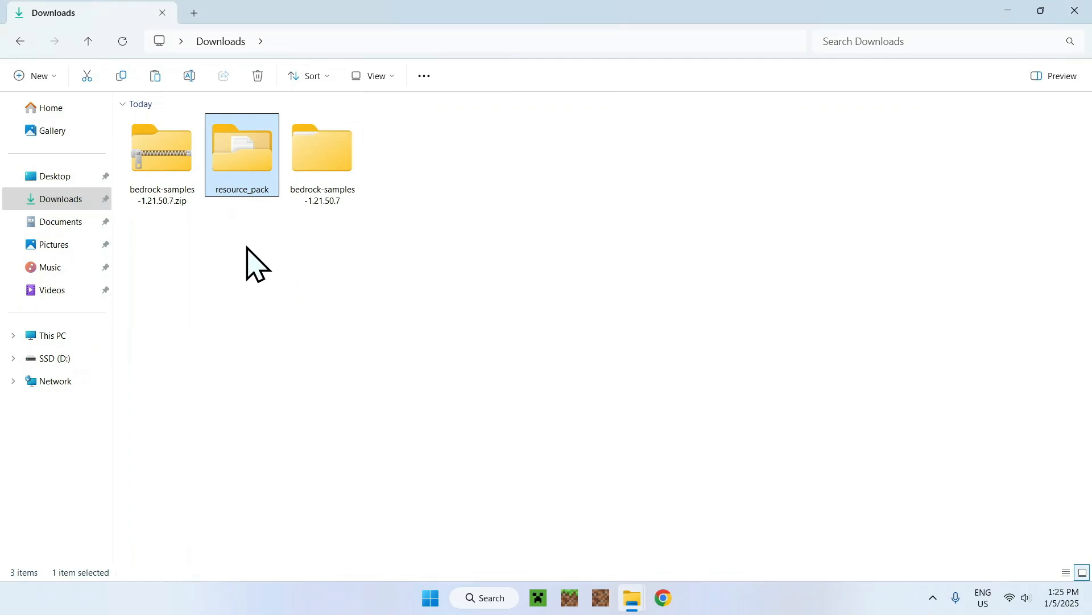
Preview resource_pack's grass-block pack_icon.png in Photos and close the preview.
{"action": "double_click", "coordinate": [241, 147]}
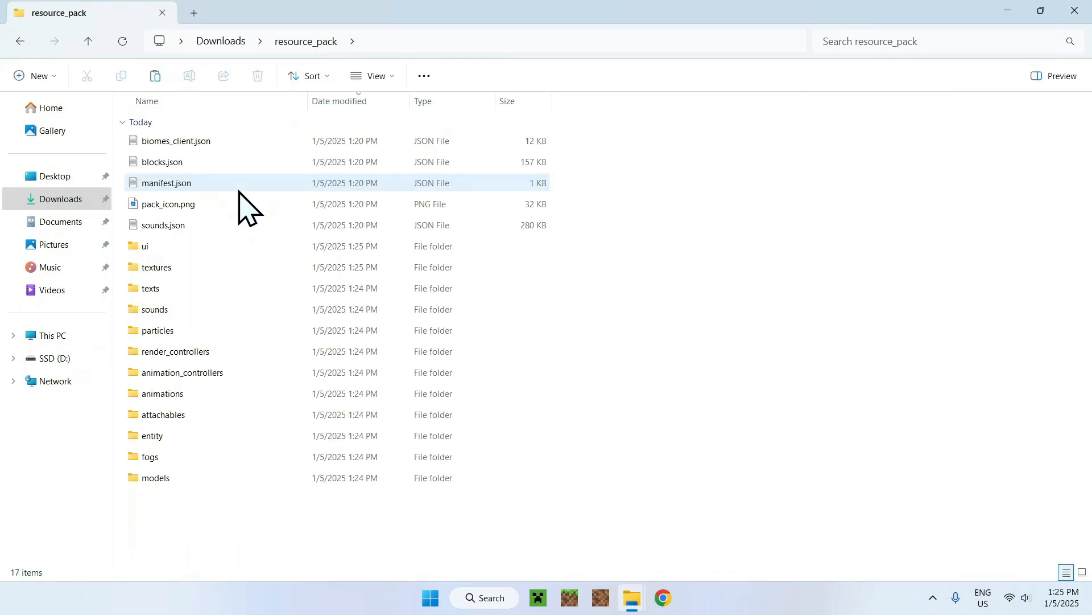
{"action": "left_click", "coordinate": [722, 215]}
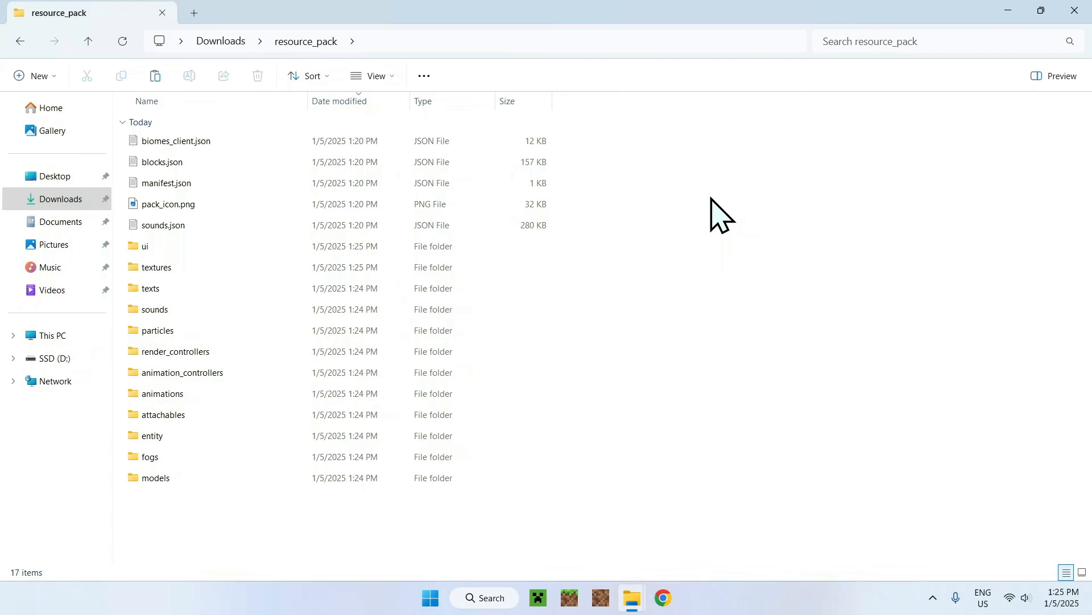
{"action": "mouse_move", "coordinate": [709, 209]}
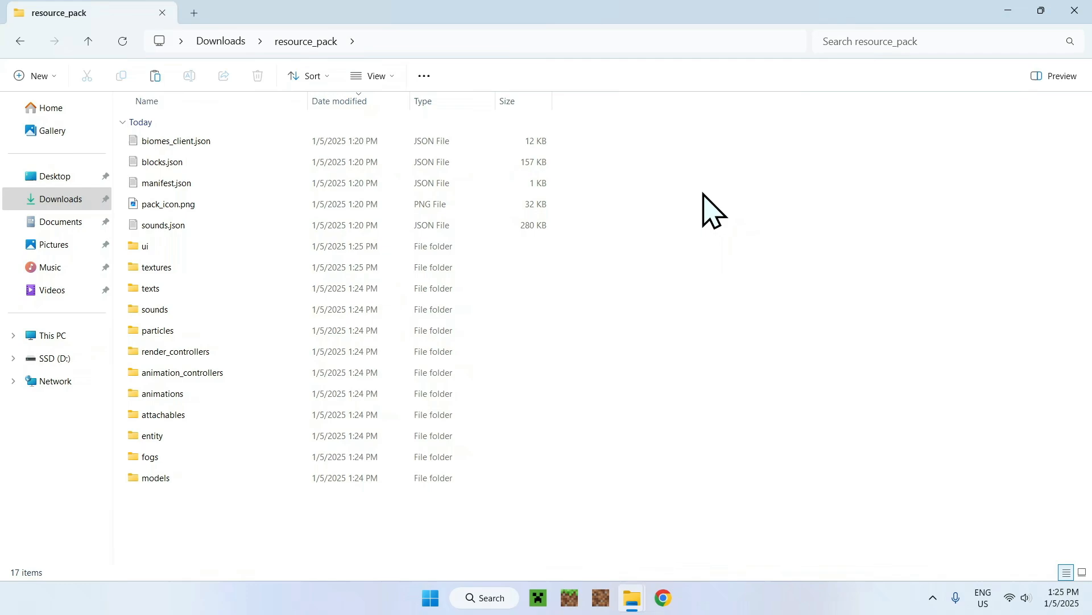
{"action": "left_click", "coordinate": [168, 203]}
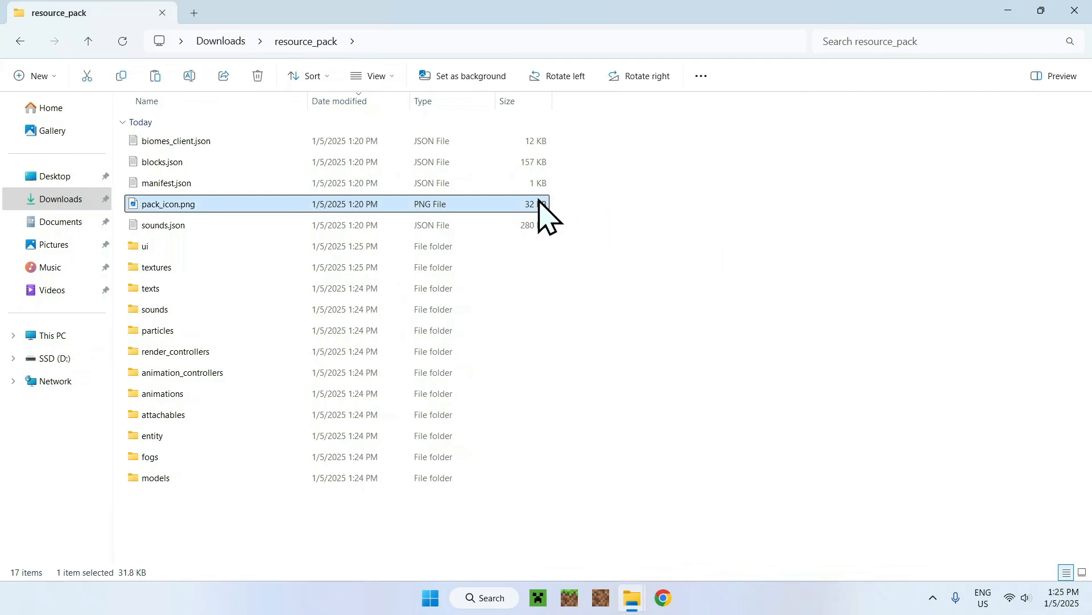
{"action": "double_click", "coordinate": [168, 204]}
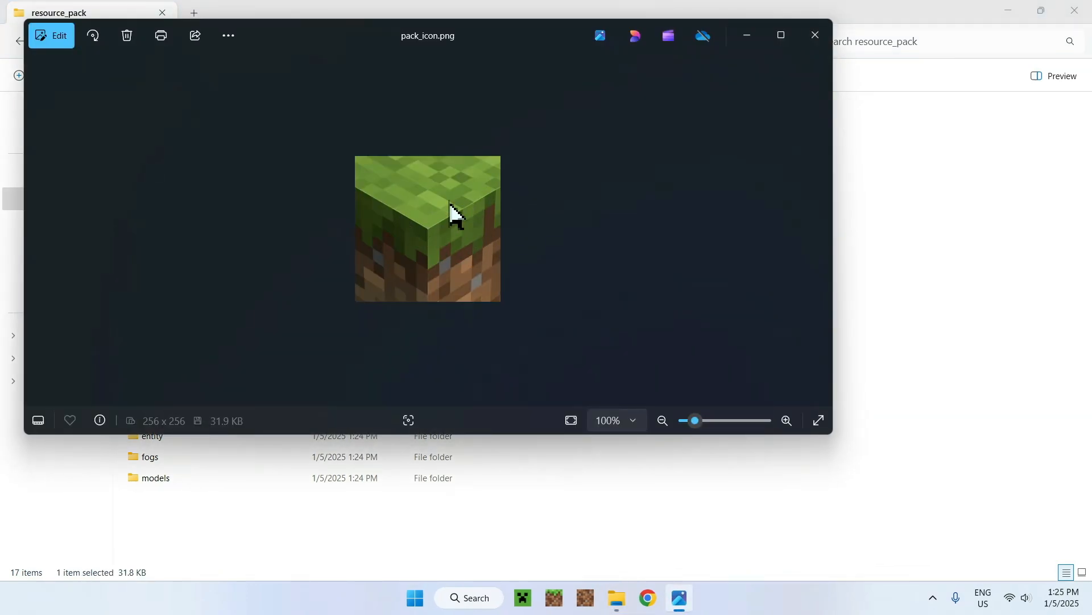
{"action": "mouse_move", "coordinate": [812, 83]}
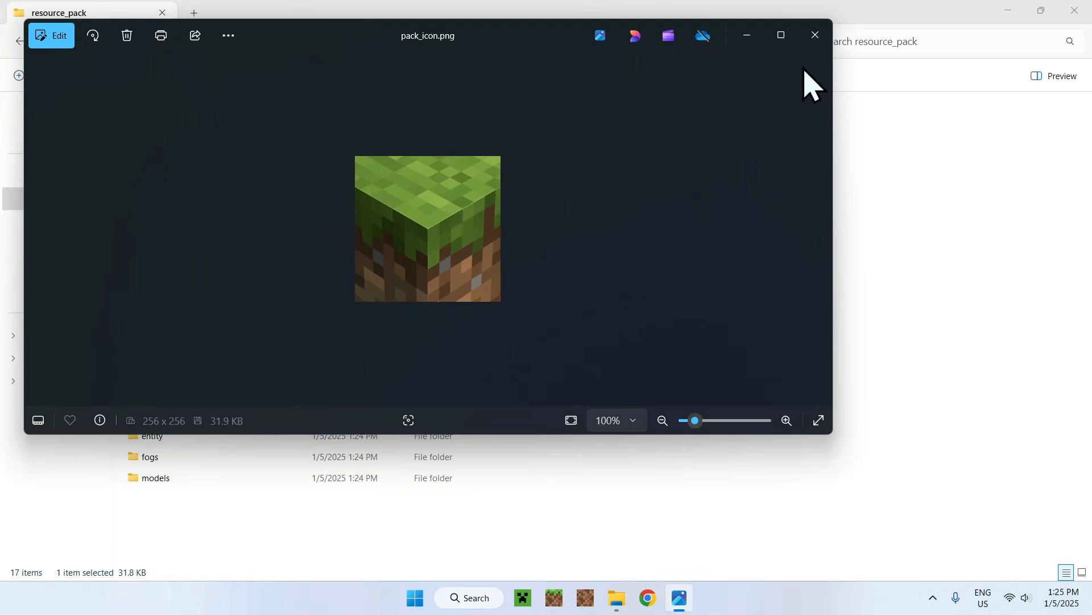
{"action": "left_click", "coordinate": [814, 35]}
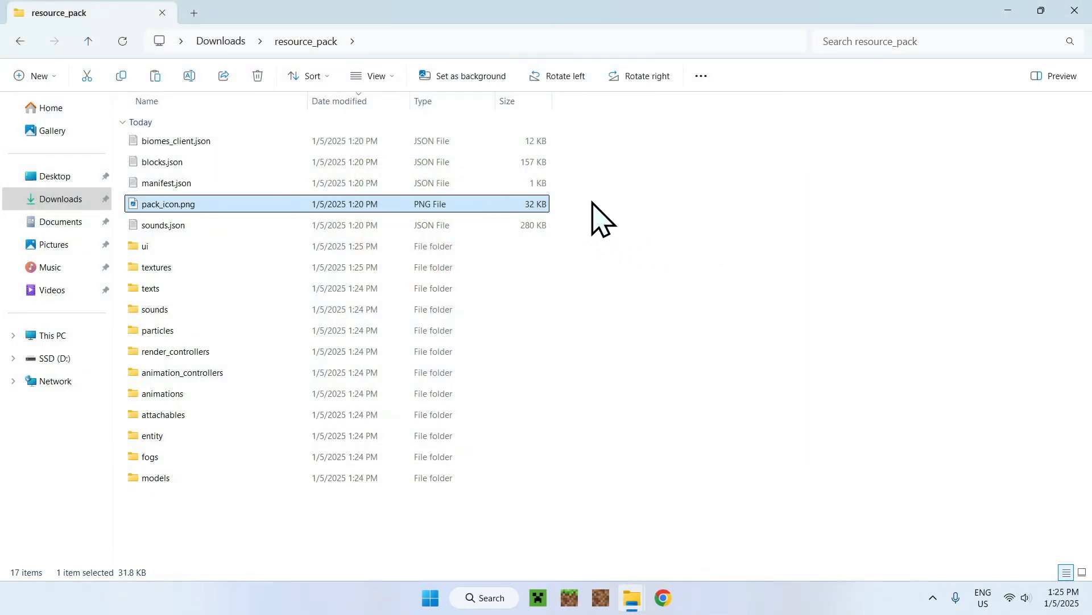
{"action": "mouse_move", "coordinate": [500, 216]}
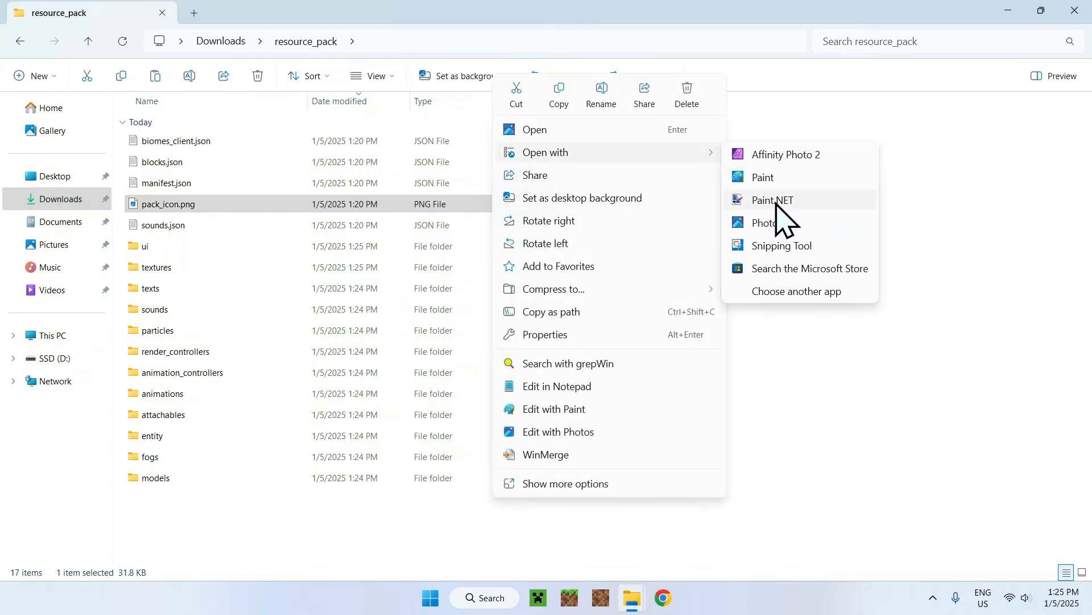
Make pack_icon.png black and white in Paint.NET, save over the original, and preview the gray icon.
{"action": "left_click", "coordinate": [770, 200]}
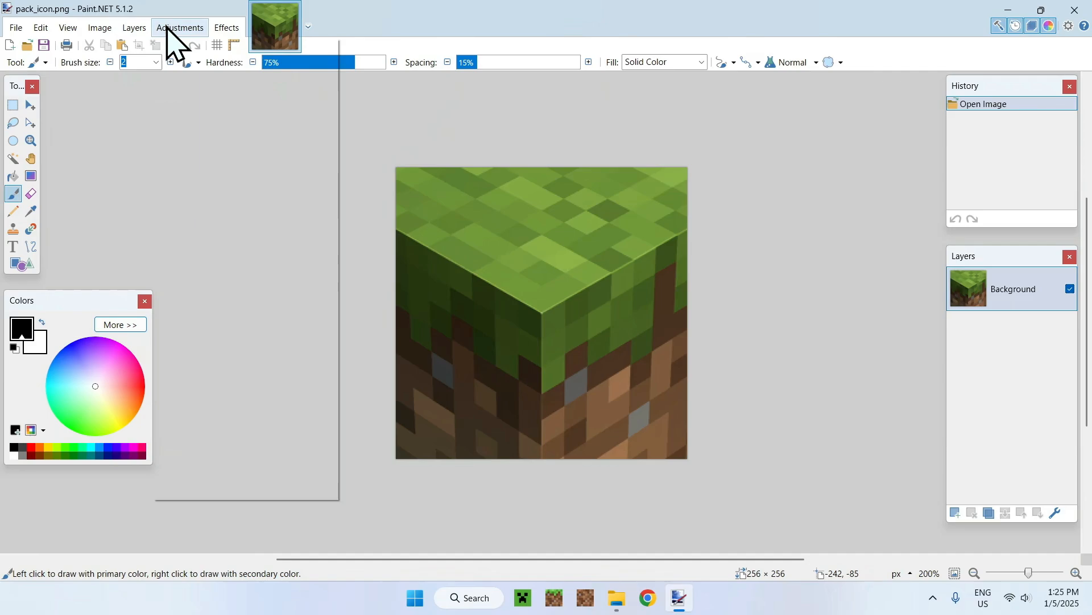
{"action": "left_click", "coordinate": [180, 28]}
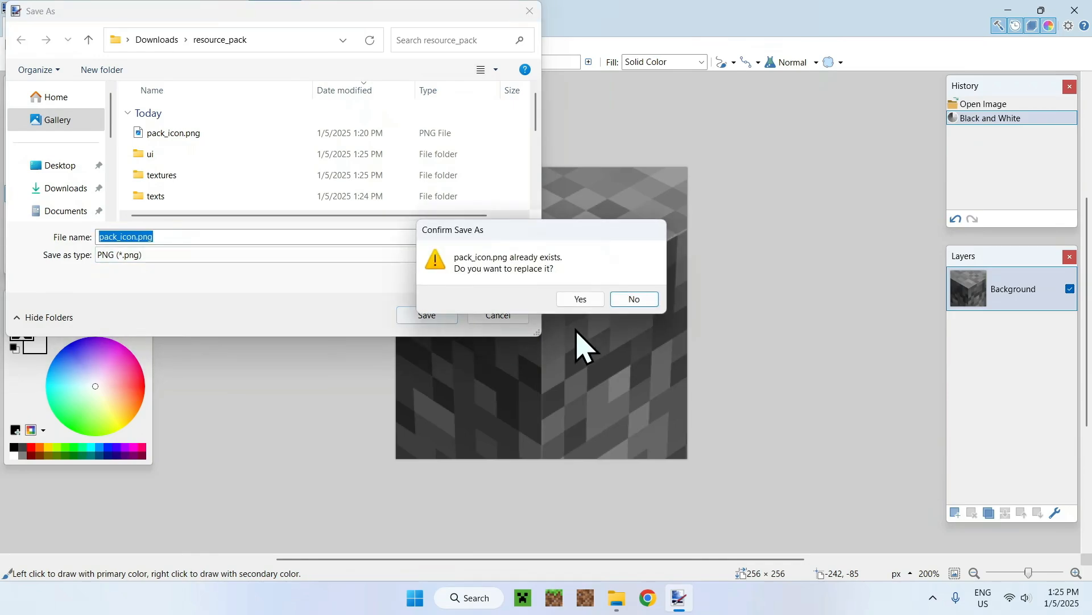
{"action": "left_click", "coordinate": [579, 299]}
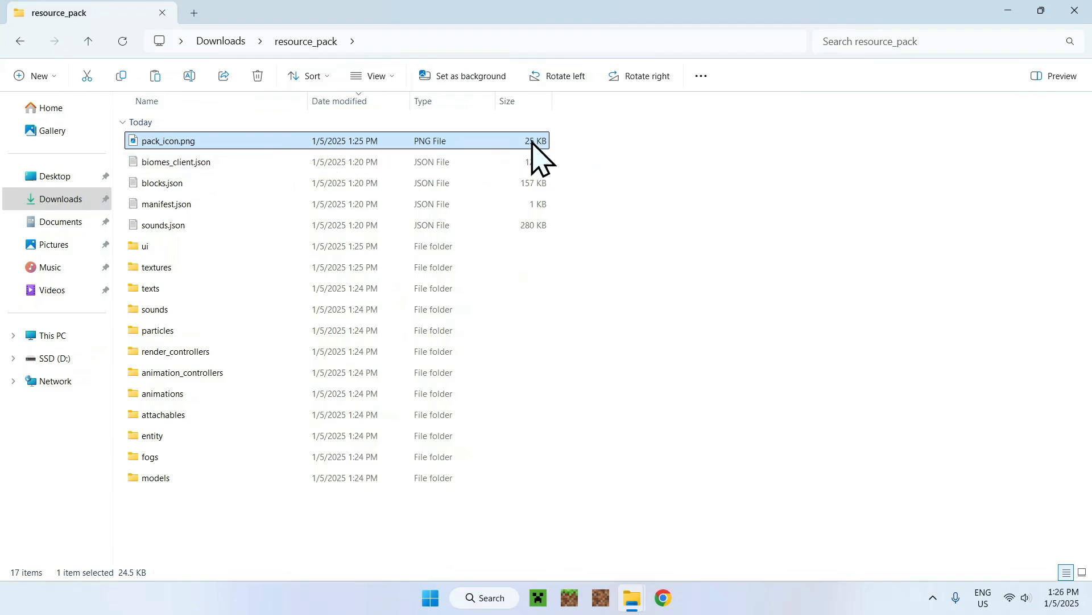
{"action": "double_click", "coordinate": [169, 142]}
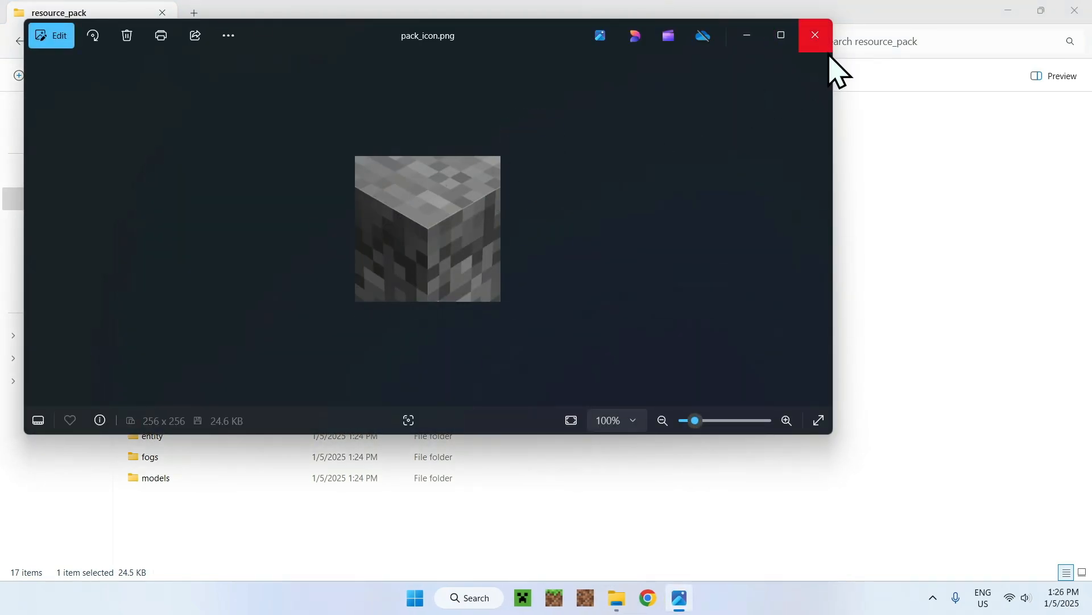
{"action": "left_click", "coordinate": [813, 35]}
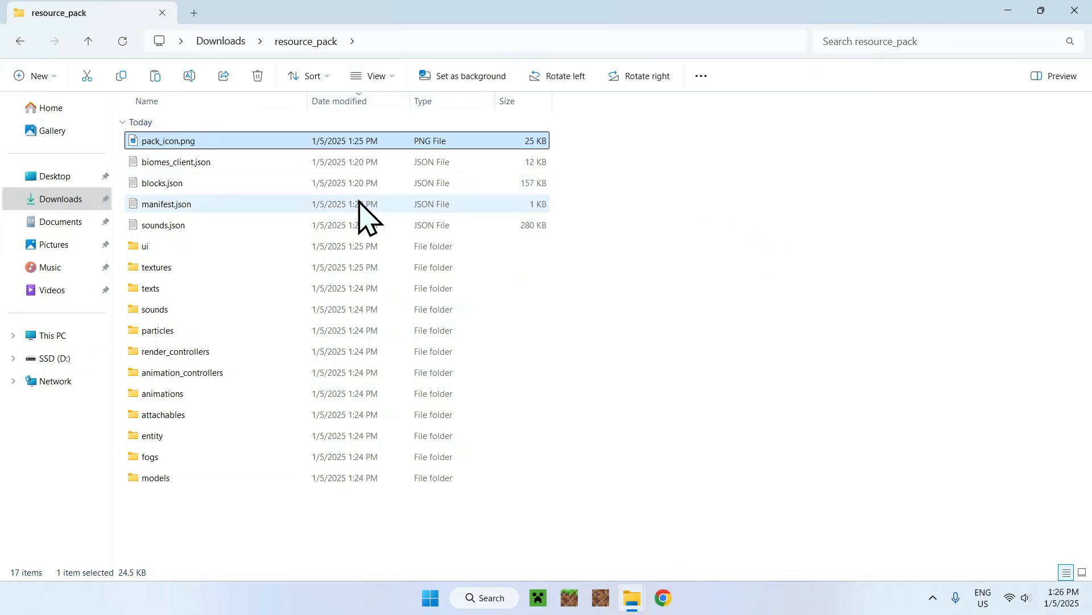
{"action": "mouse_move", "coordinate": [338, 217]}
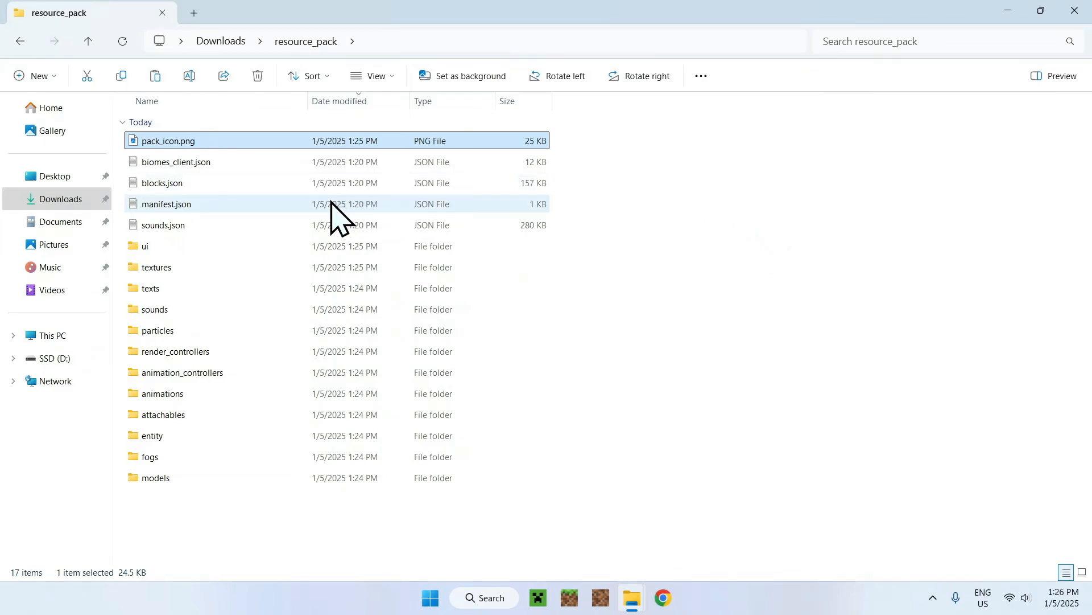
Edit manifest.json so the header names the pack 'Tutorial' with the author tag 'Reverse Steve'.
{"action": "double_click", "coordinate": [166, 204]}
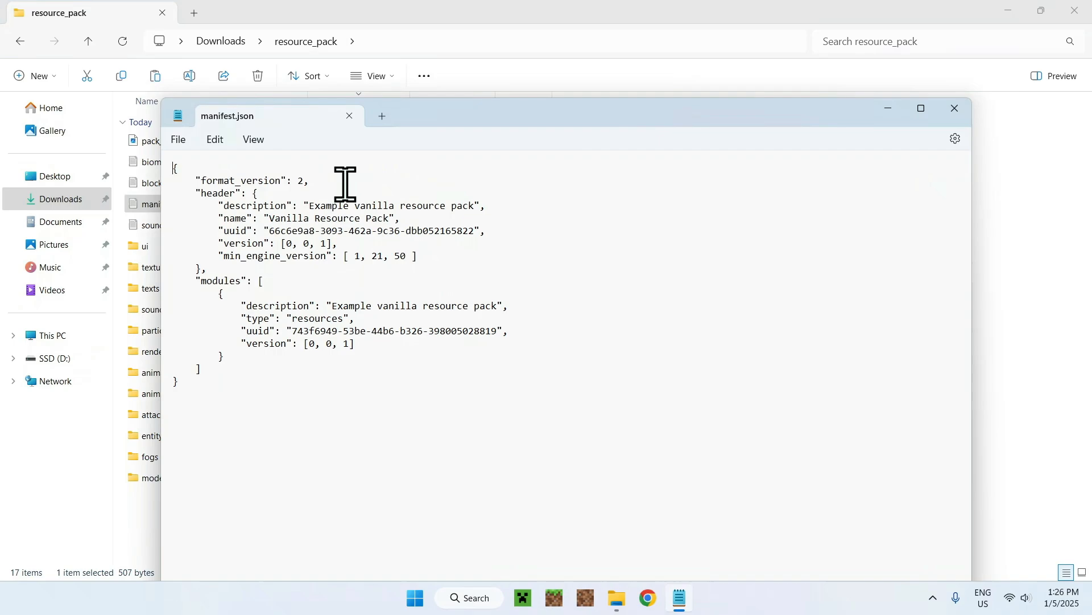
{"action": "mouse_move", "coordinate": [345, 222]}
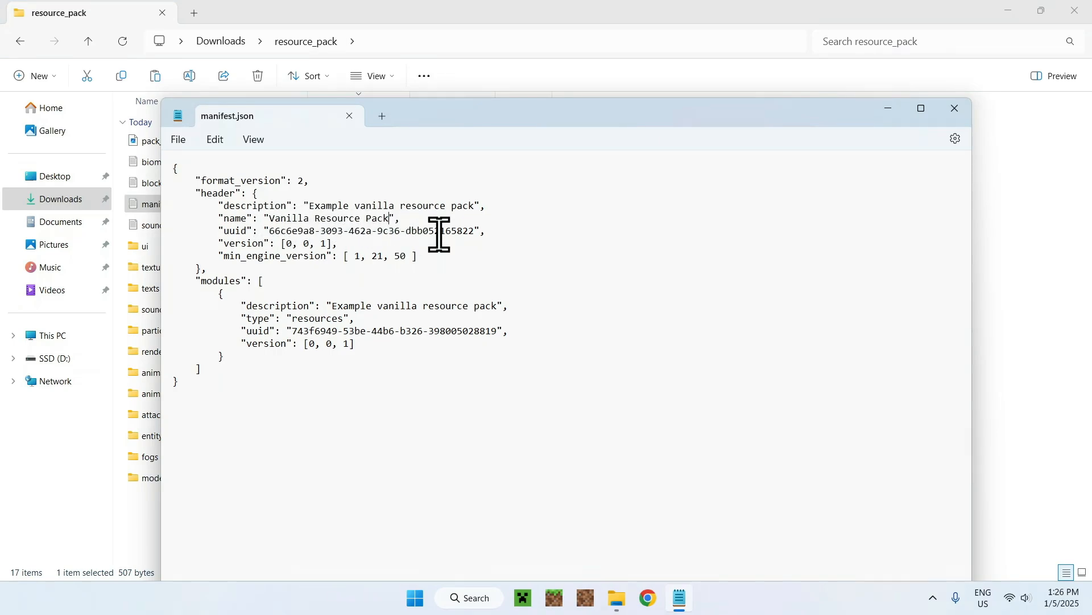
{"action": "type", "text": "Tut"}
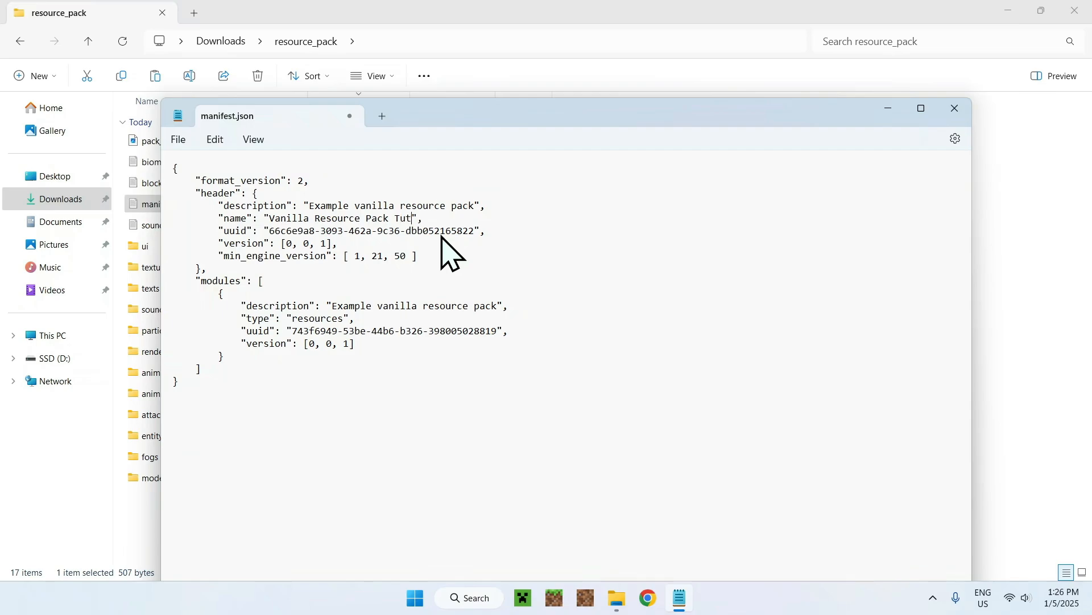
{"action": "type", "text": "orial"}
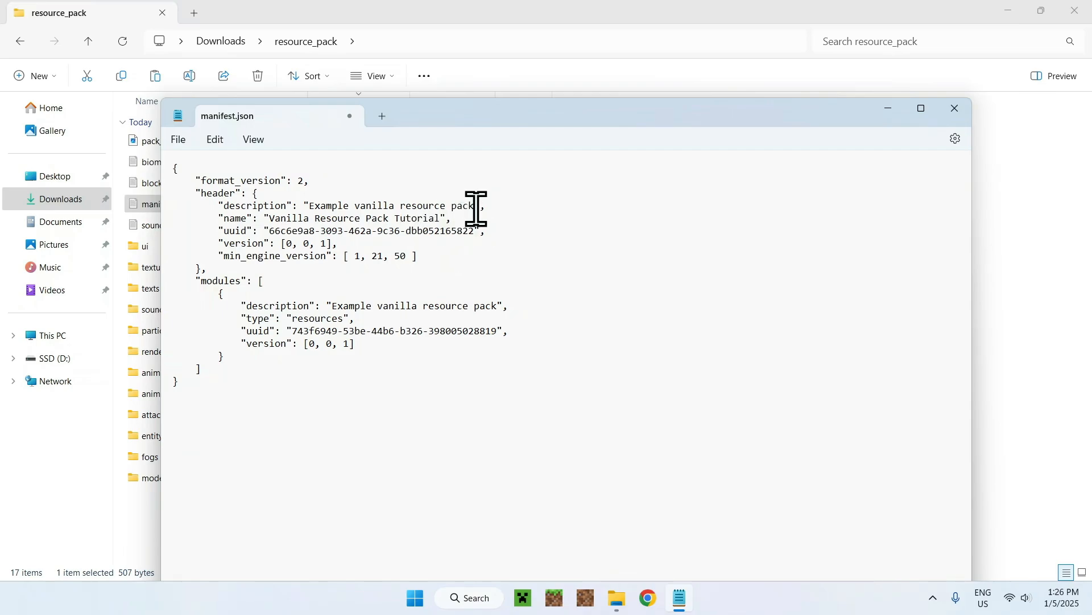
{"action": "type", "text": "Reverse"}
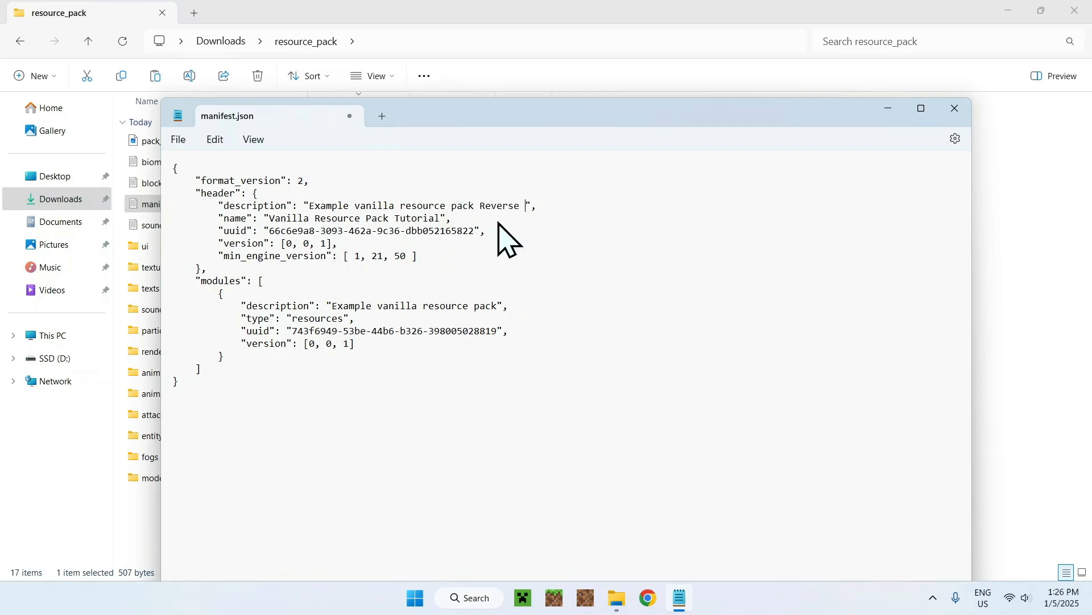
{"action": "type", "text": "Steve"}
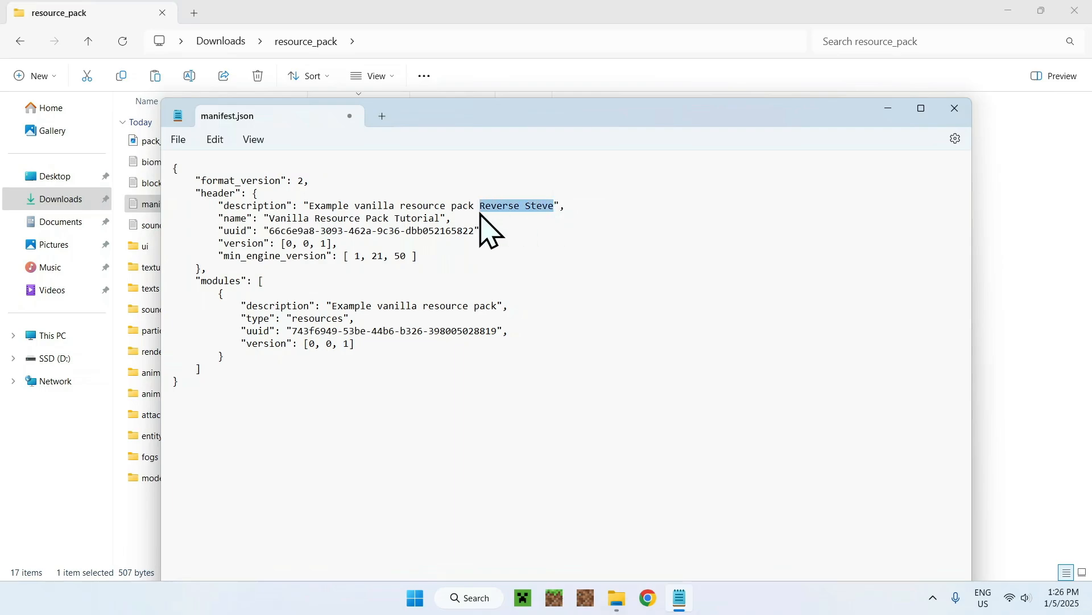
Copy the 'Reverse Steve' tag onto the module description, save, and close manifest.json.
{"action": "double_click", "coordinate": [488, 306]}
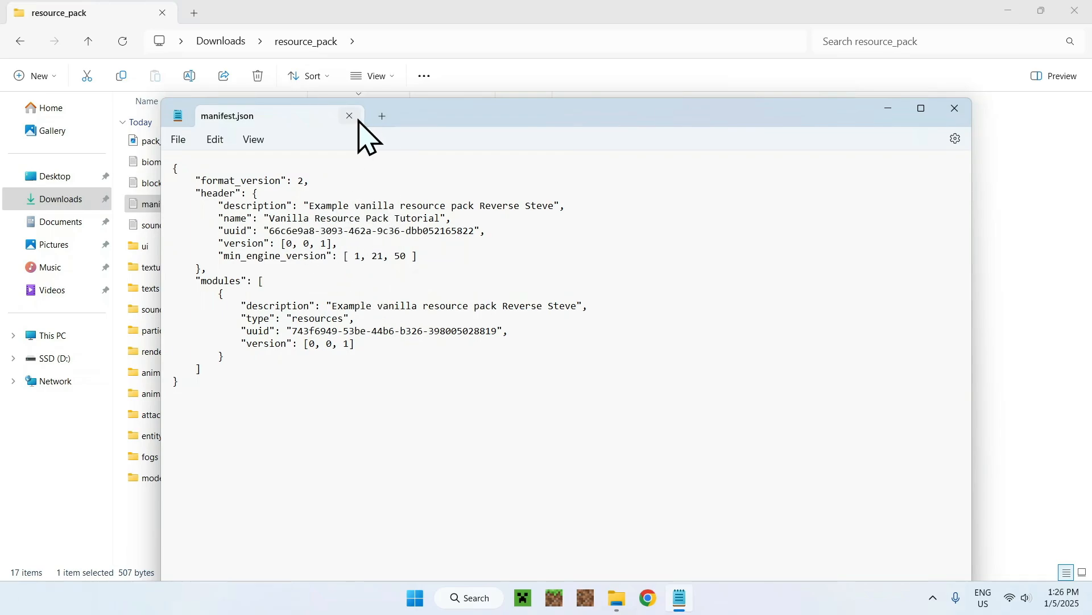
{"action": "left_click", "coordinate": [349, 116]}
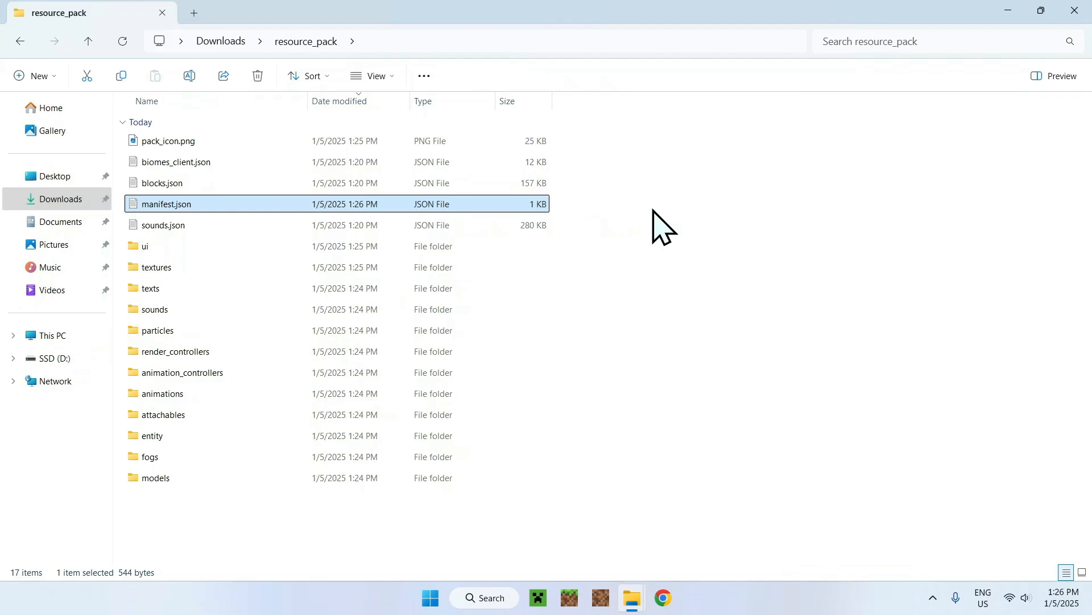
Search Google for a UUID generator and land on uuidgenerator.net with a fresh version 4 UUID.
{"action": "double_click", "coordinate": [166, 203]}
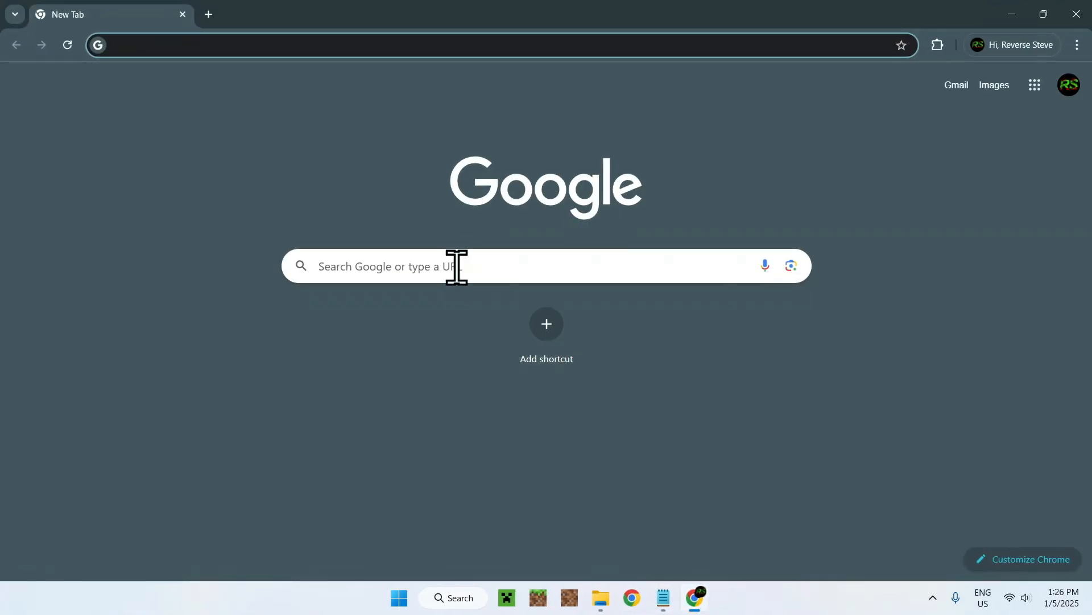
{"action": "type", "text": "UUID generator"}
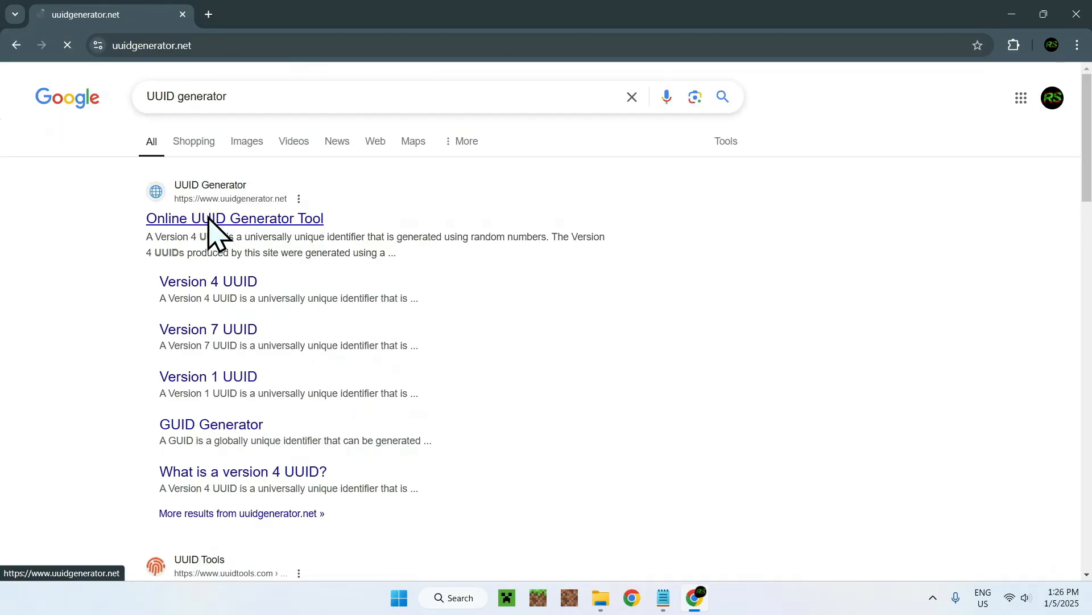
{"action": "left_click", "coordinate": [235, 218]}
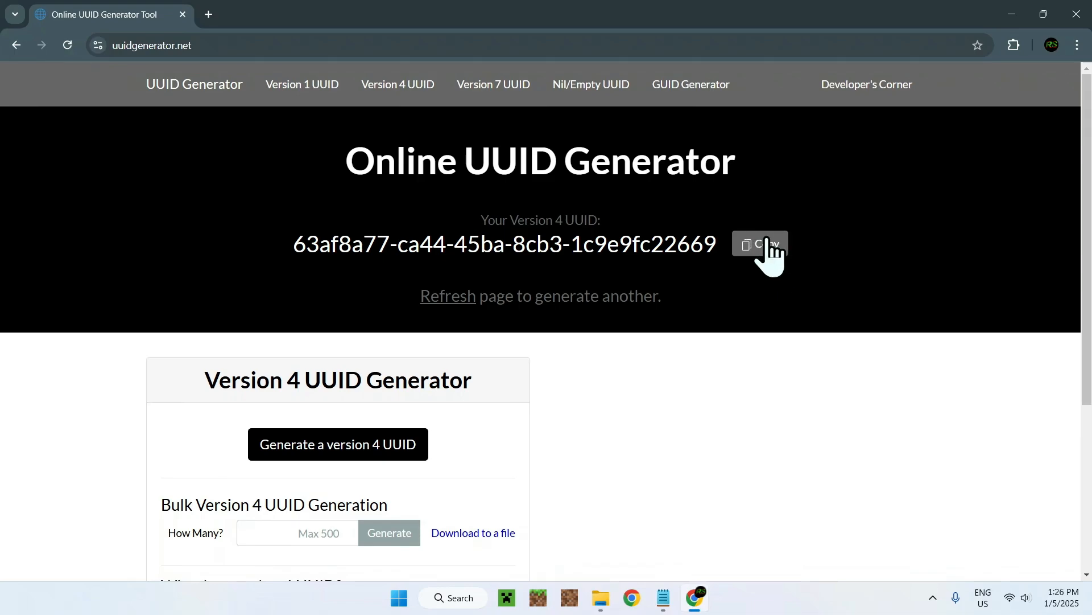
Replace the header and module UUIDs in manifest.json with newly generated ones and save on close.
{"action": "left_click", "coordinate": [759, 243]}
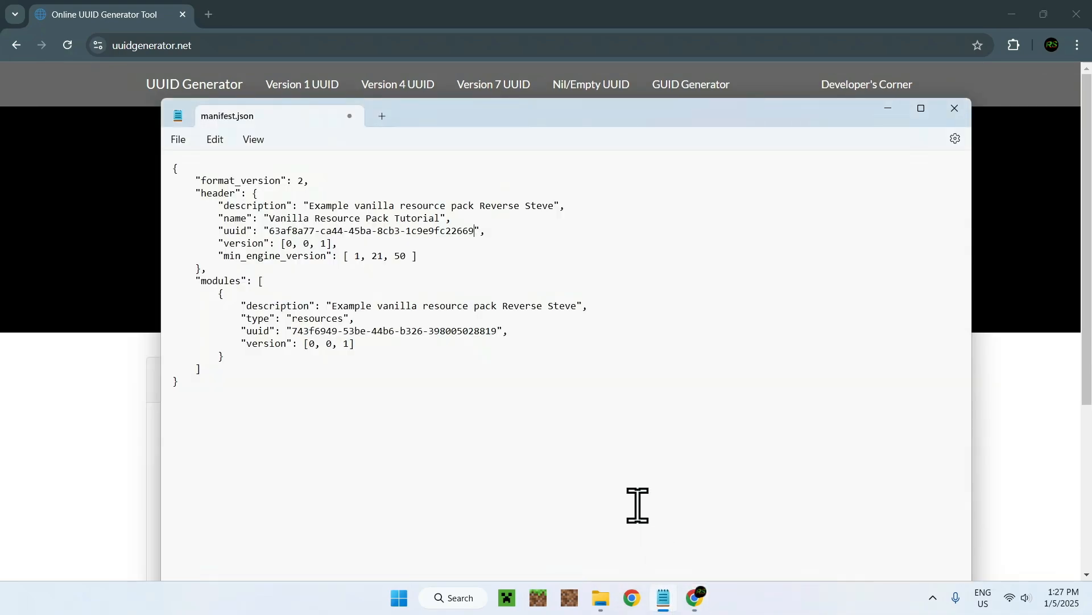
{"action": "double_click", "coordinate": [394, 331]}
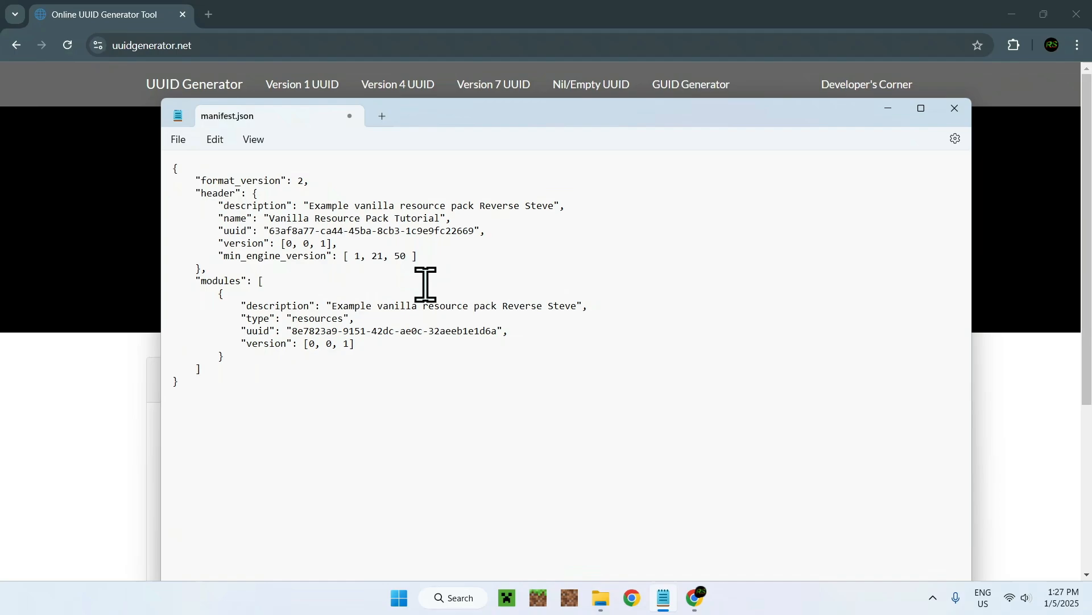
{"action": "left_click", "coordinate": [954, 108]}
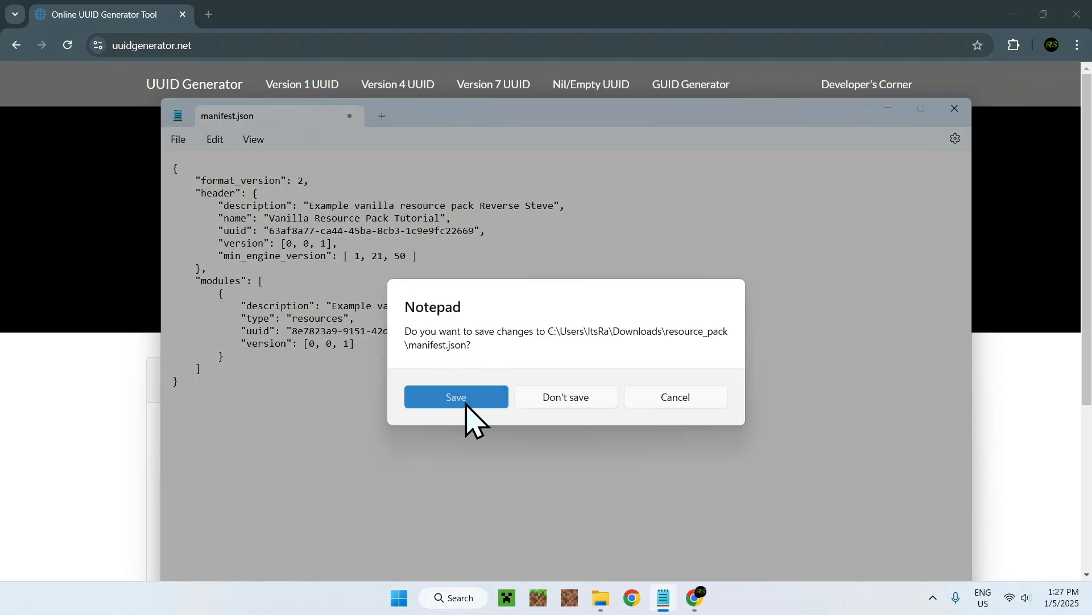
{"action": "left_click", "coordinate": [455, 396]}
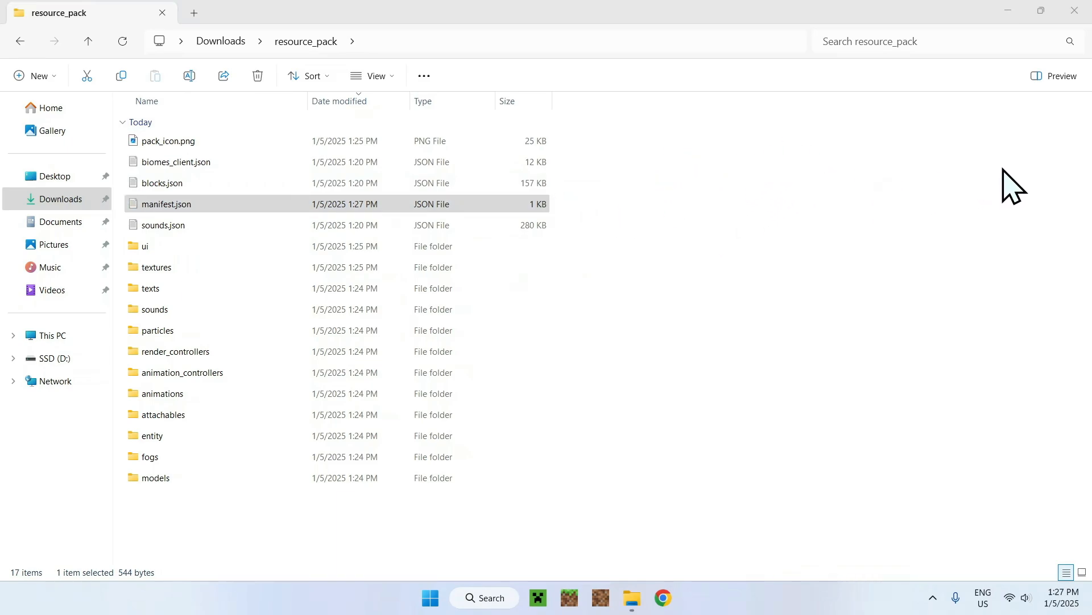
{"action": "mouse_move", "coordinate": [672, 193]}
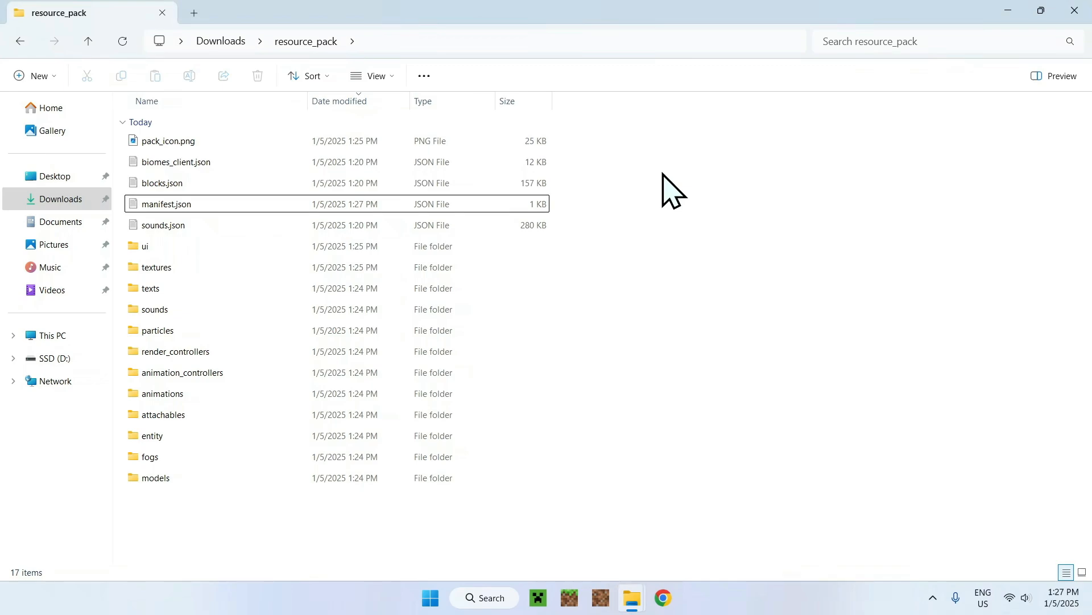
{"action": "mouse_move", "coordinate": [671, 195]}
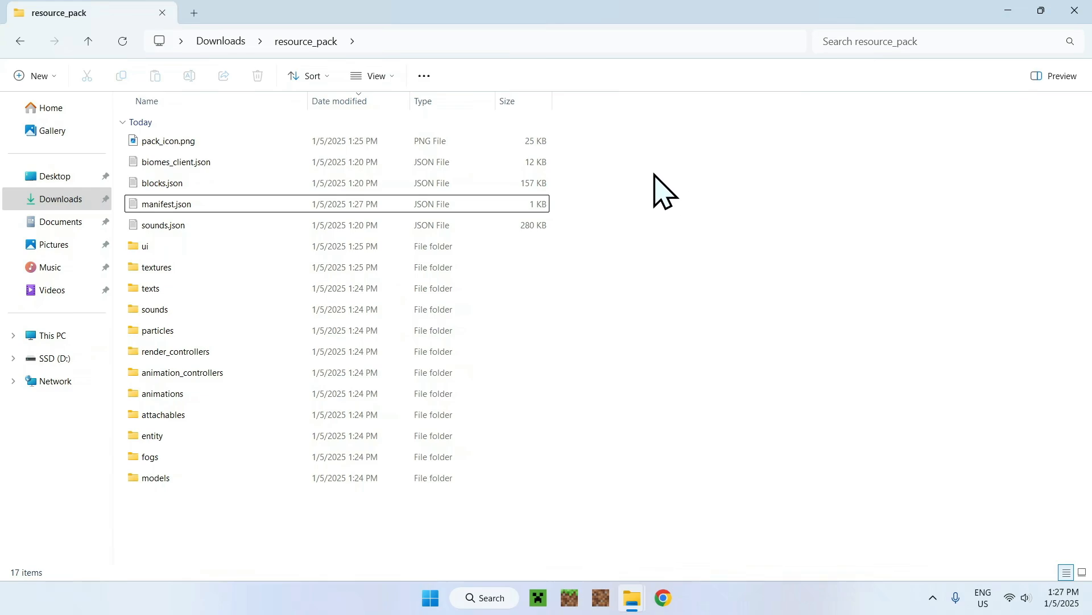
{"action": "mouse_move", "coordinate": [373, 278]}
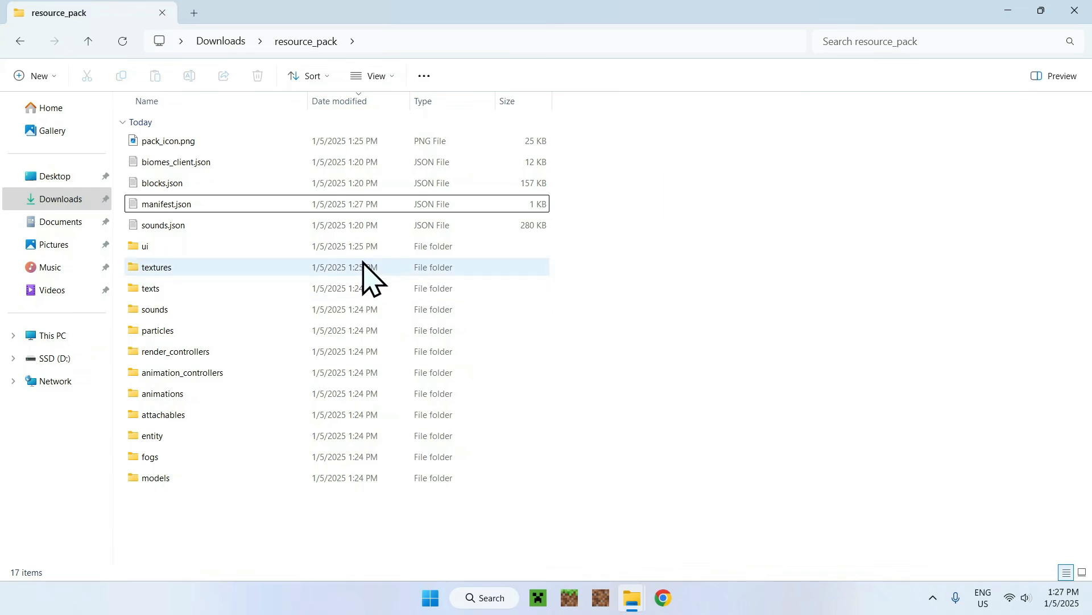
Navigate into resource_pack's textures/blocks folder listing the block texture PNGs.
{"action": "double_click", "coordinate": [156, 266]}
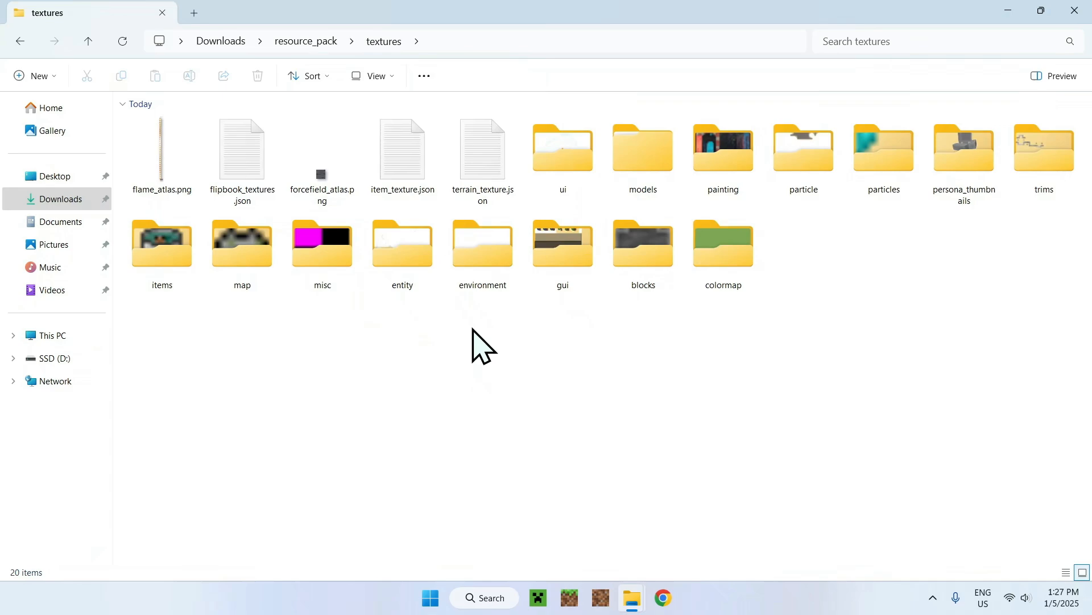
{"action": "mouse_move", "coordinate": [673, 403]}
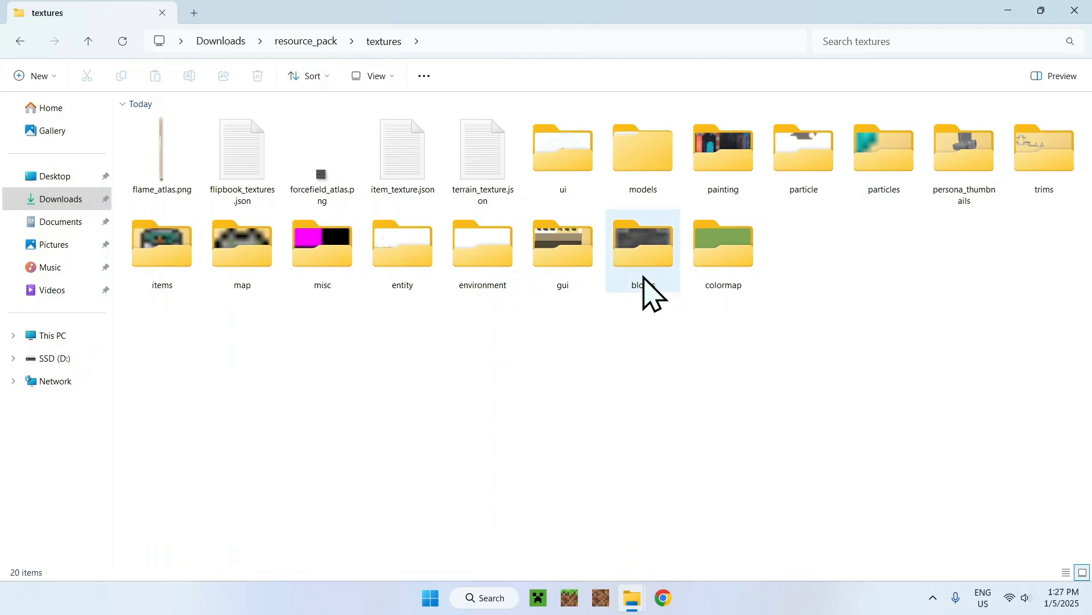
{"action": "double_click", "coordinate": [642, 244]}
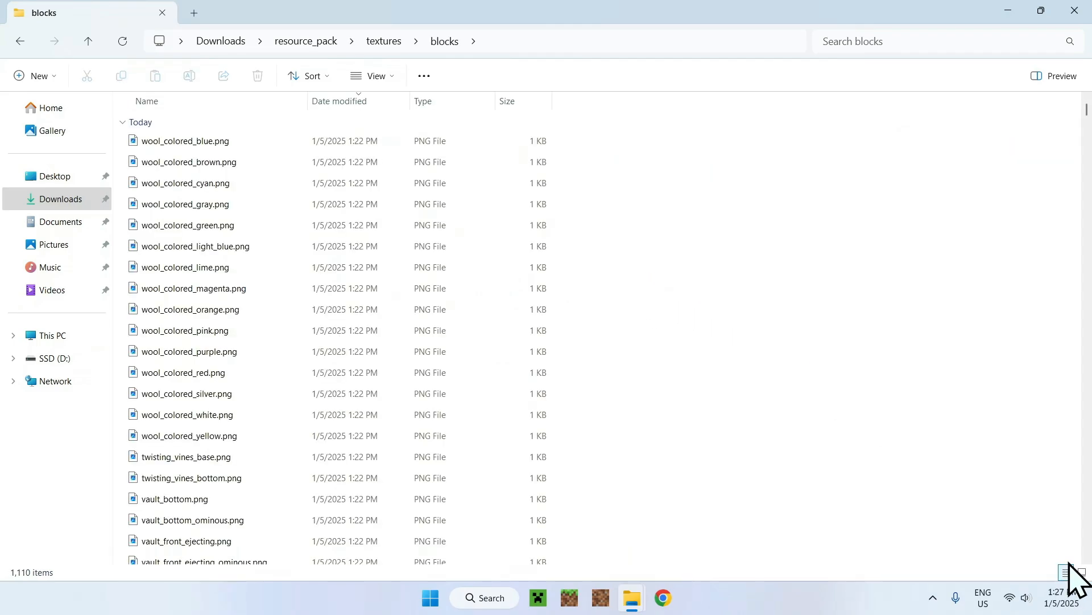
Show the block textures as large icon thumbnails, trying a quick 'dia' search then returning to the full folder.
{"action": "left_click", "coordinate": [1081, 573]}
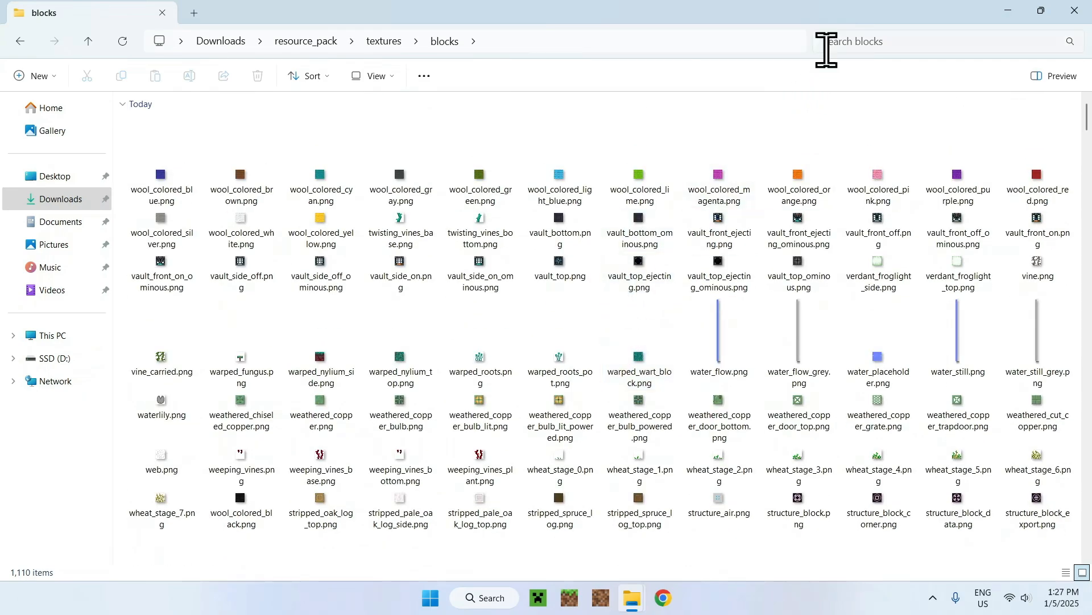
{"action": "type", "text": "diam"}
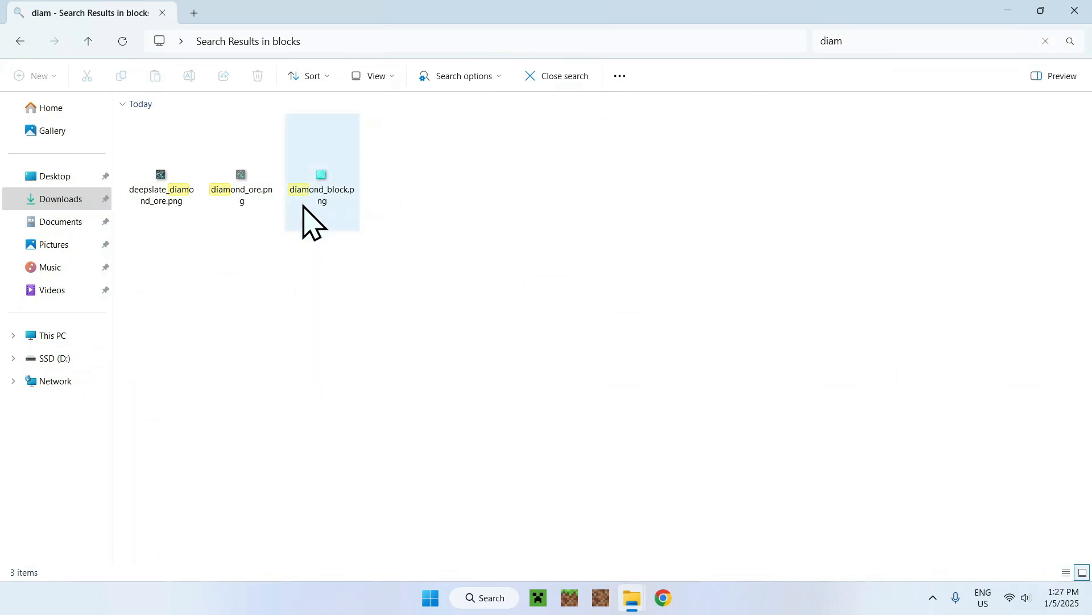
{"action": "mouse_move", "coordinate": [334, 184]}
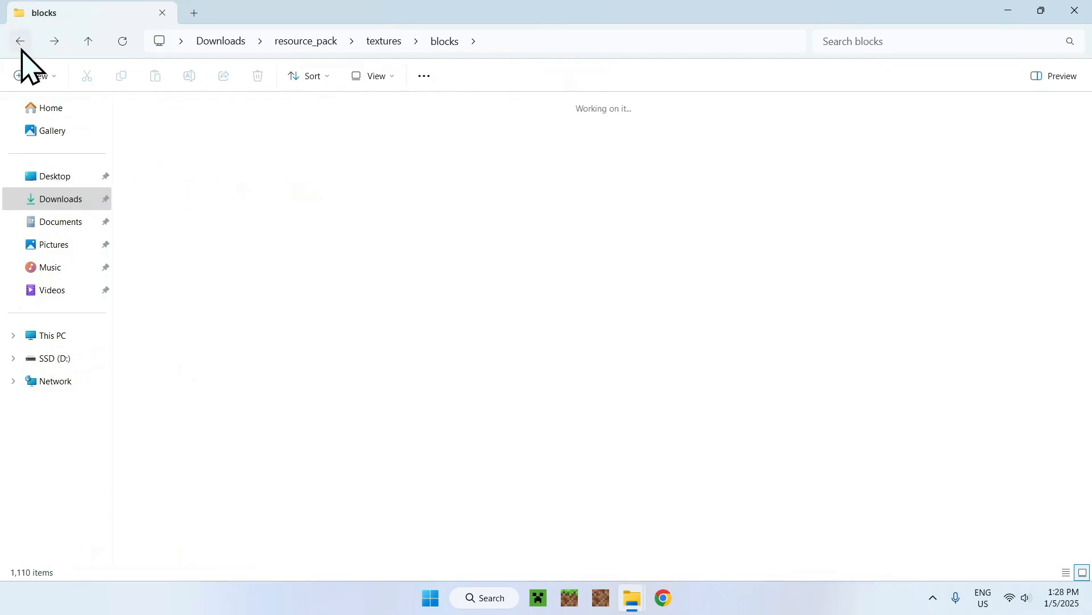
{"action": "left_click", "coordinate": [307, 76]}
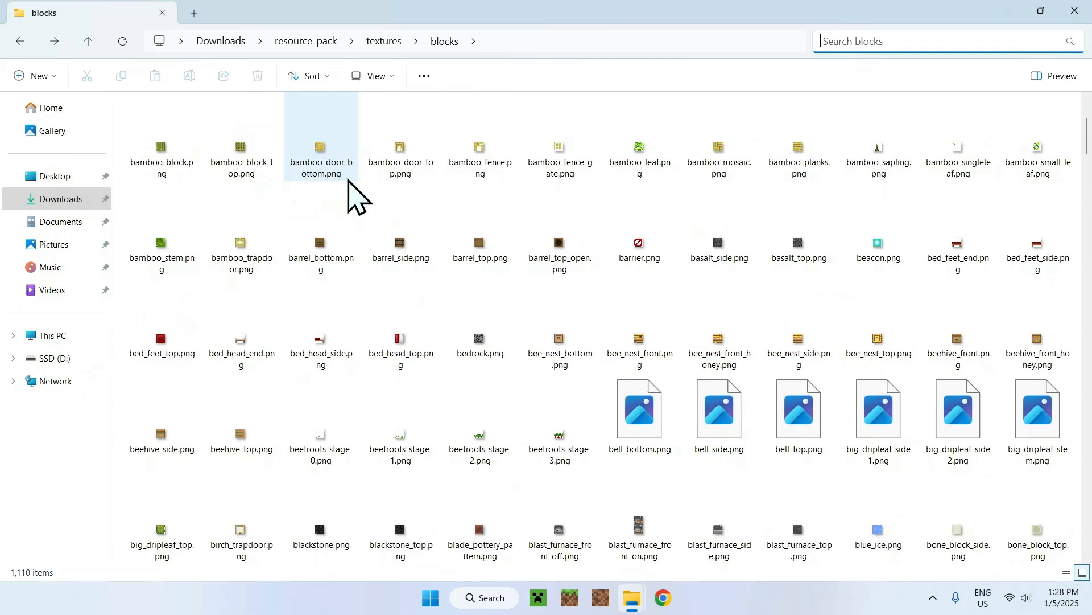
Locate diamond_block.png among the thumbnails and bring up its right-click actions.
{"action": "scroll", "scroll_direction": "down", "scroll_amount": 3}
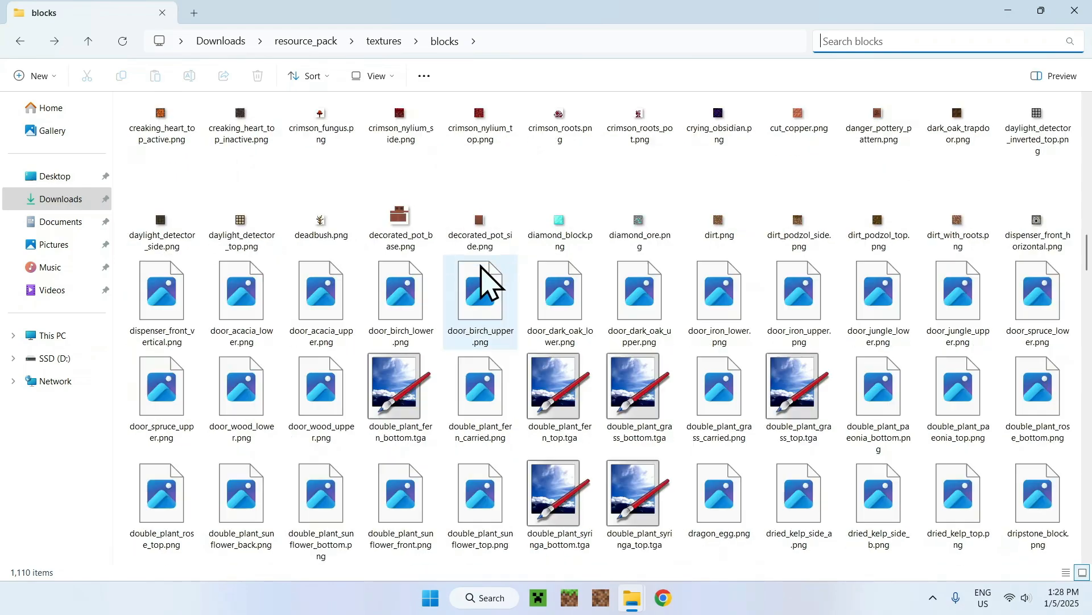
{"action": "scroll", "scroll_direction": "down", "scroll_amount": 3}
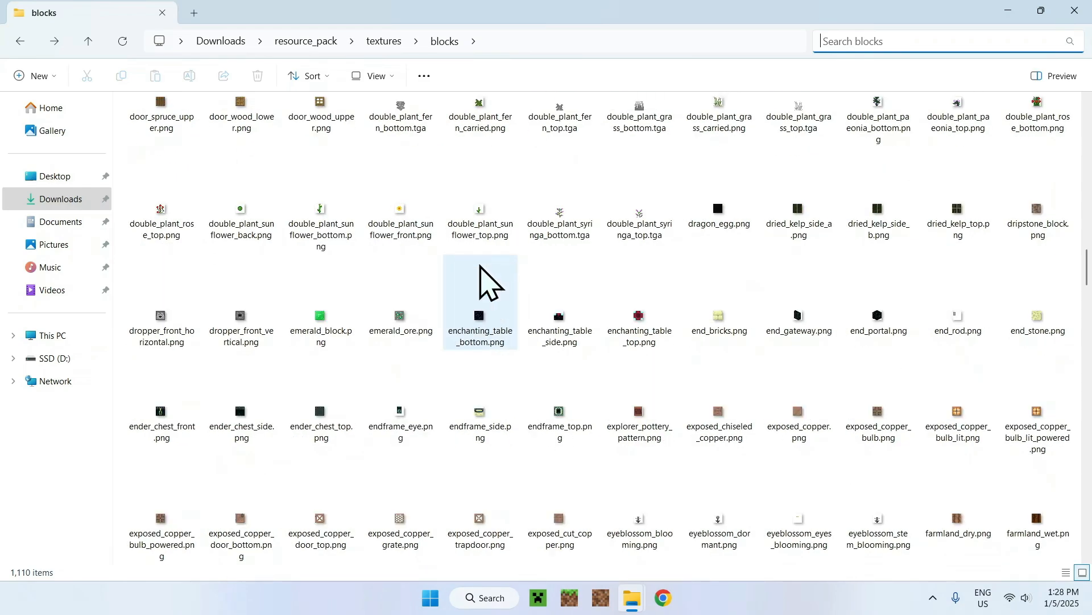
{"action": "scroll", "scroll_direction": "down", "scroll_amount": 3}
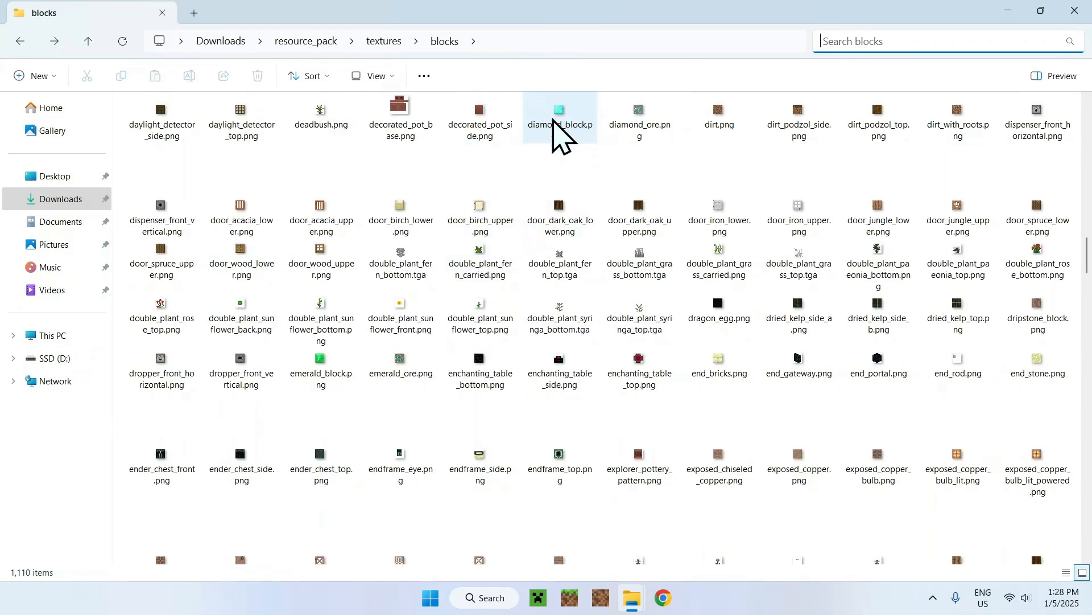
{"action": "right_click", "coordinate": [559, 117]}
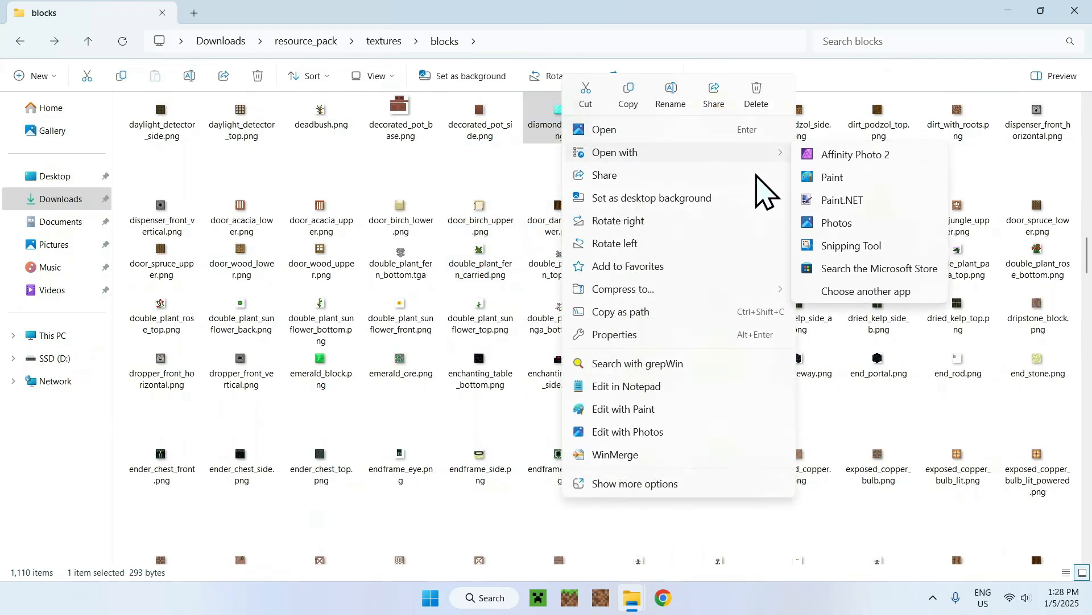
Turn diamond_block.png black and white in Paint.NET, save over the original, and close the editor.
{"action": "left_click", "coordinate": [841, 200]}
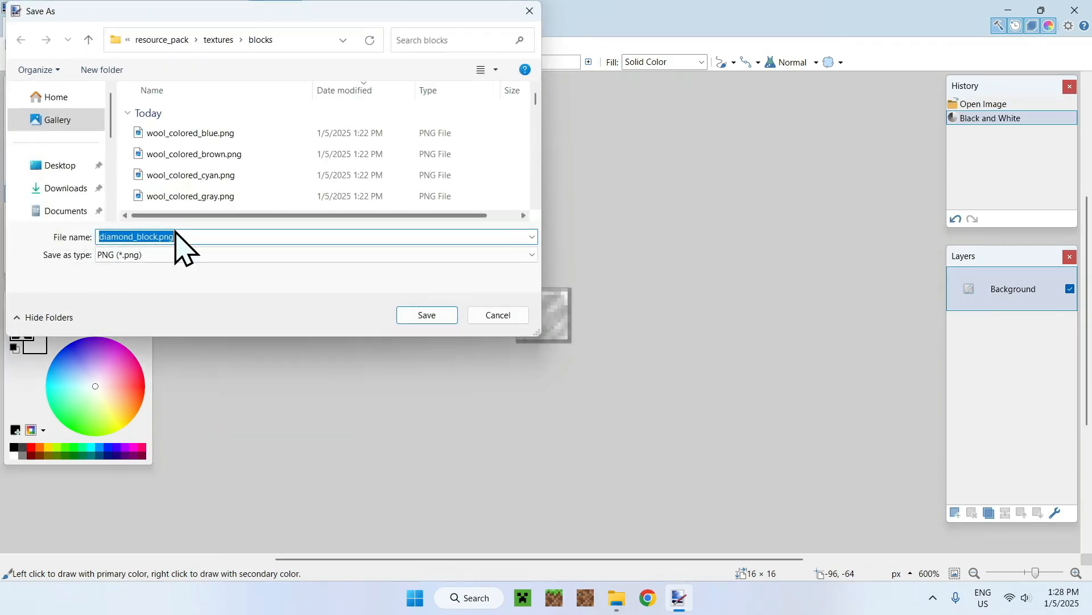
{"action": "left_click", "coordinate": [426, 315]}
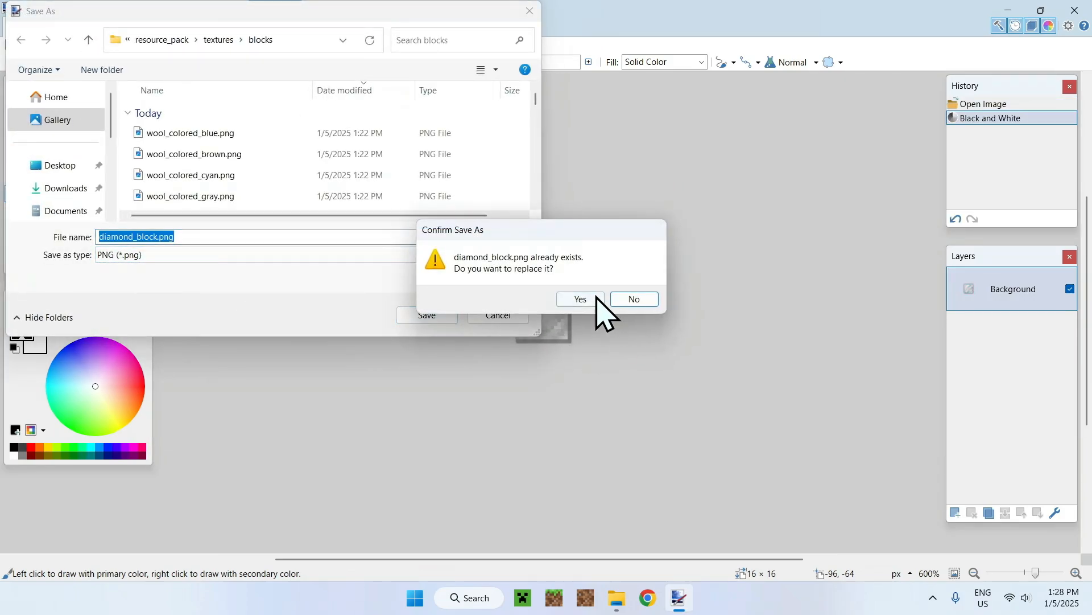
{"action": "left_click", "coordinate": [579, 299]}
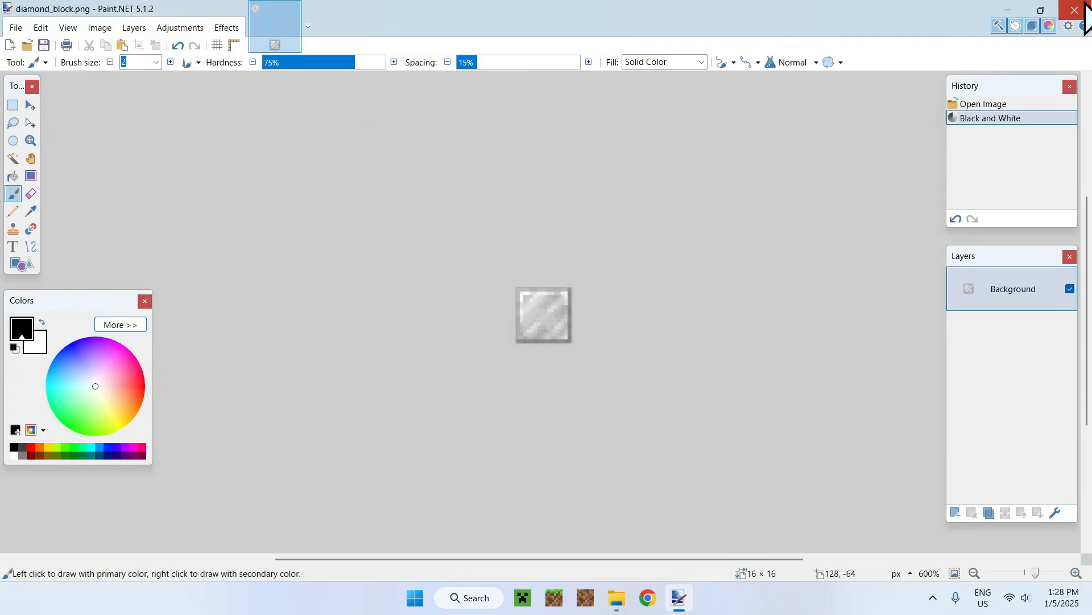
{"action": "left_click", "coordinate": [630, 597]}
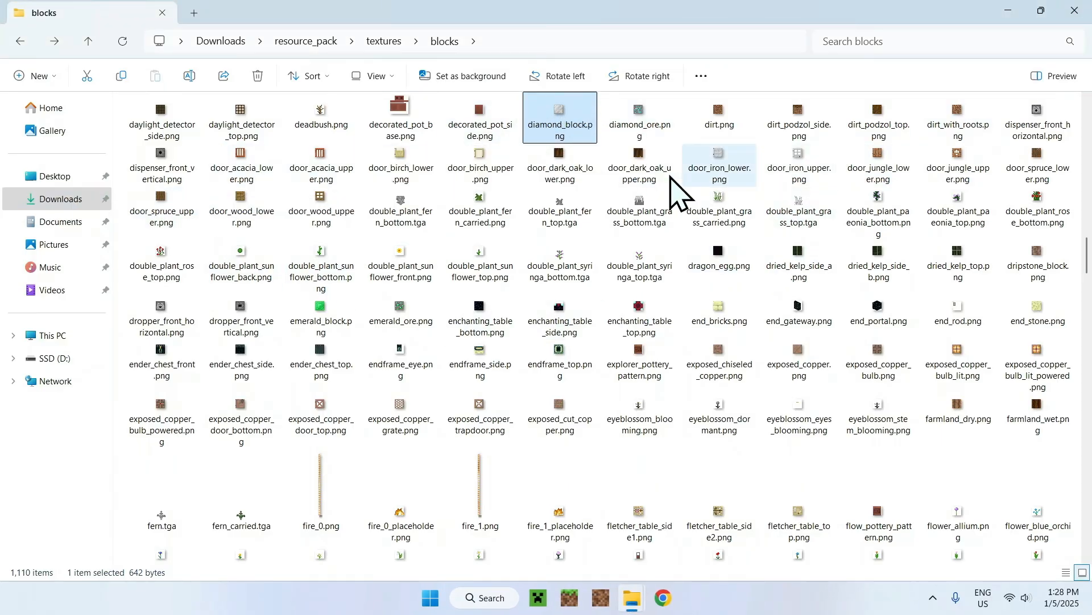
{"action": "mouse_move", "coordinate": [321, 206]}
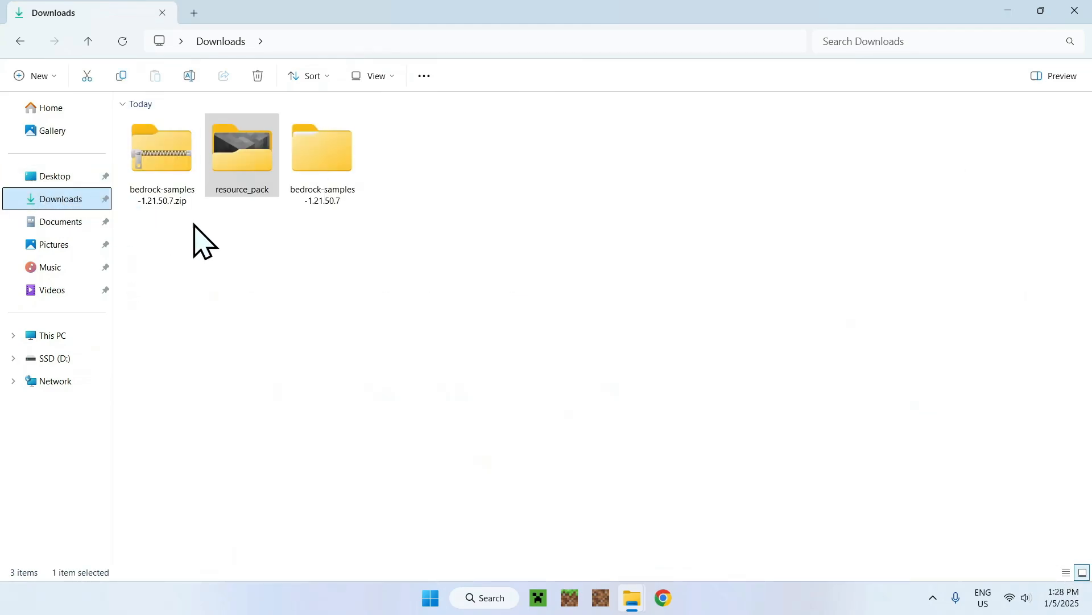
Return to the top-level resource_pack folder and select all 17 of its files and folders.
{"action": "double_click", "coordinate": [241, 146]}
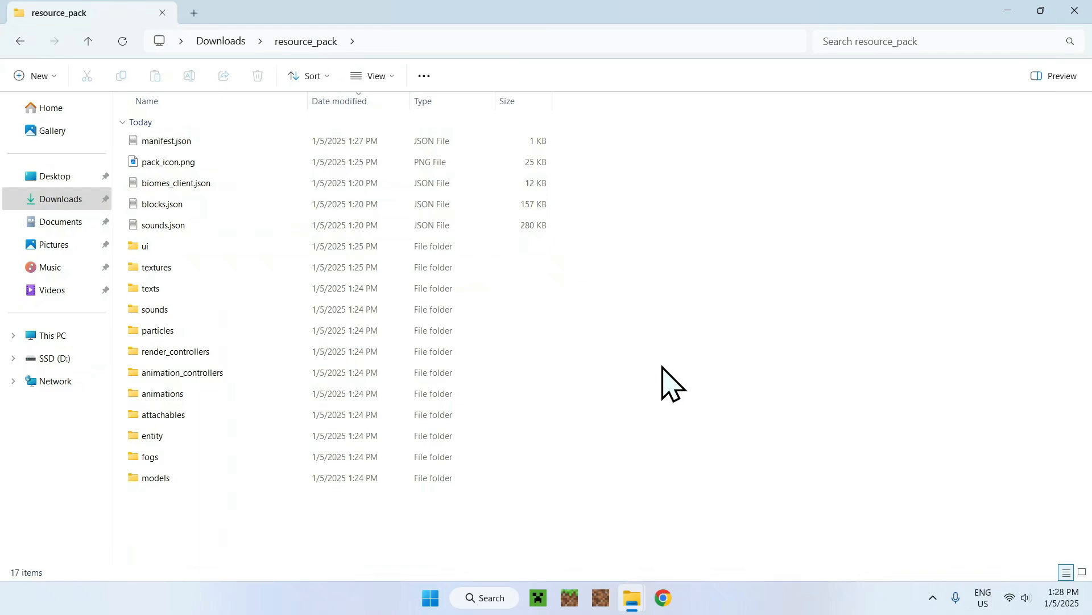
{"action": "mouse_move", "coordinate": [686, 409]}
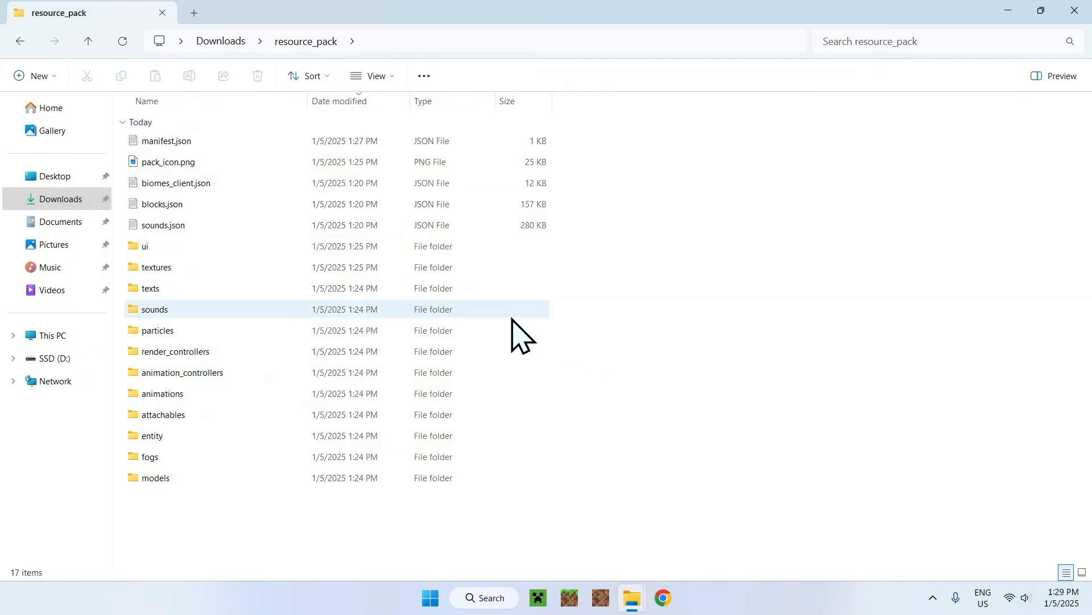
{"action": "left_click", "coordinate": [155, 308]}
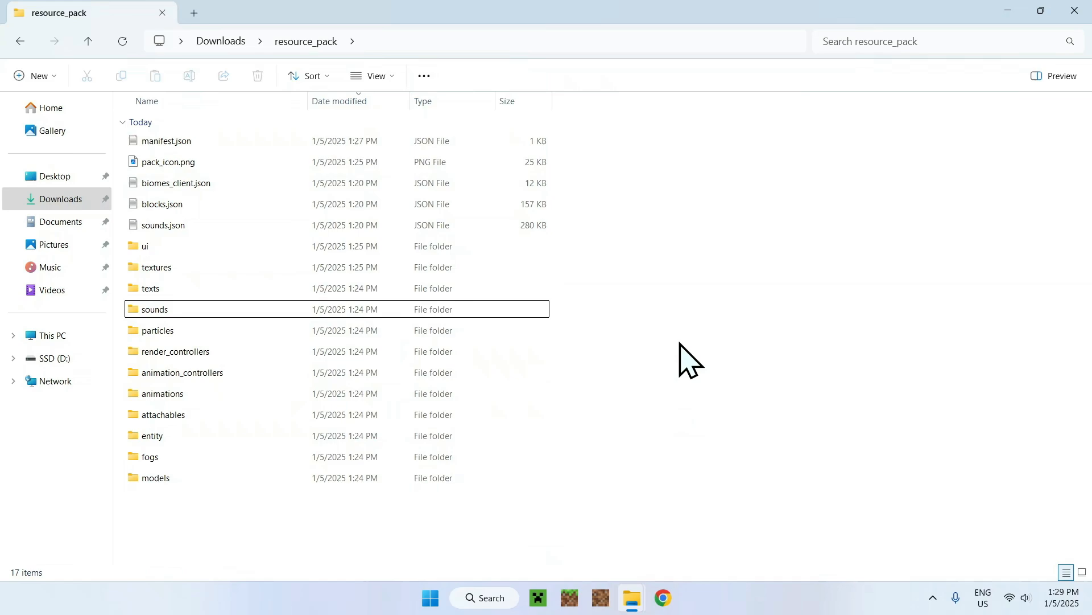
{"action": "mouse_move", "coordinate": [650, 331]}
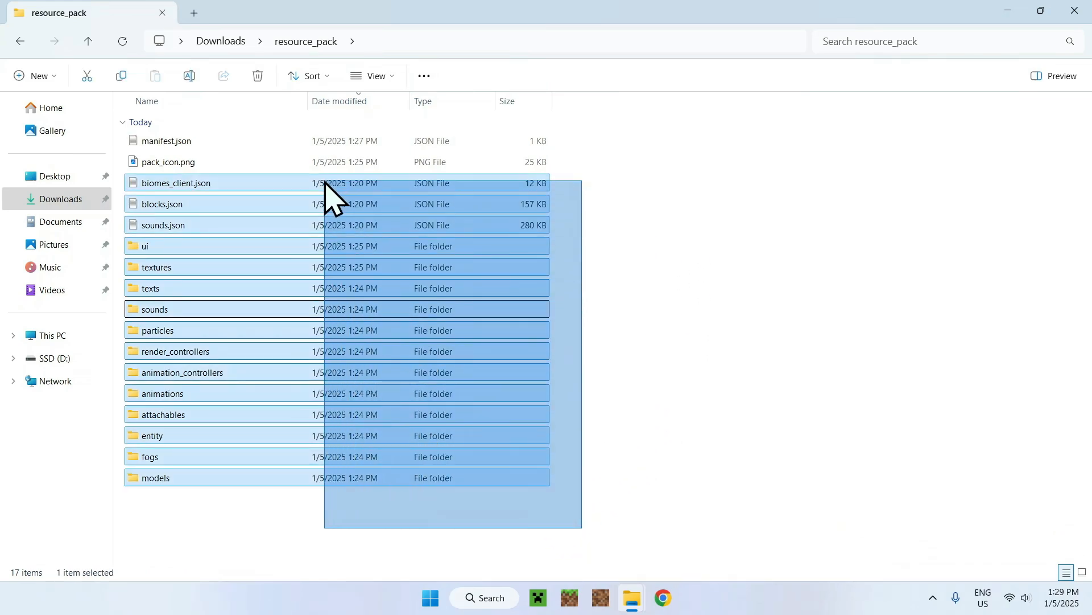
{"action": "key", "text": "ctrl+a"}
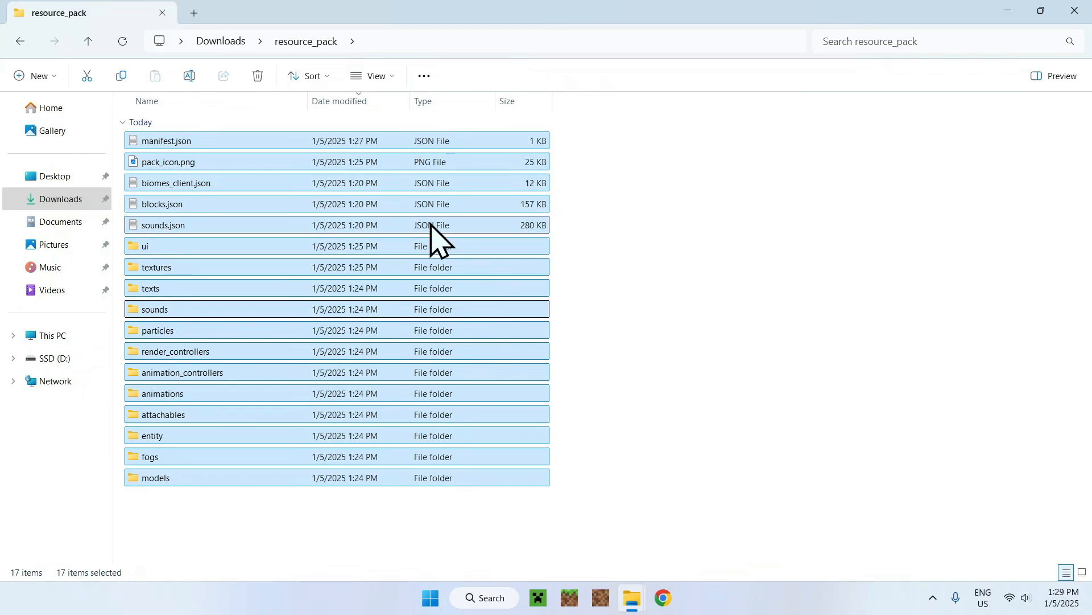
Compress the 17 selected items into a ZIP archive, producing sounds.zip.
{"action": "right_click", "coordinate": [436, 234]}
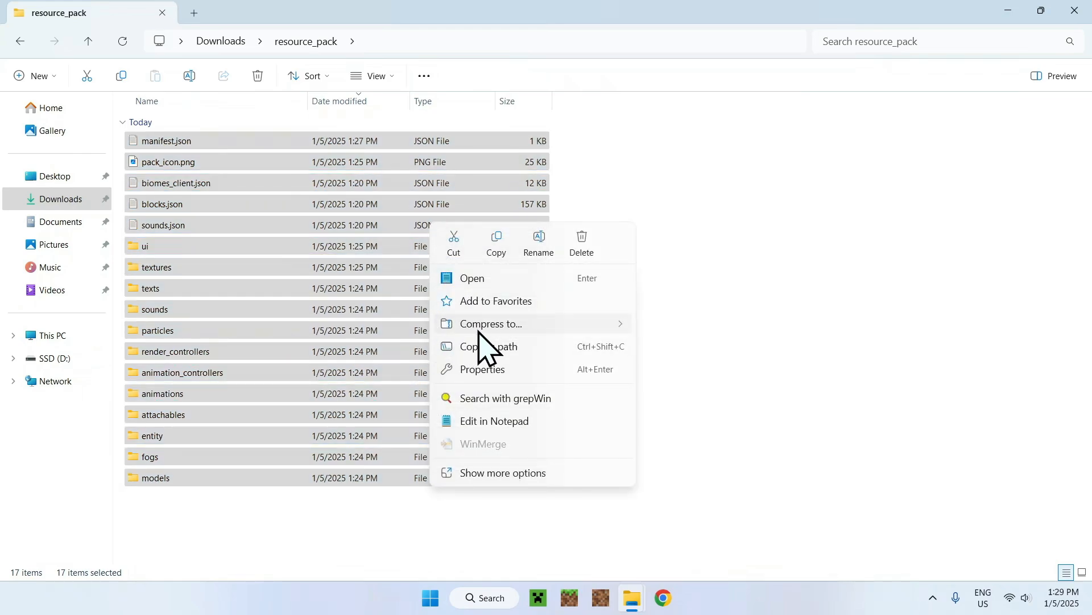
{"action": "mouse_move", "coordinate": [491, 324]}
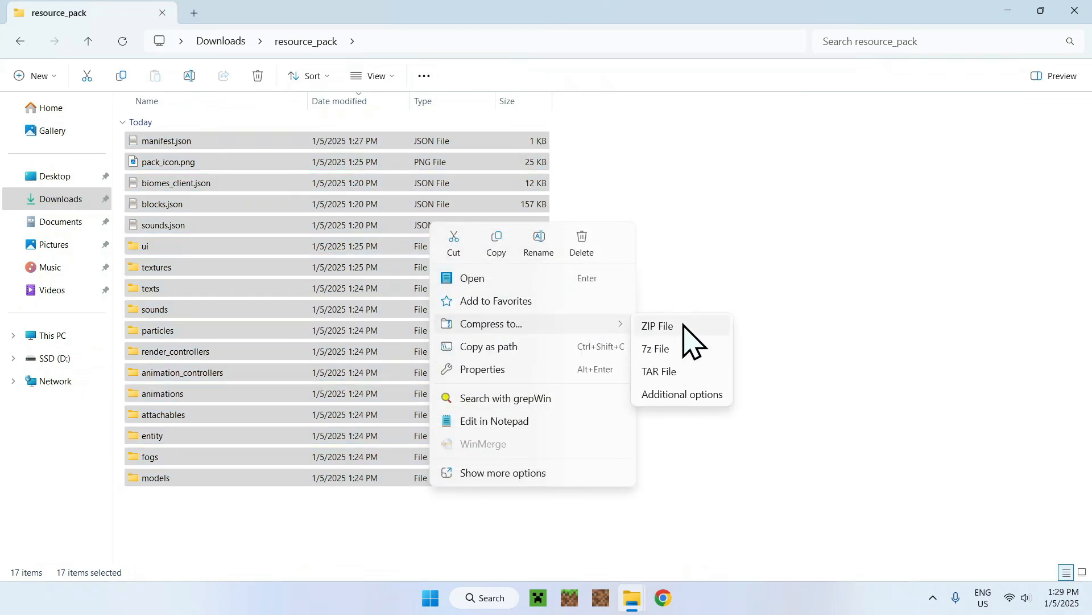
{"action": "left_click", "coordinate": [656, 327]}
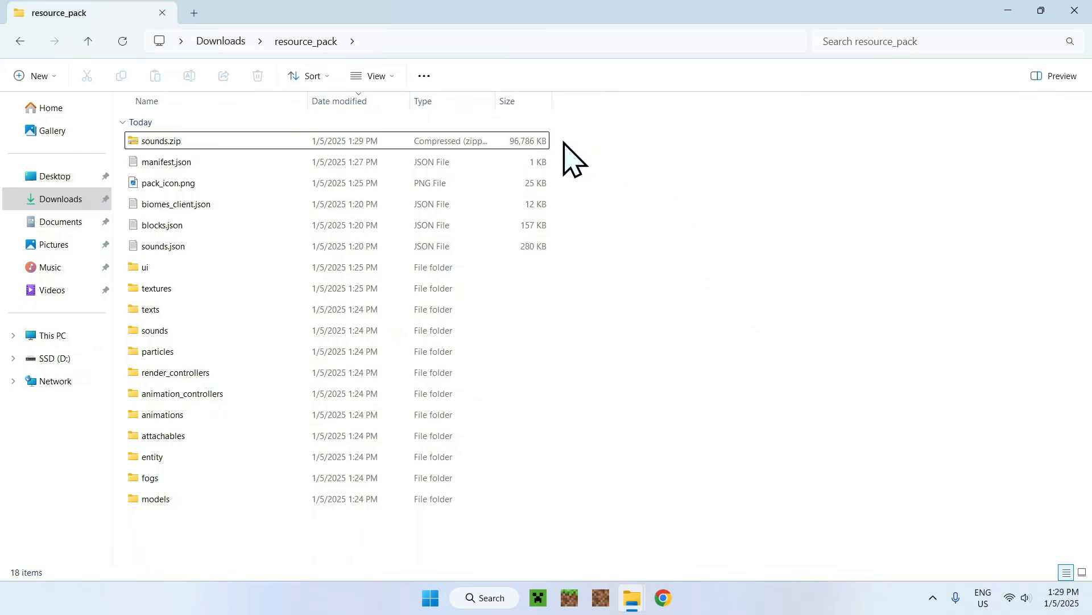
{"action": "mouse_move", "coordinate": [589, 164]}
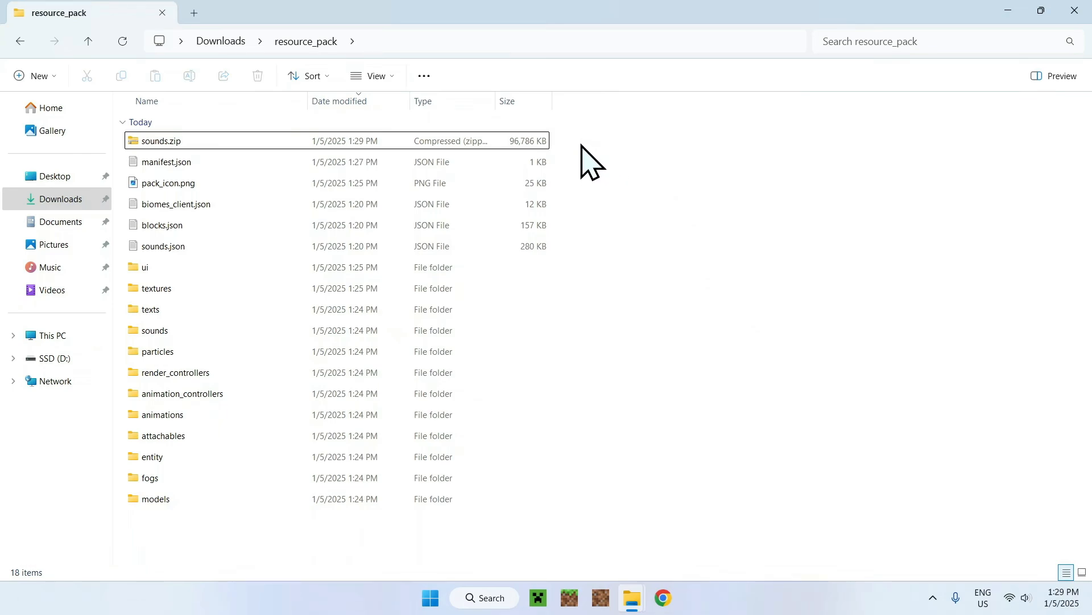
Rename sounds.zip to sounds.mcpack, accepting the extension change warning.
{"action": "left_click", "coordinate": [161, 141]}
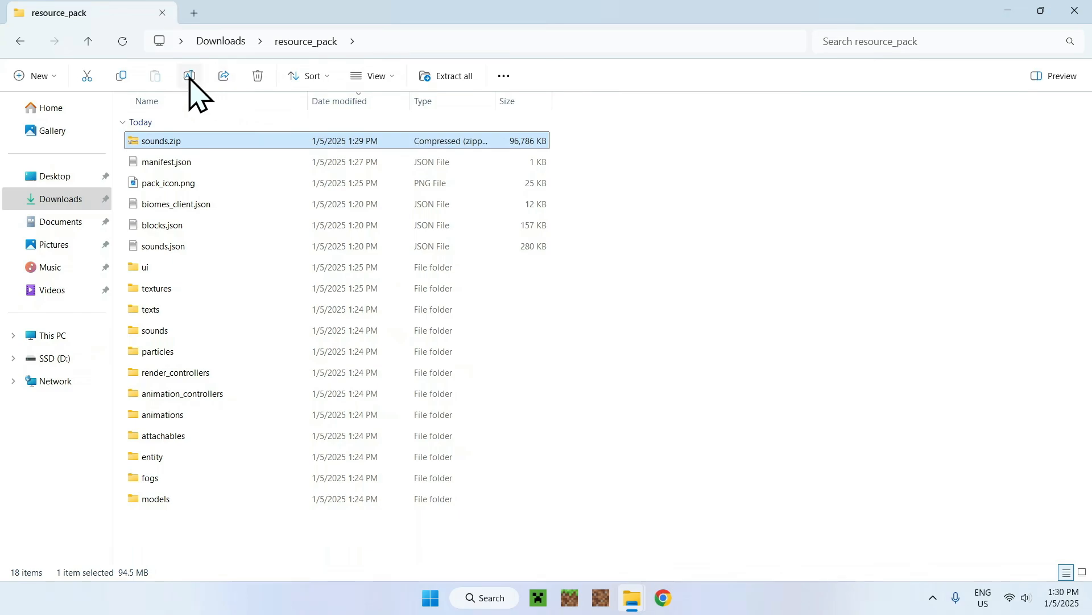
{"action": "left_click", "coordinate": [188, 76]}
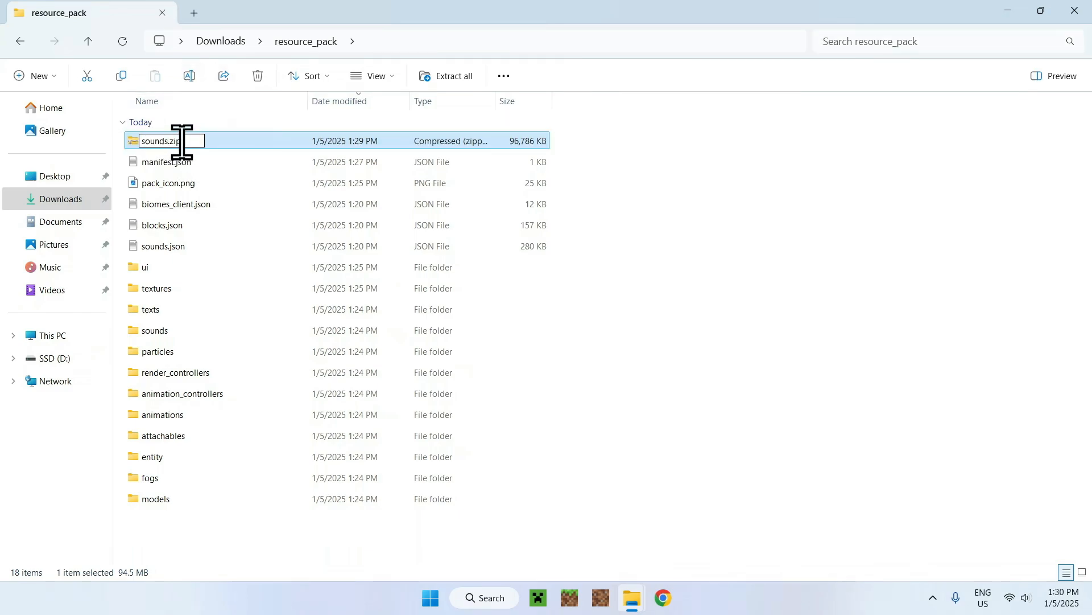
{"action": "type", "text": "sounds.mc"}
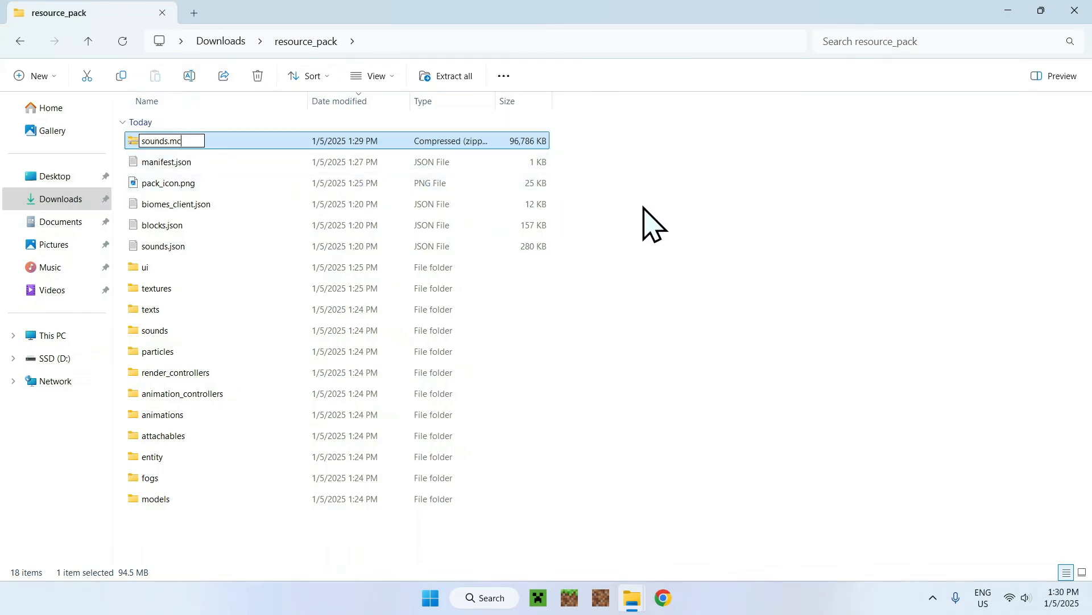
{"action": "key", "text": "Enter"}
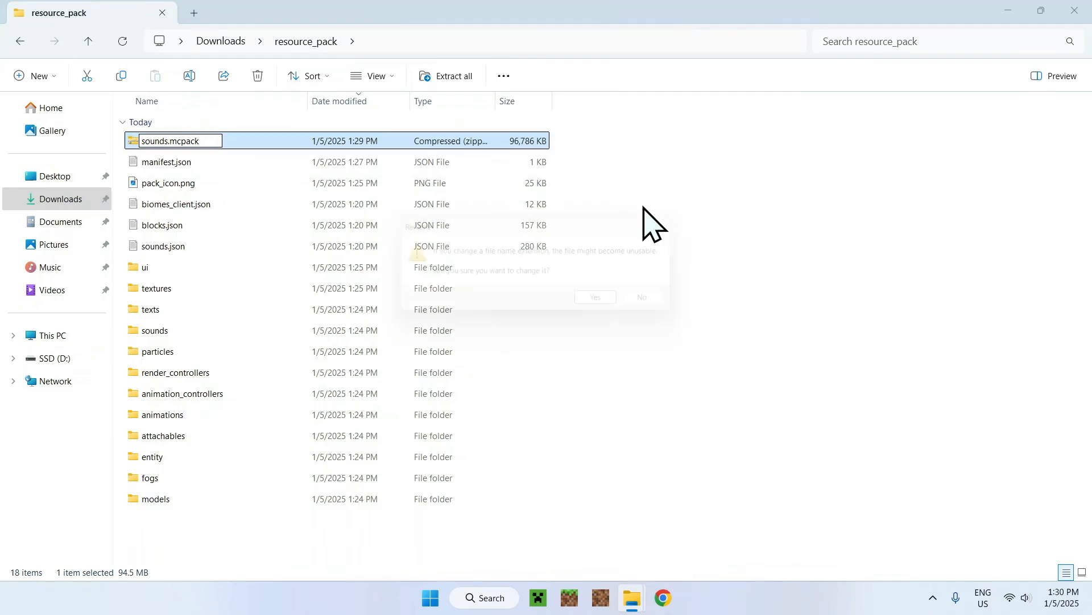
{"action": "left_click", "coordinate": [594, 296]}
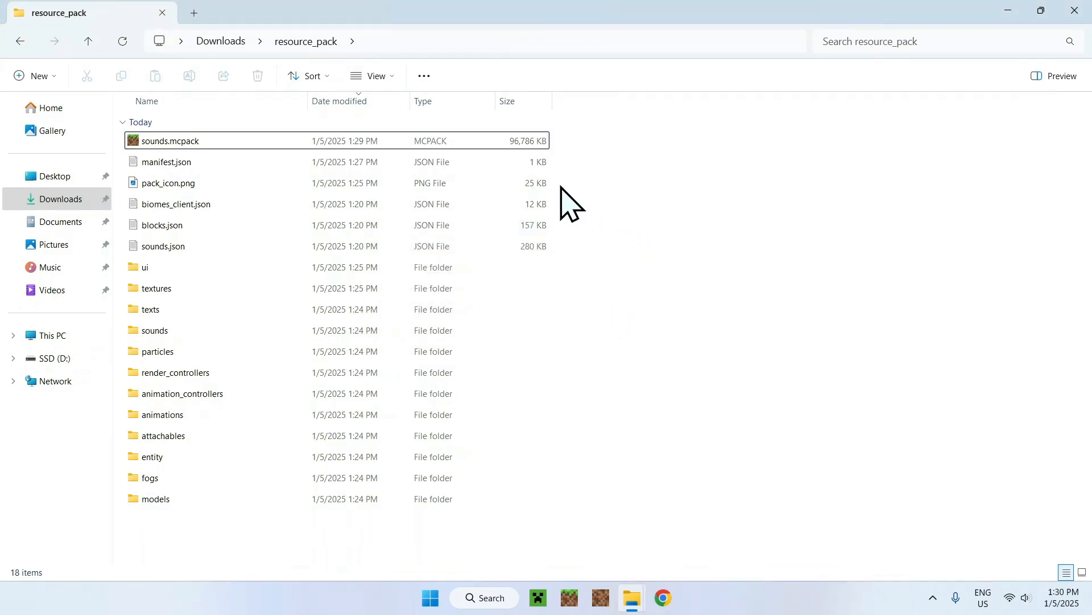
Rename the archive again to Tutorial.mcpack.
{"action": "left_click", "coordinate": [170, 140]}
{"action": "type", "text": "Tutorial"}
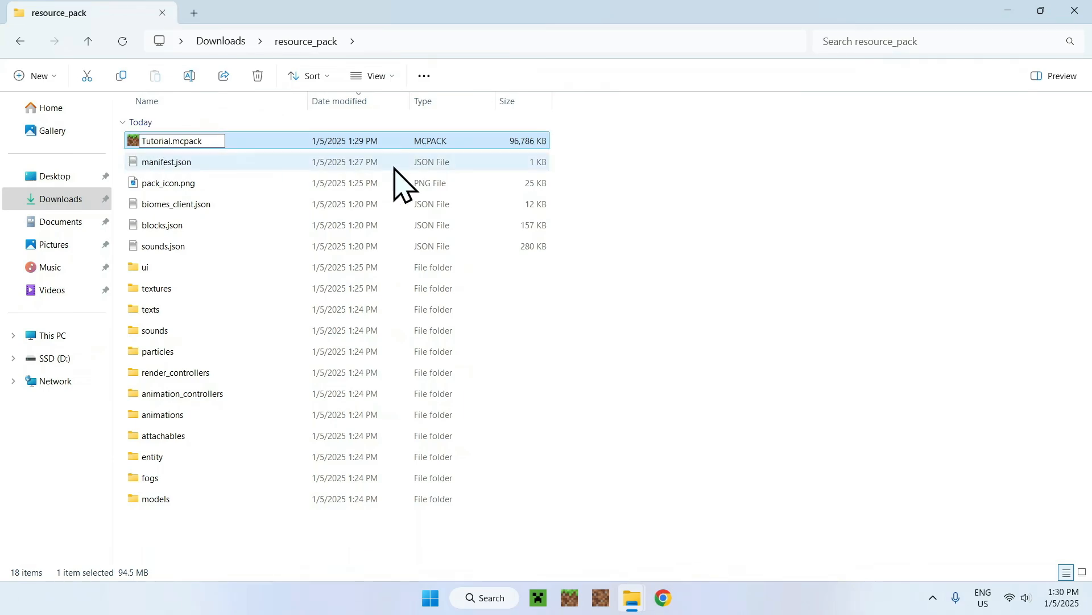
{"action": "key", "text": "Enter"}
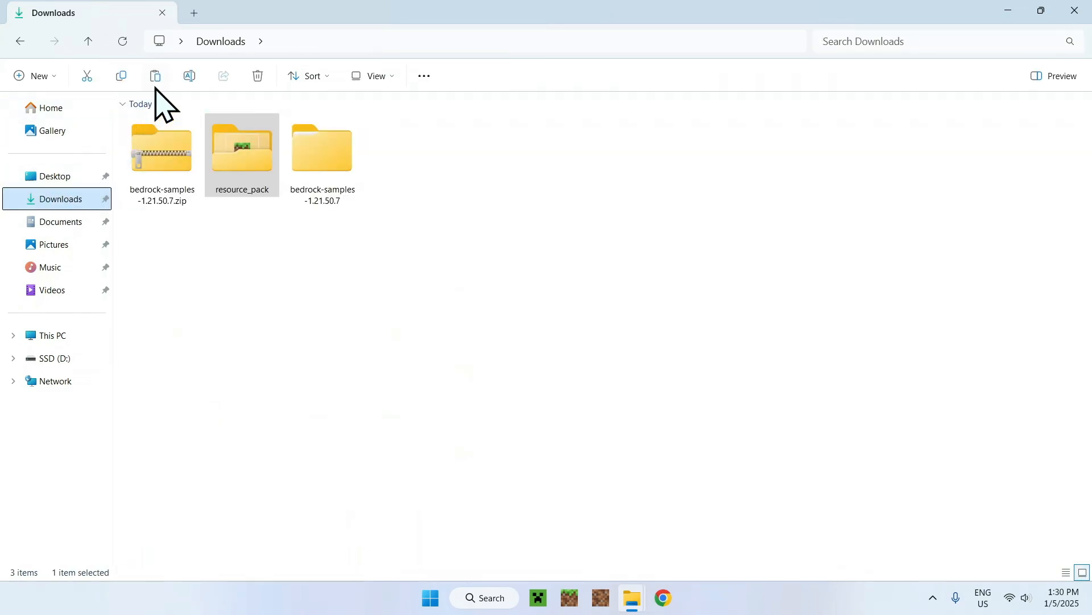
Paste Tutorial.mcpack into Downloads and launch it to import the pack into Minecraft.
{"action": "left_click", "coordinate": [155, 77]}
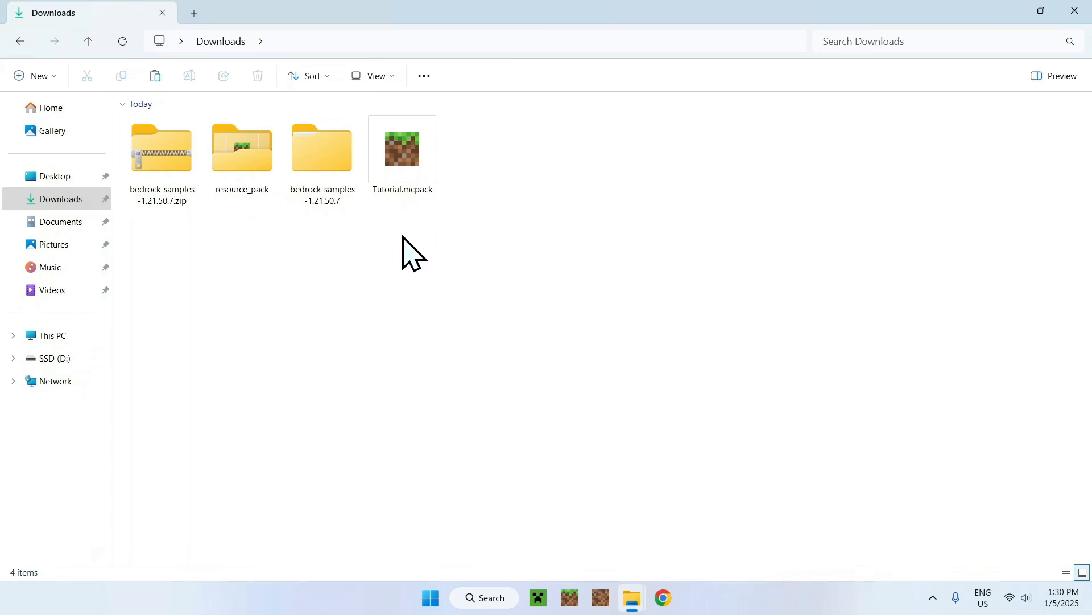
{"action": "mouse_move", "coordinate": [442, 240]}
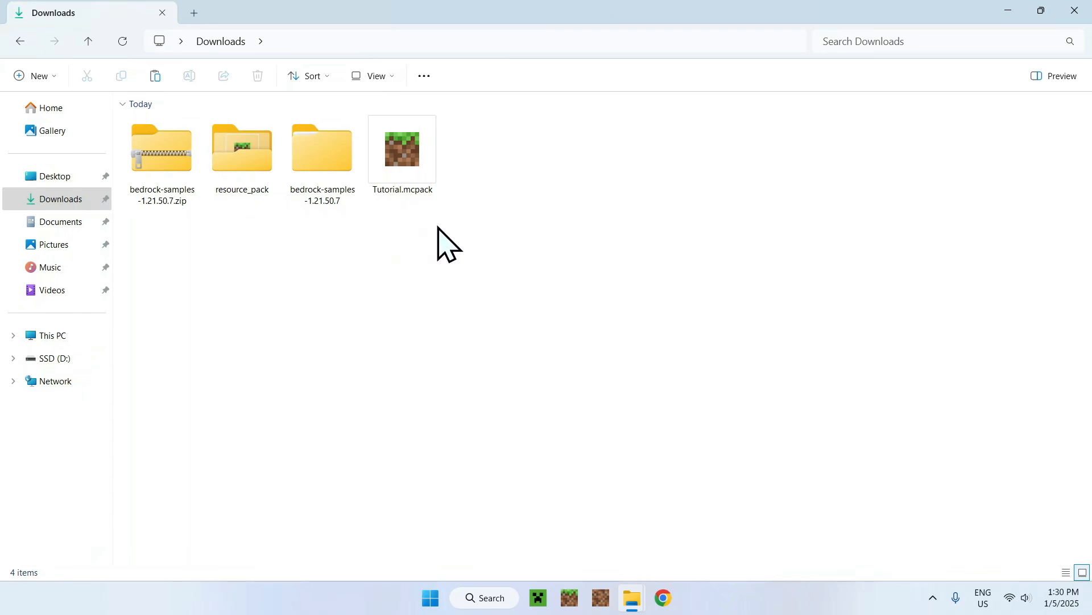
{"action": "double_click", "coordinate": [402, 148]}
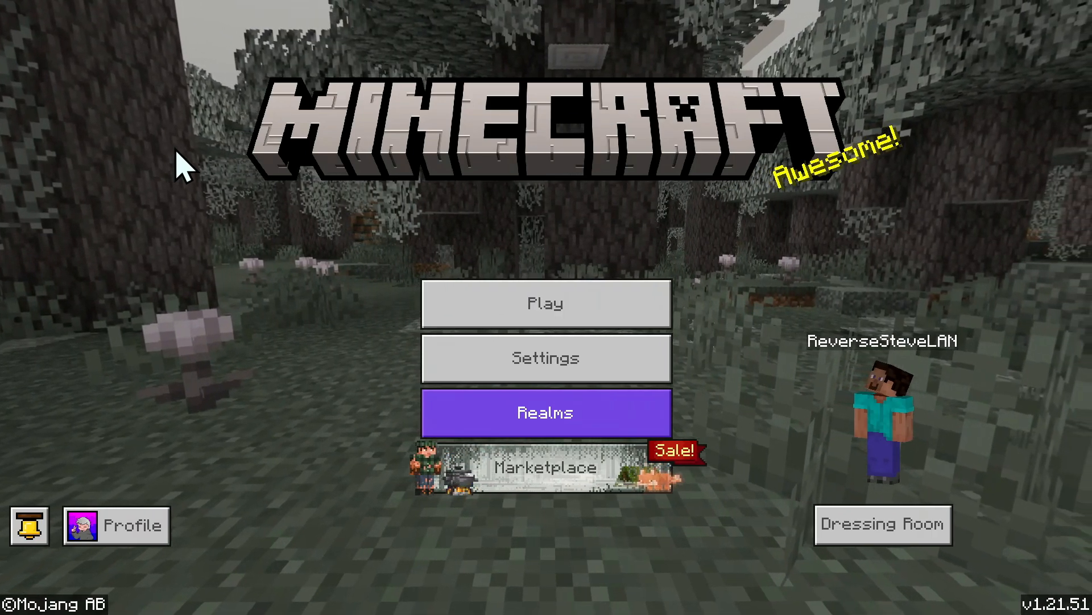
{"action": "mouse_move", "coordinate": [161, 250]}
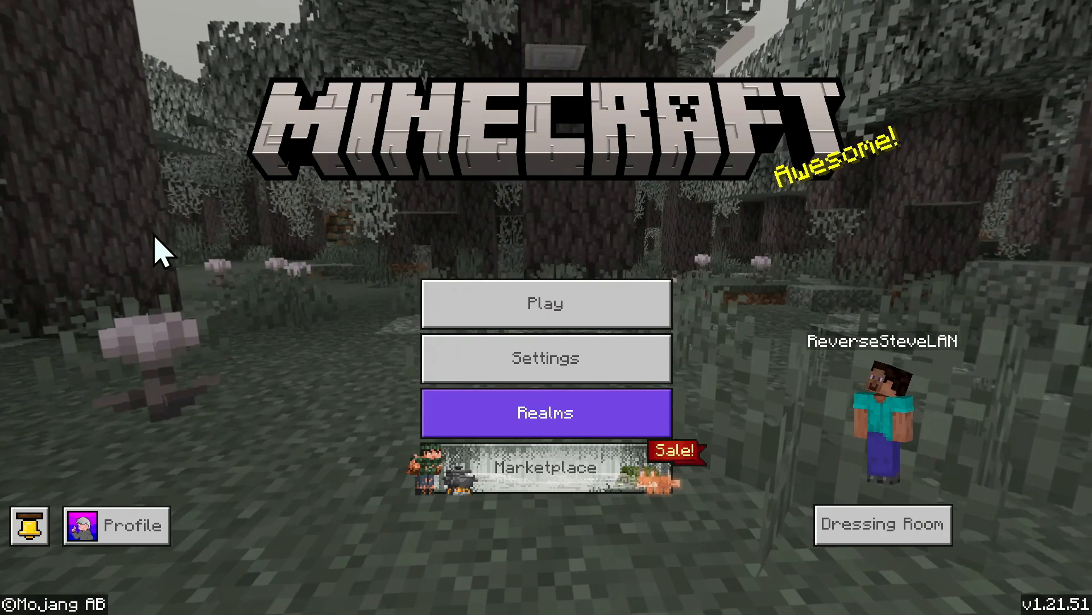
Activate the Vanilla Resource Pack Tutorial under Global Resources in Minecraft settings.
{"action": "left_click", "coordinate": [545, 359]}
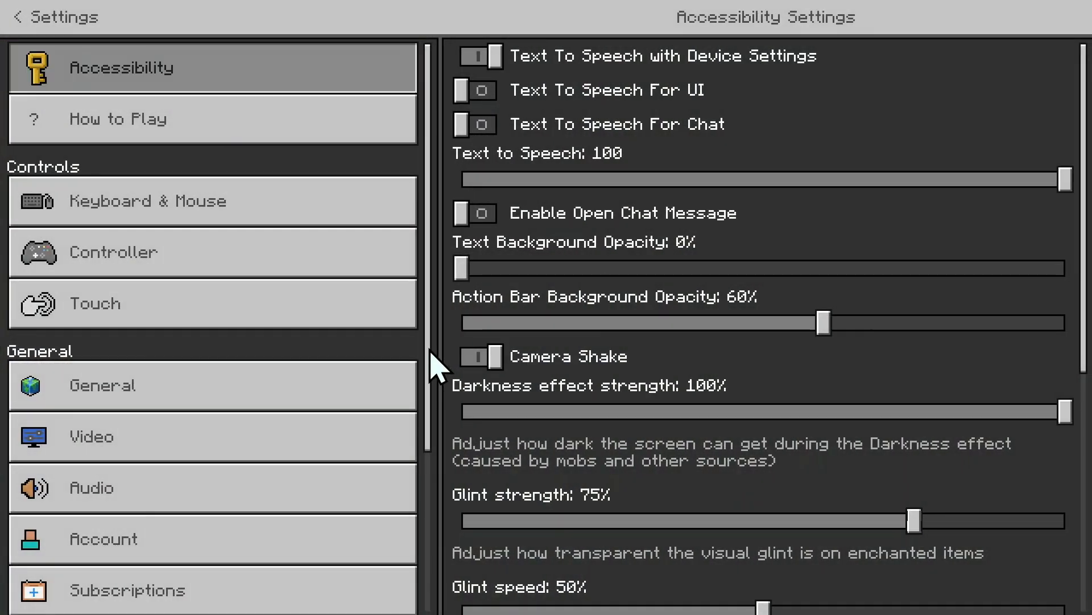
{"action": "left_click", "coordinate": [144, 498]}
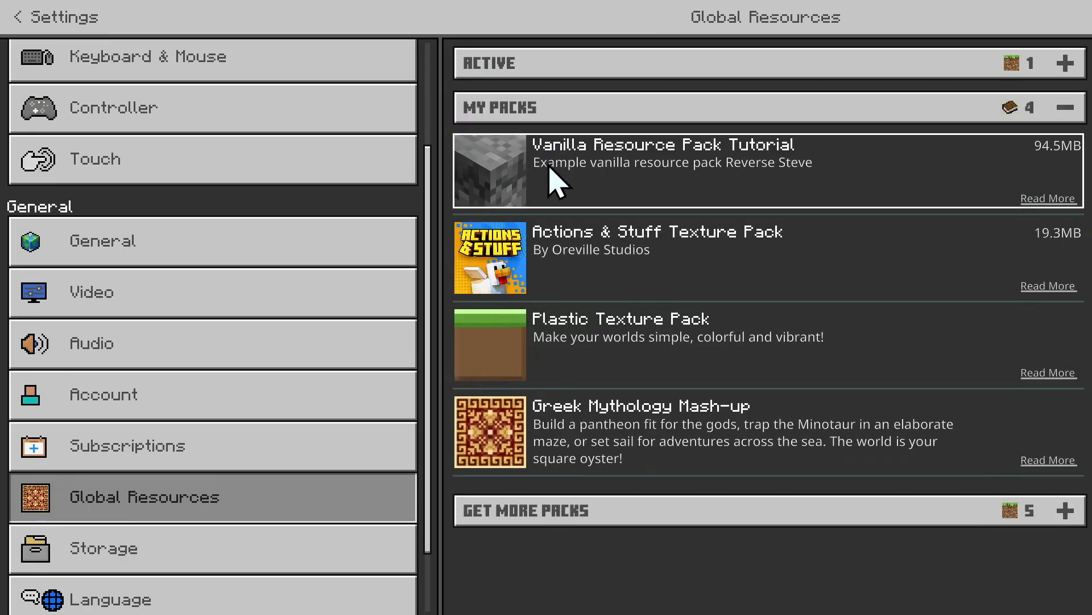
{"action": "mouse_move", "coordinate": [791, 168]}
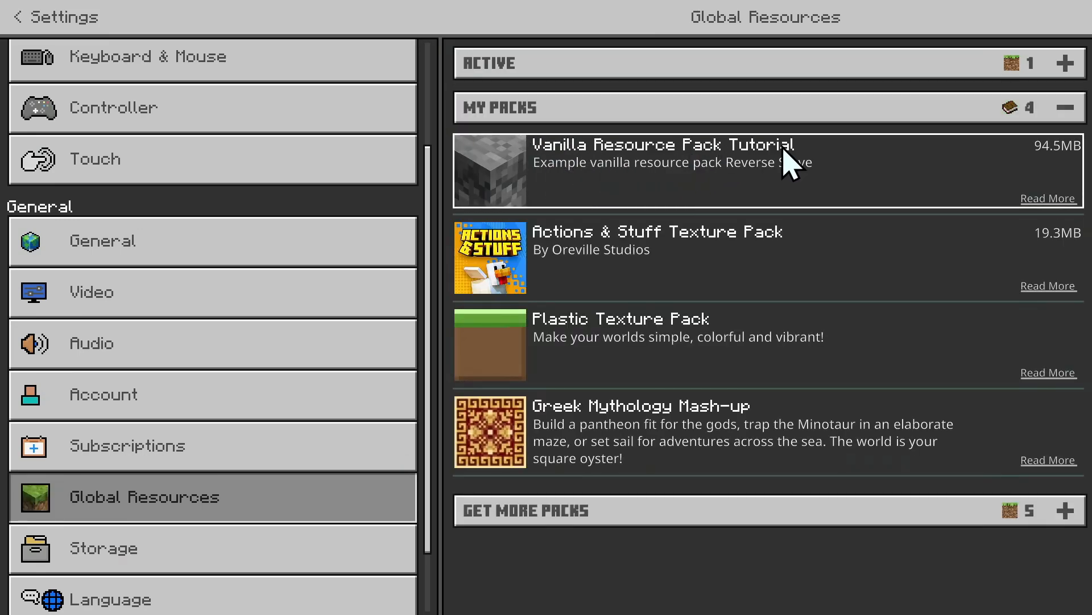
{"action": "left_click", "coordinate": [765, 170]}
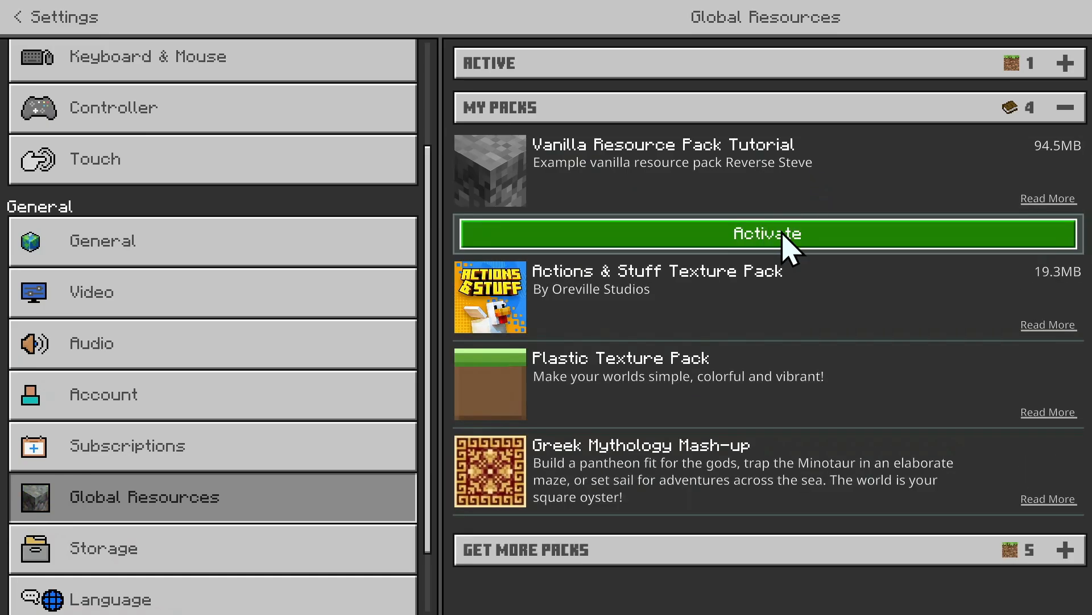
{"action": "left_click", "coordinate": [765, 234]}
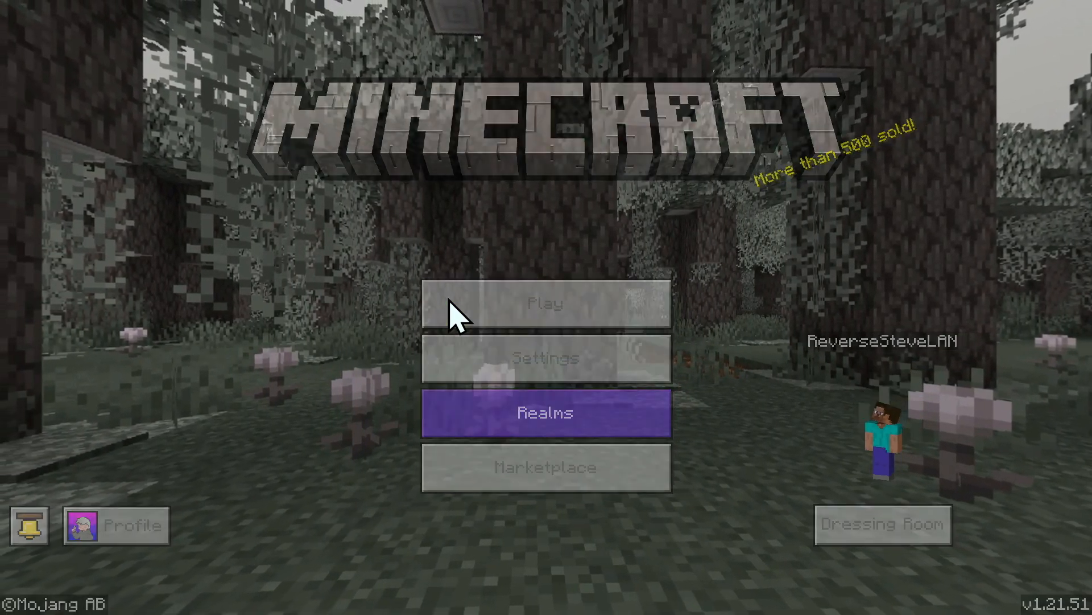
Enter the flat world and take a Block of Diamond from the creative inventory.
{"action": "left_click", "coordinate": [545, 302]}
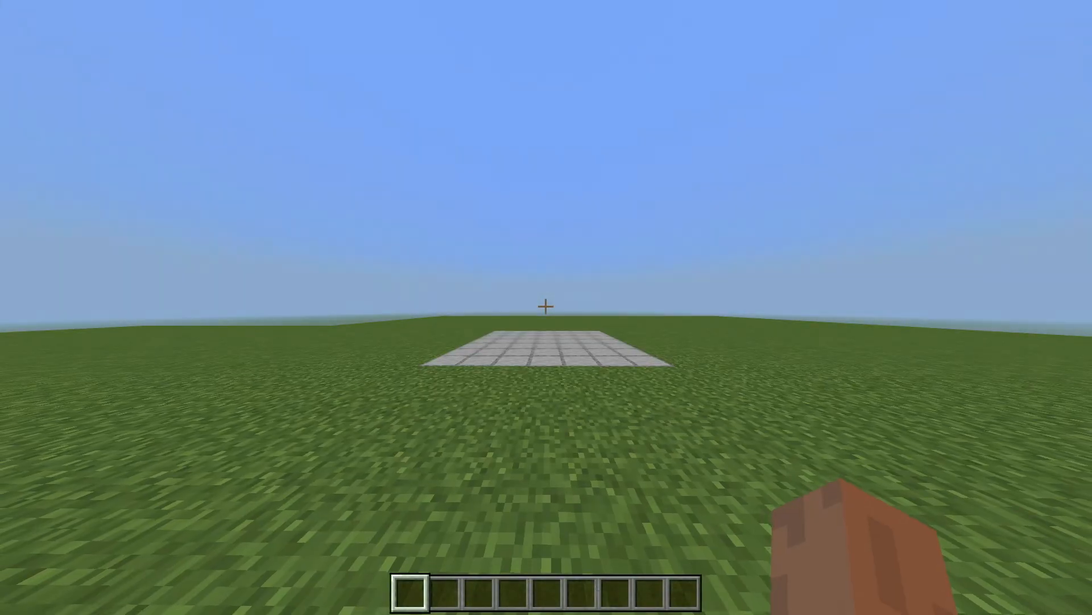
{"action": "key", "text": "e"}
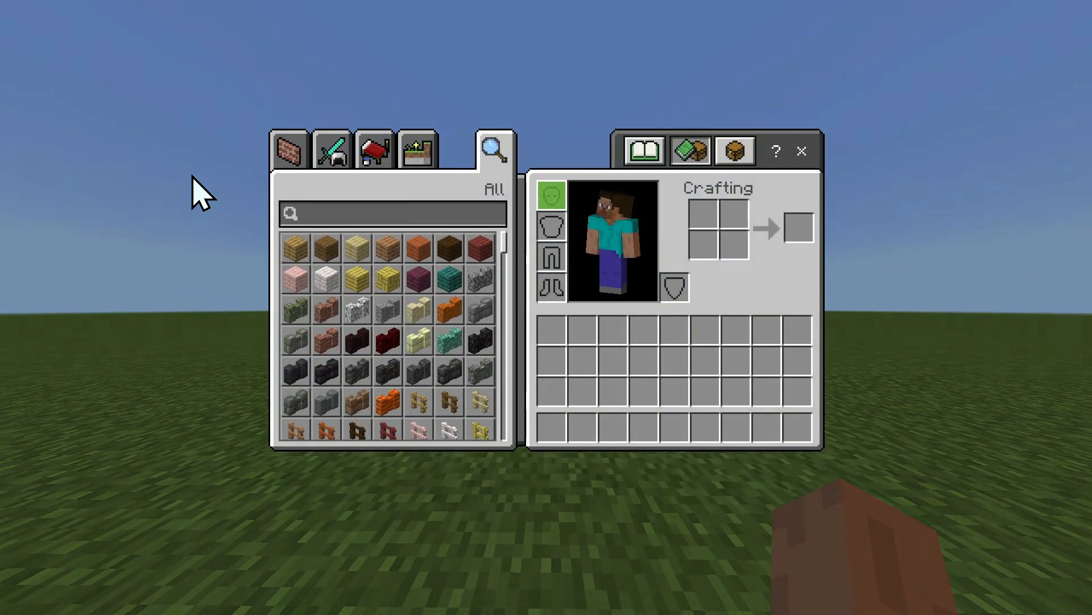
{"action": "left_click", "coordinate": [288, 148]}
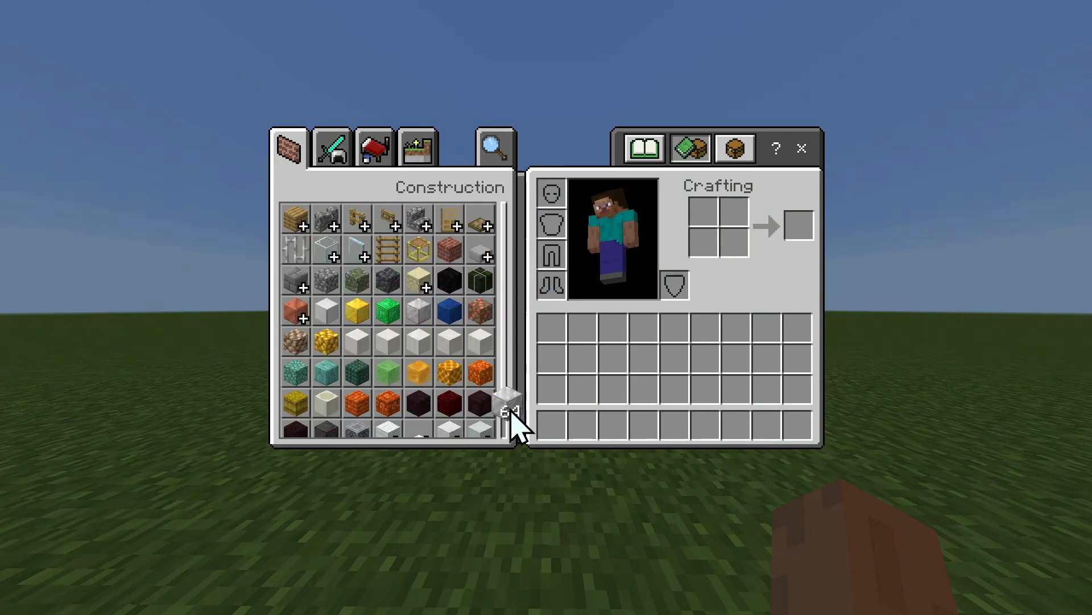
{"action": "key", "text": "Escape"}
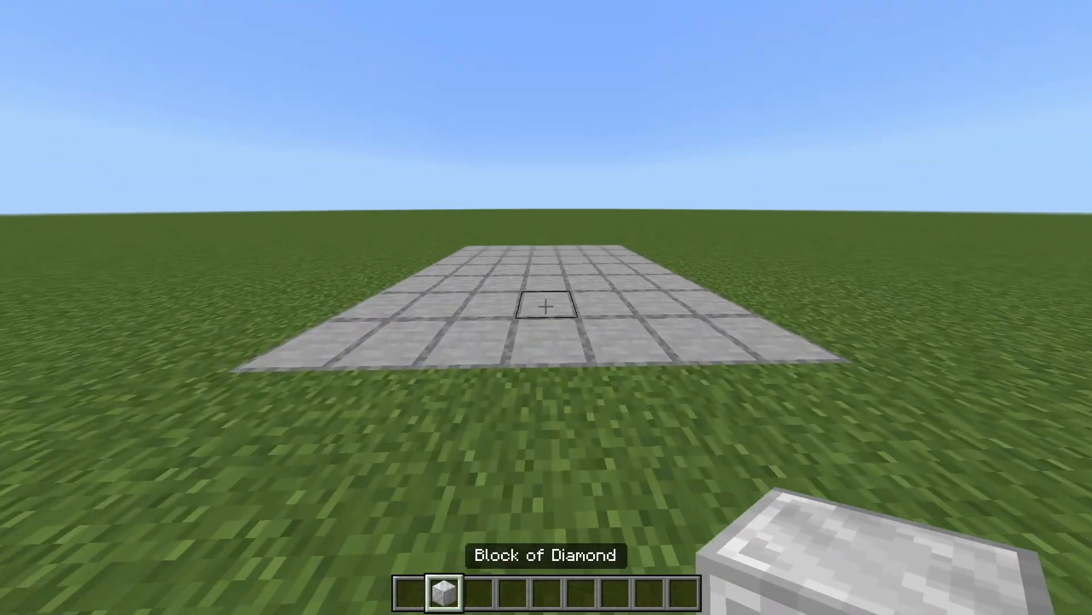